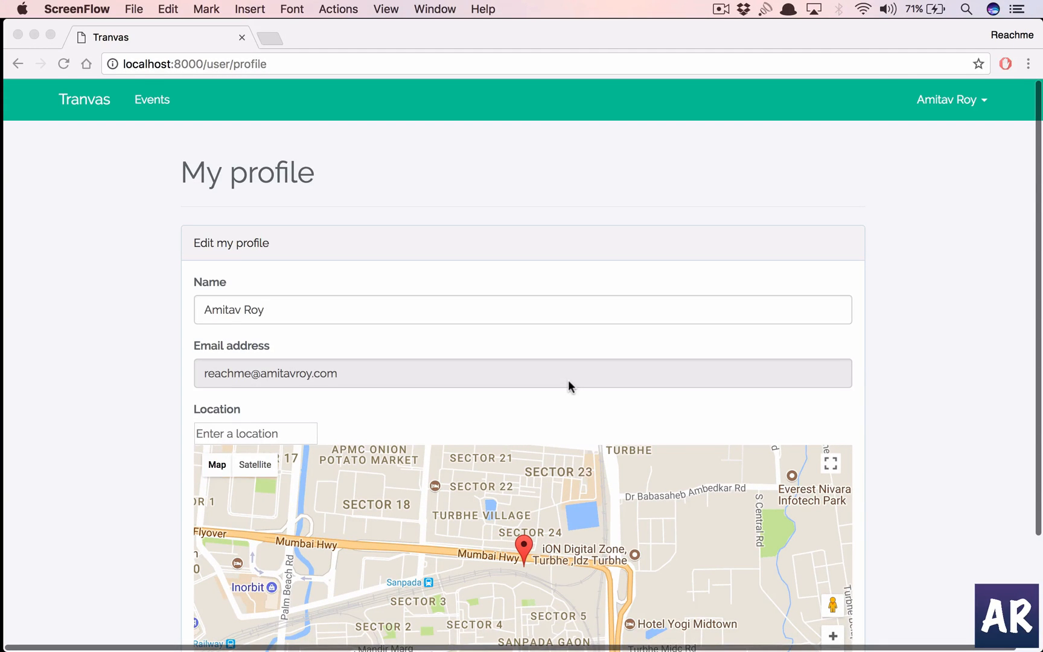
mouse_move(1000, 394)
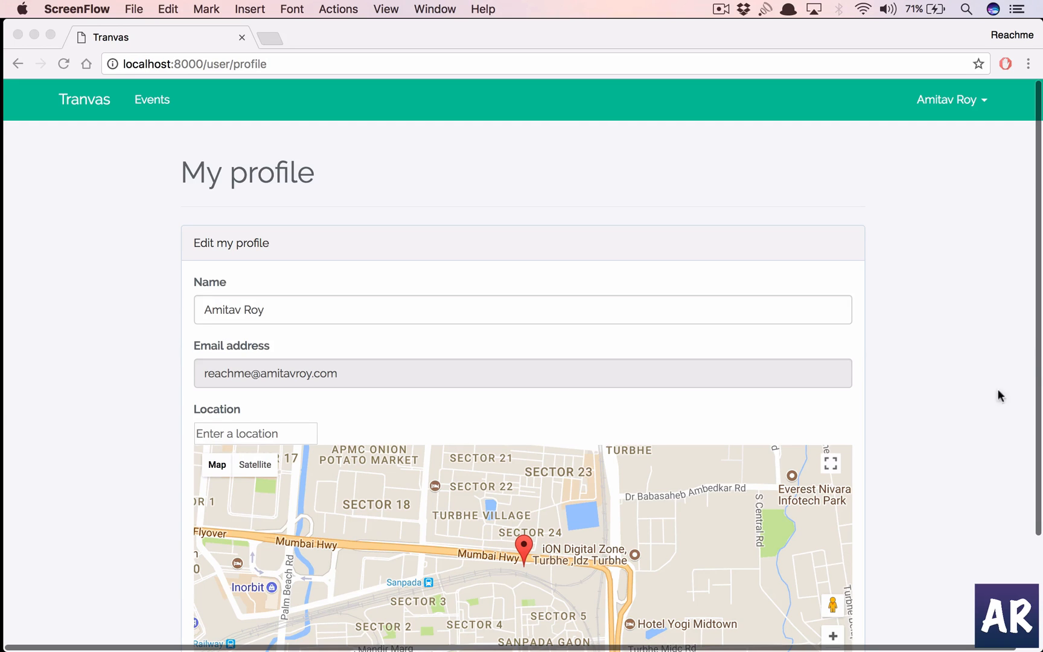
Step: Go from the Tranvas profile page to the Events page listing the upcoming Khopoli event
scroll(down, 3)
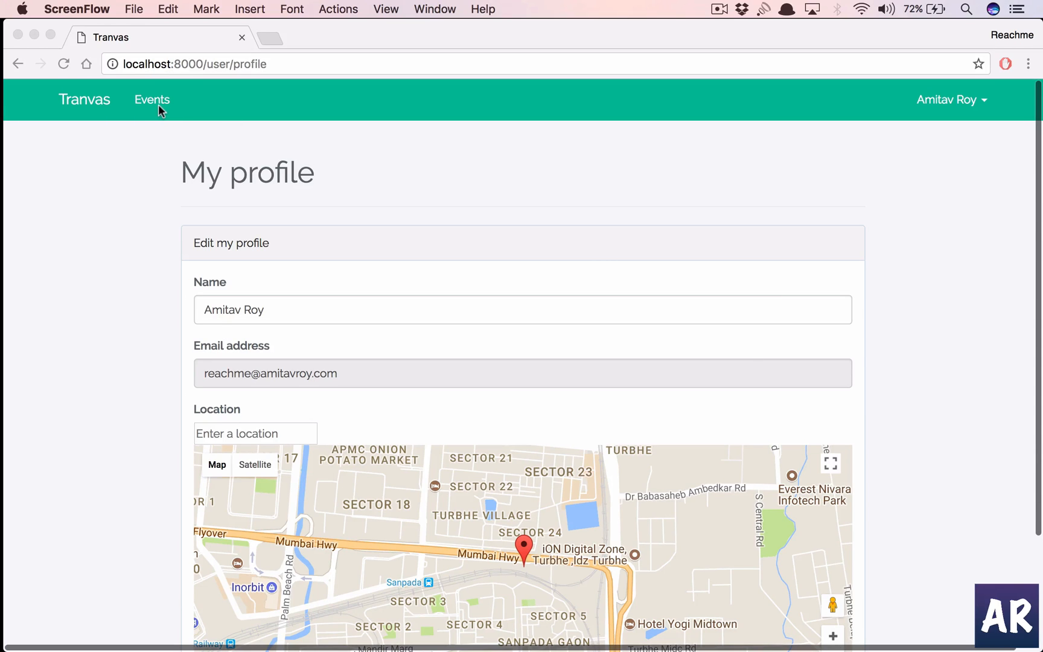
click(152, 99)
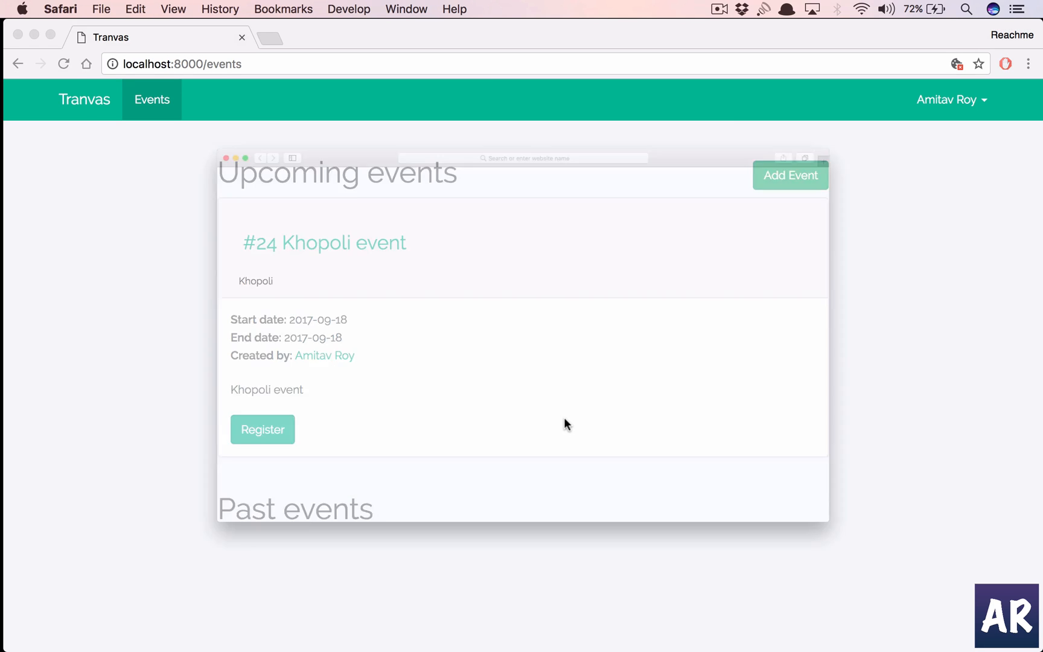
Step: Launch Sequel Pro via Spotlight and inspect the Event at office row in the events table
text(seq)
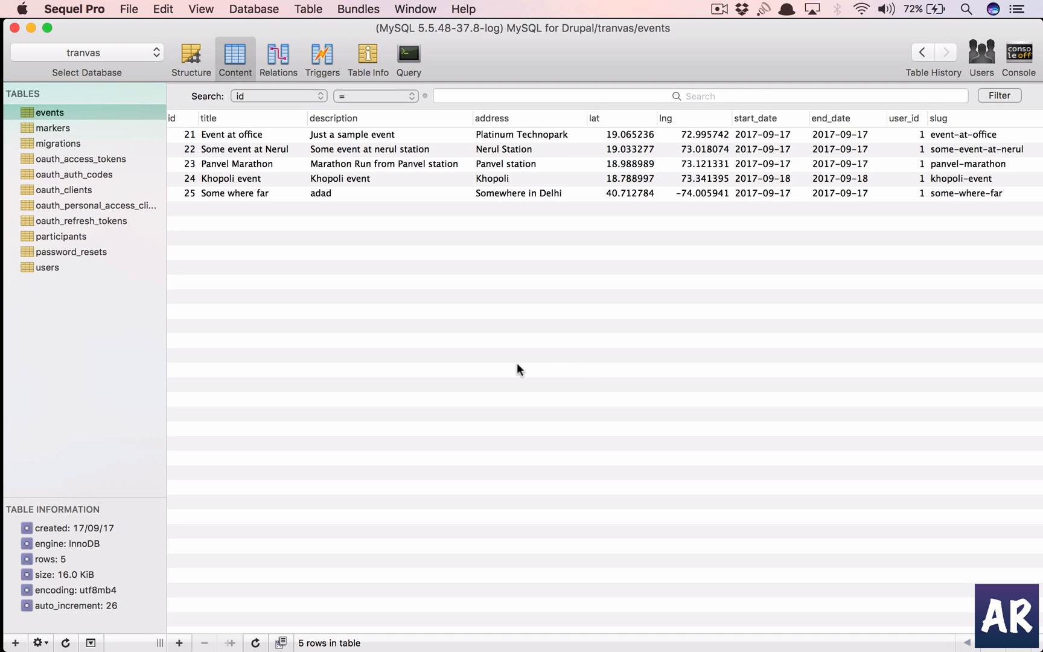
mouse_move(286, 140)
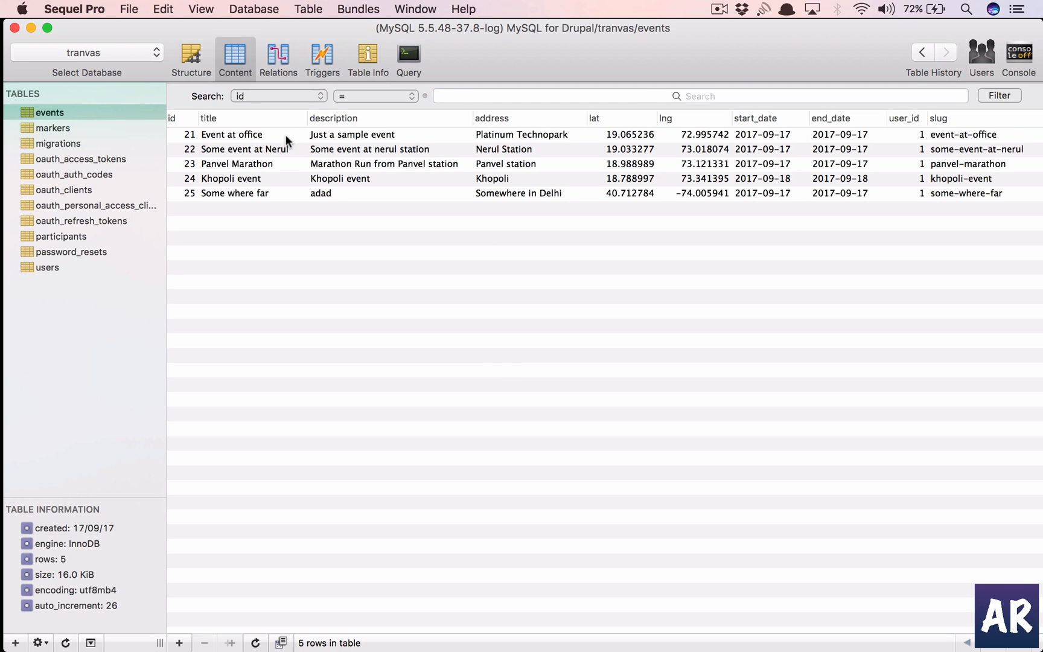
mouse_move(303, 229)
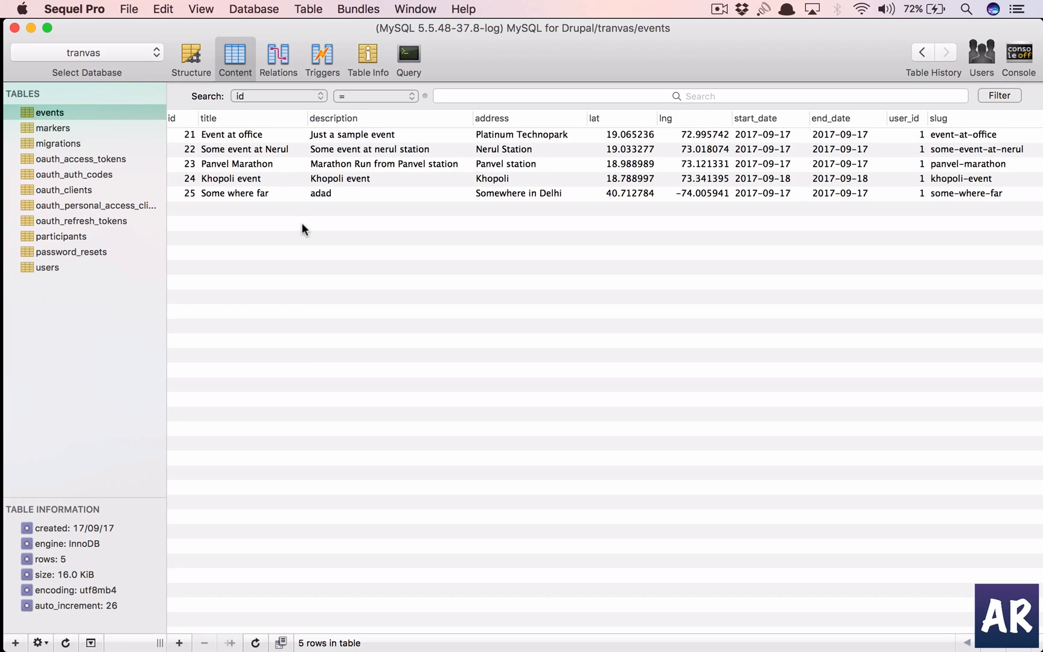
mouse_move(319, 202)
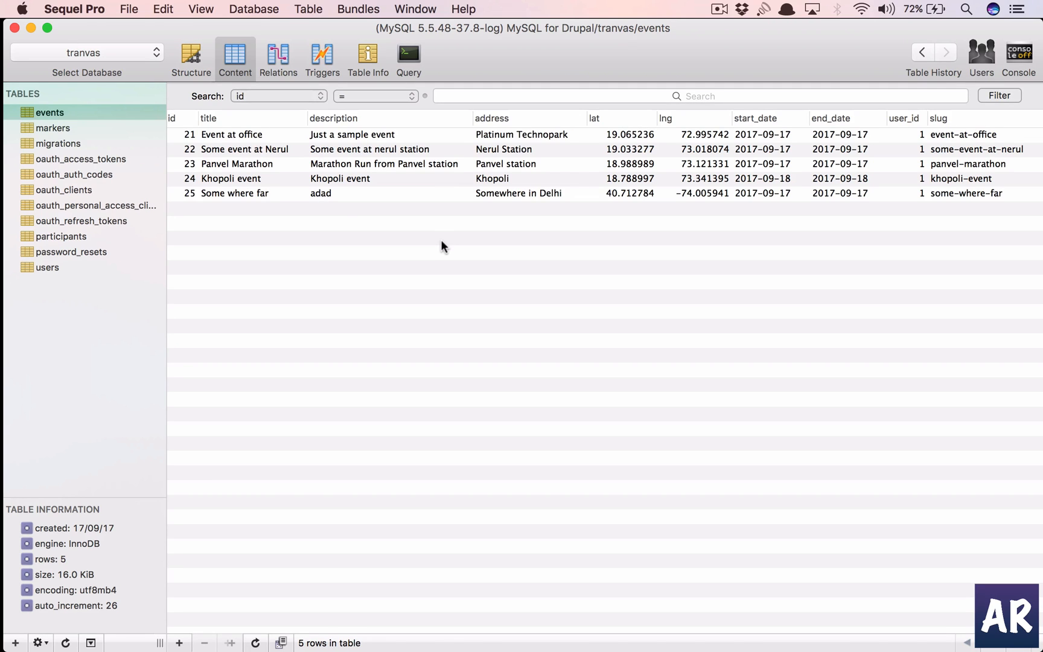
mouse_move(679, 187)
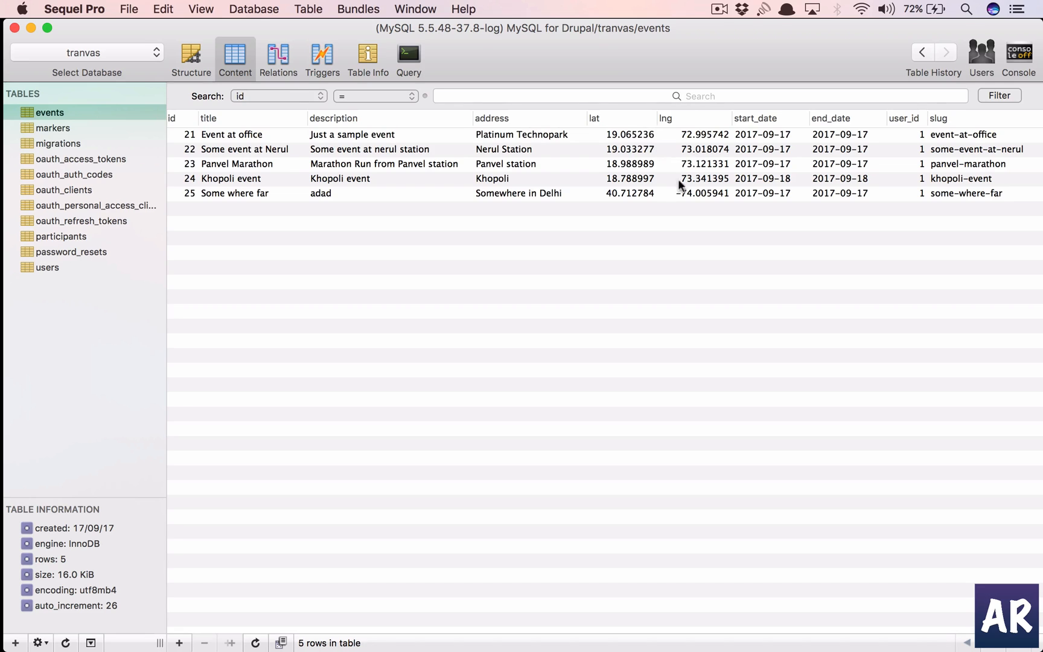
mouse_move(696, 178)
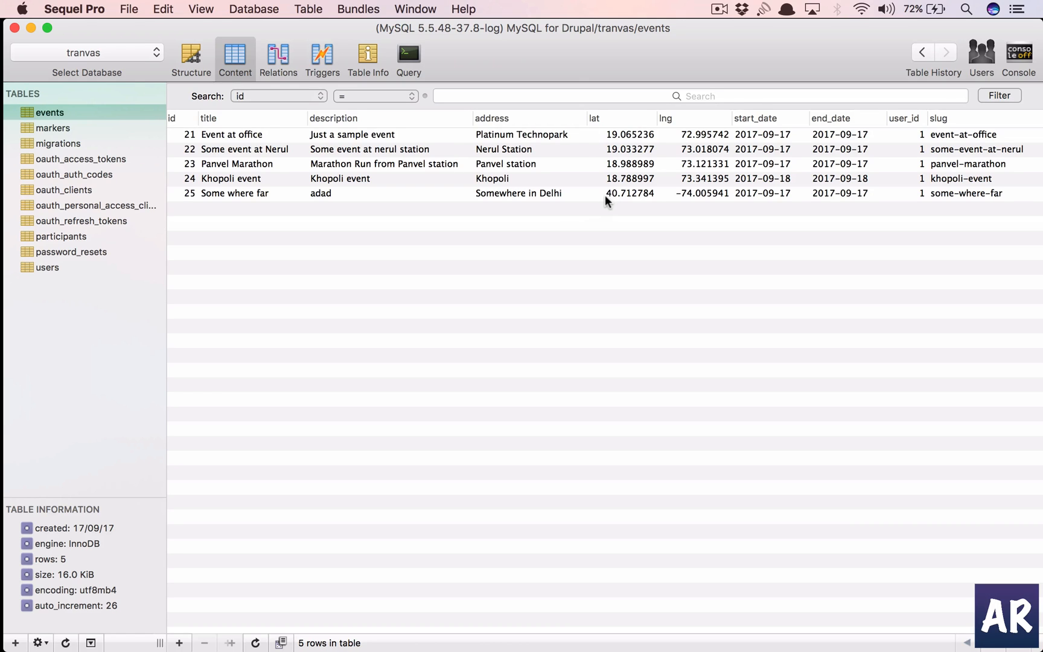
mouse_move(544, 147)
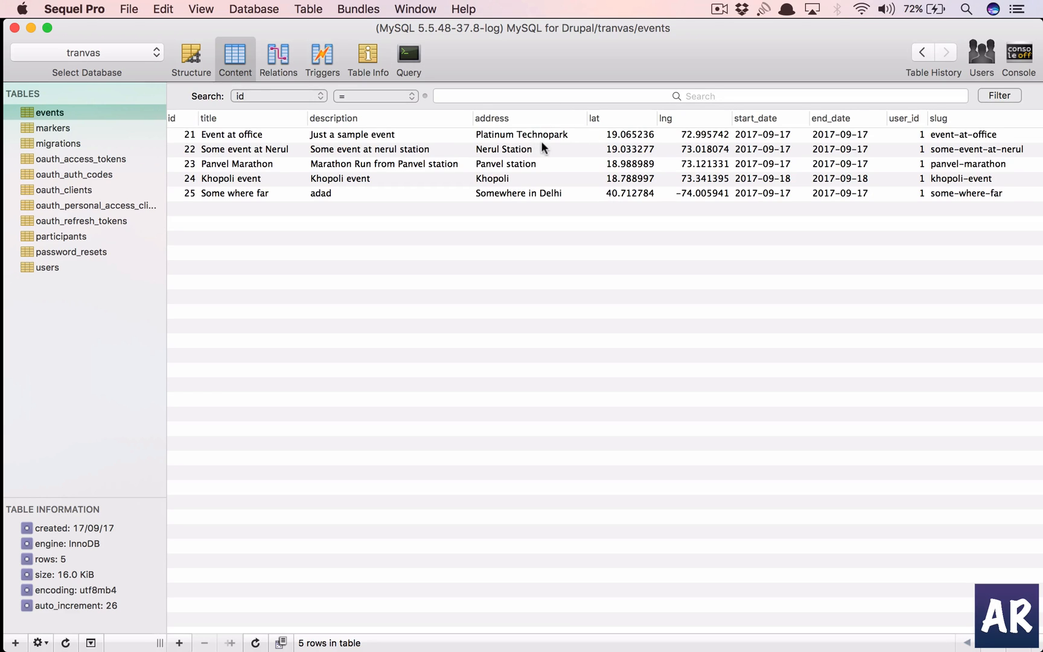
click(232, 134)
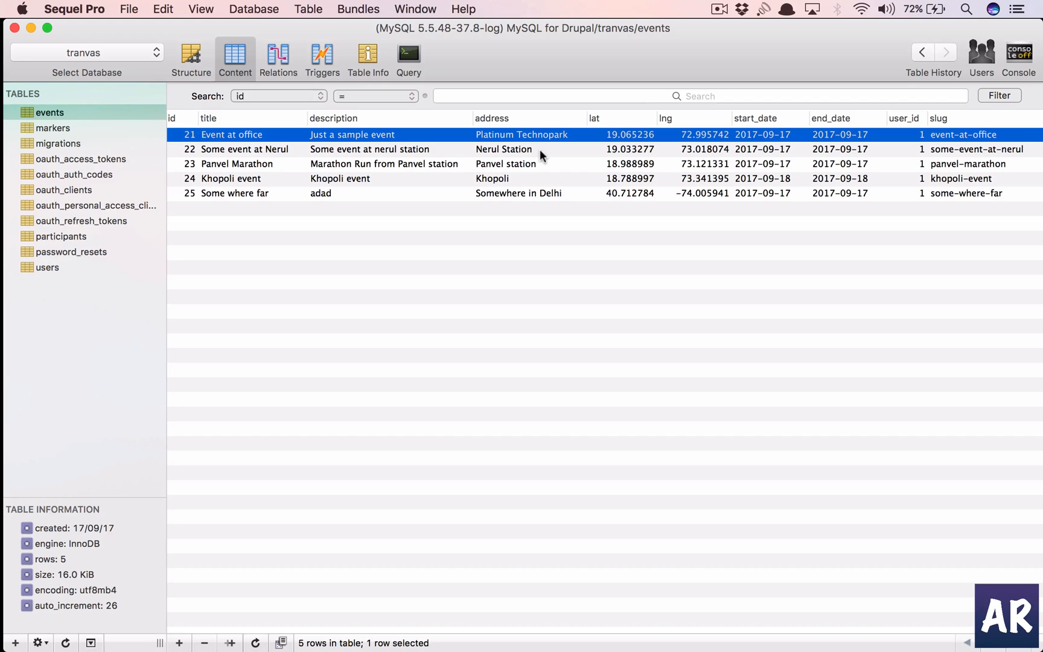
mouse_move(576, 313)
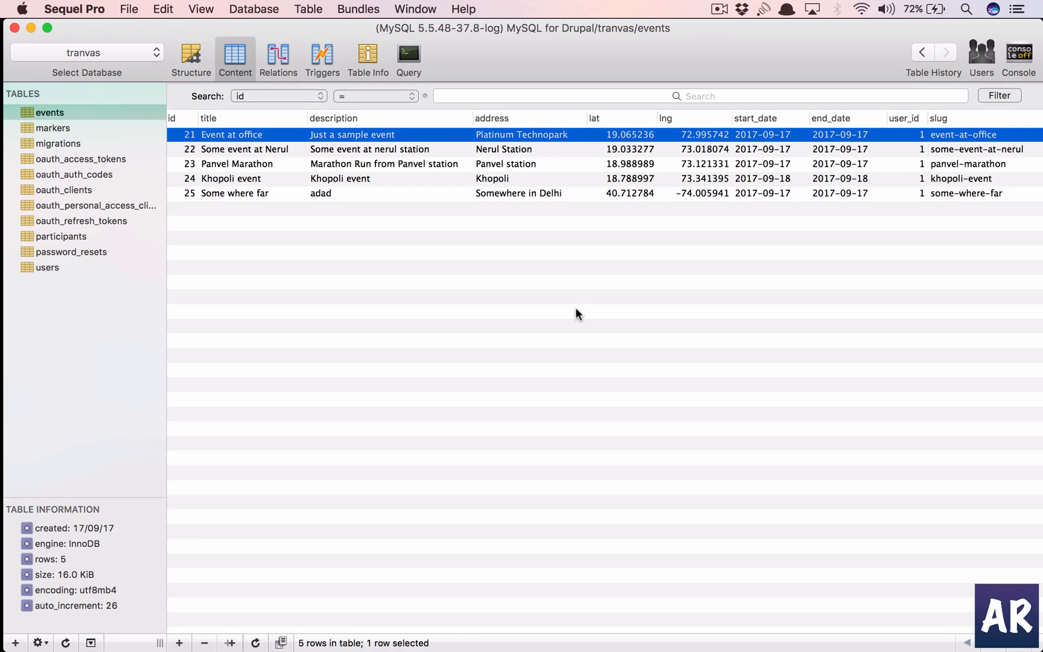
click(524, 148)
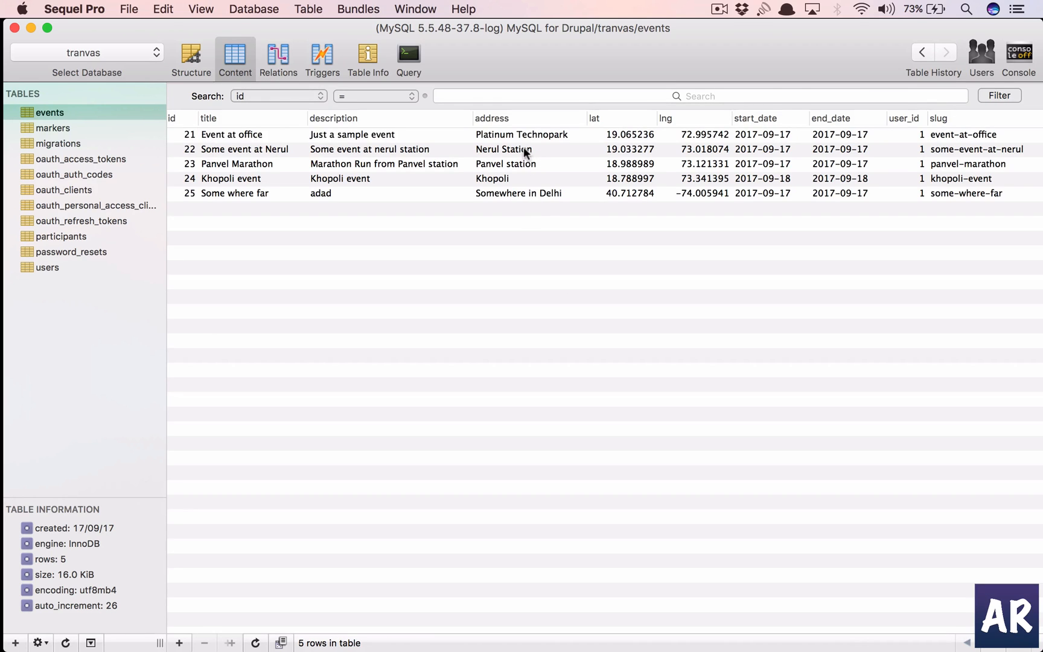
click(503, 148)
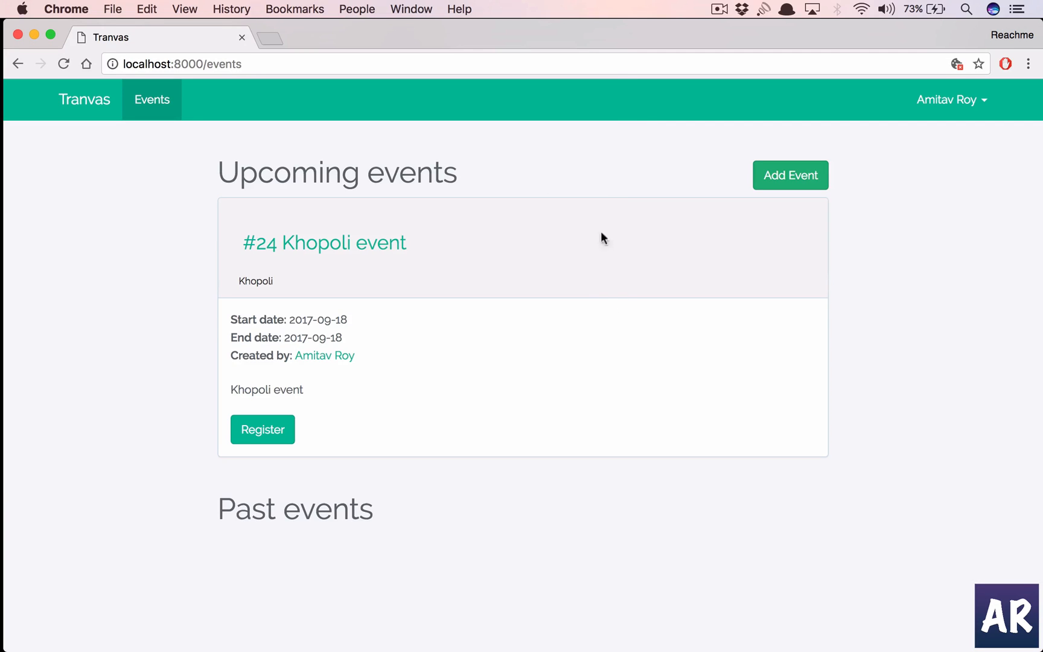
mouse_move(414, 554)
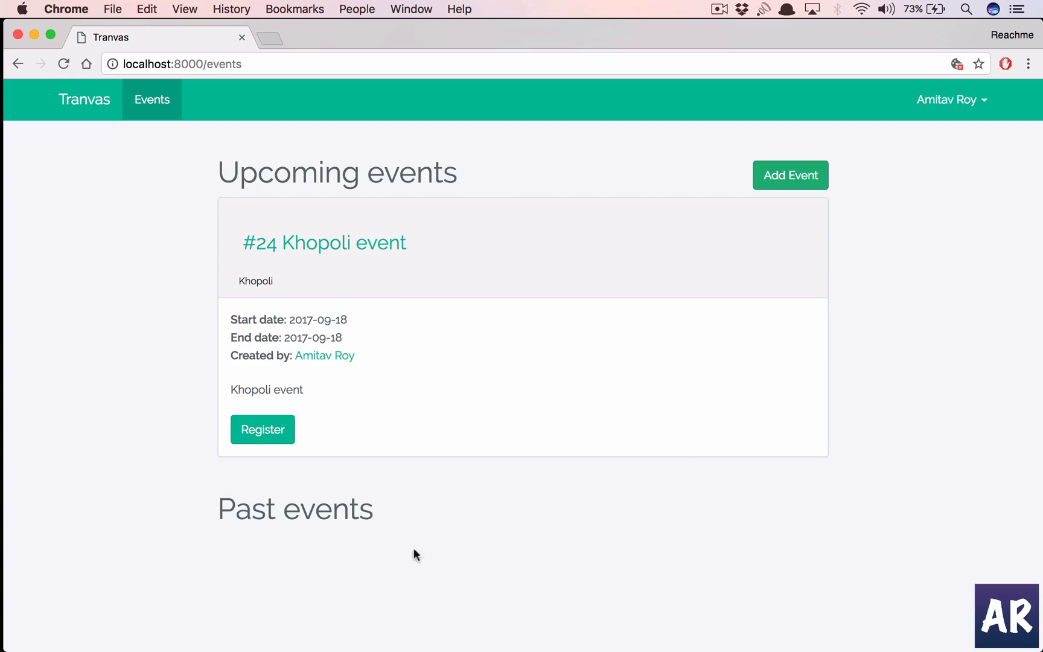
mouse_move(915, 342)
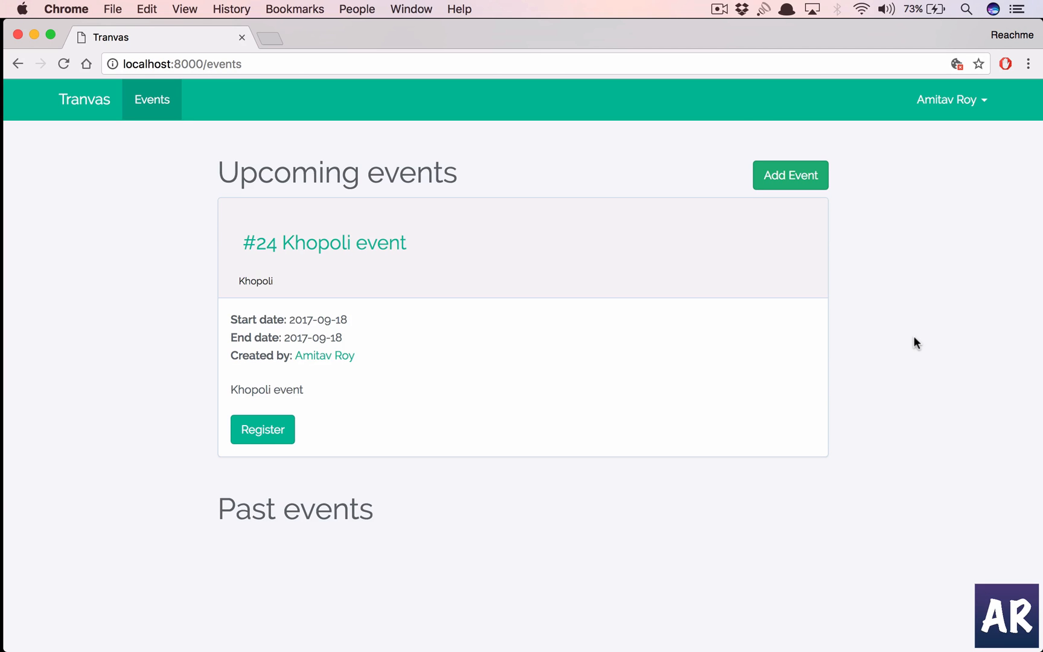
key(cmd+tab)
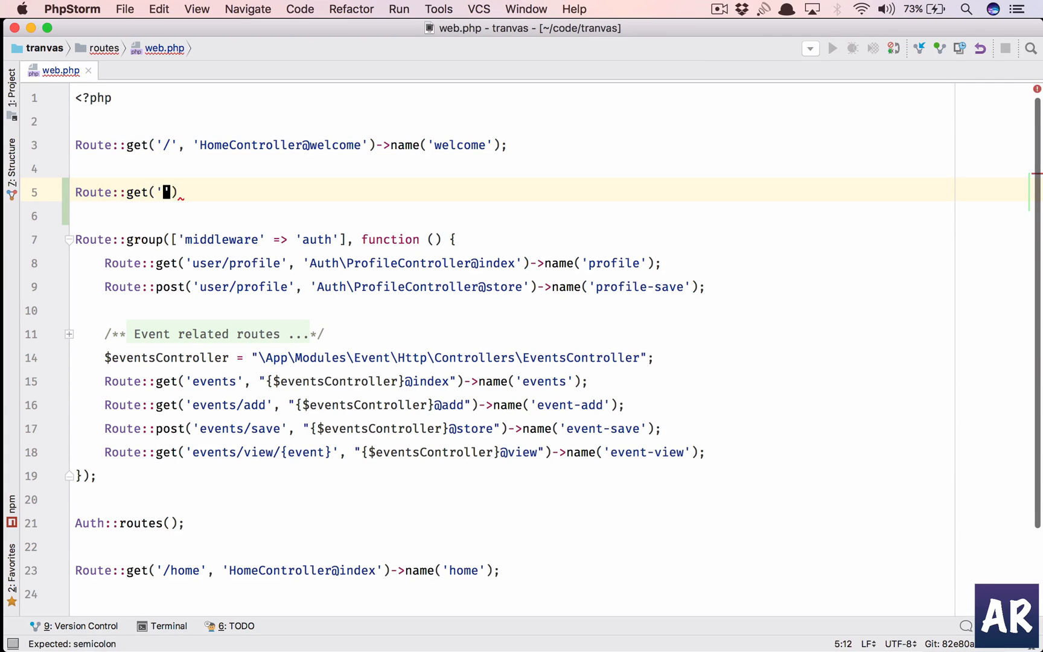
Step: Write Route::get('test', function () {}); with an empty closure in web.php
text(test', fun)
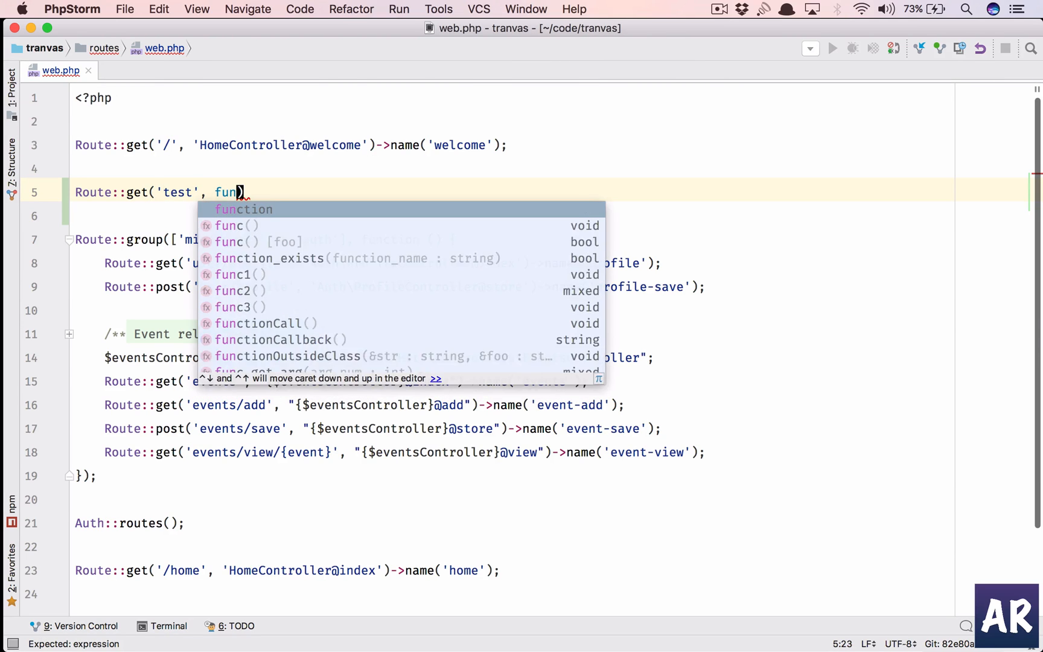
key(Tab)
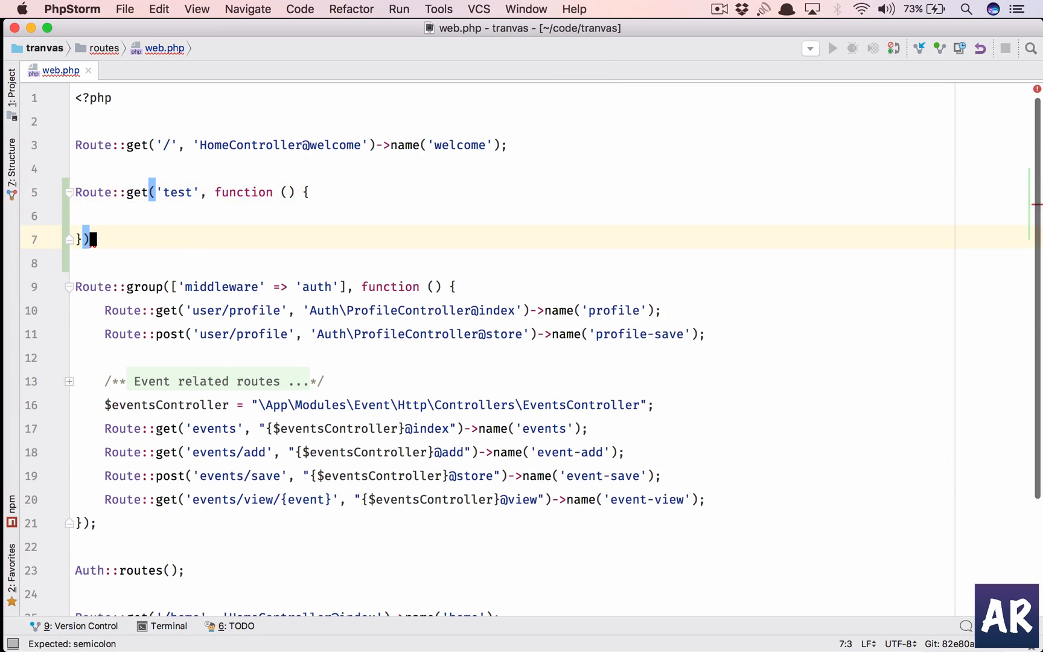
text(;)
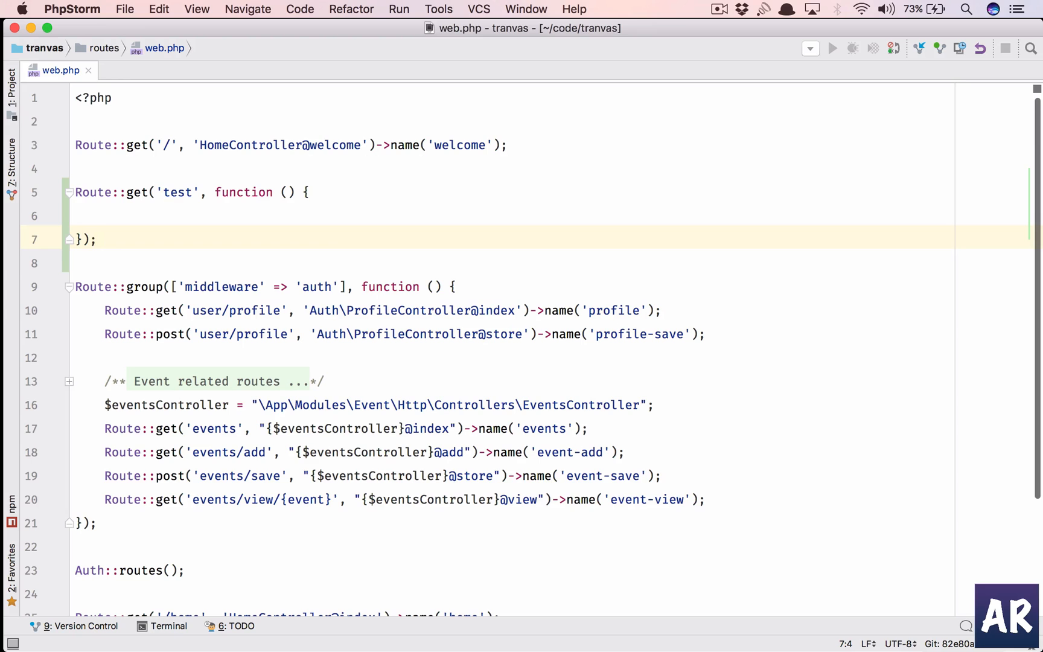
mouse_move(409, 316)
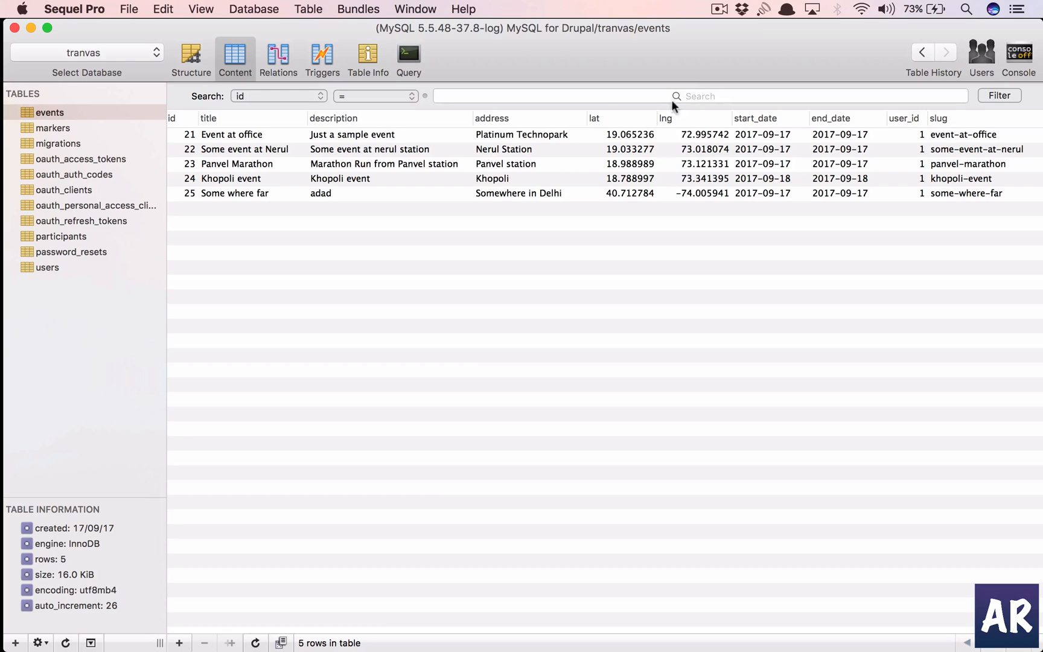
mouse_move(86, 266)
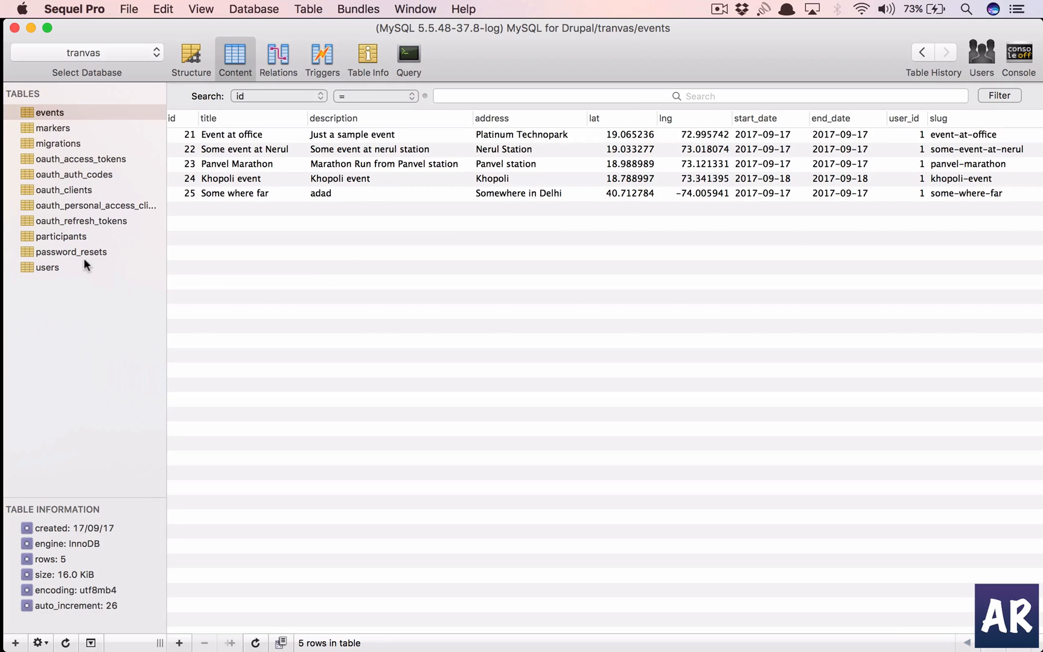
Step: Show the tranvas users table with its lat and long columns
click(47, 267)
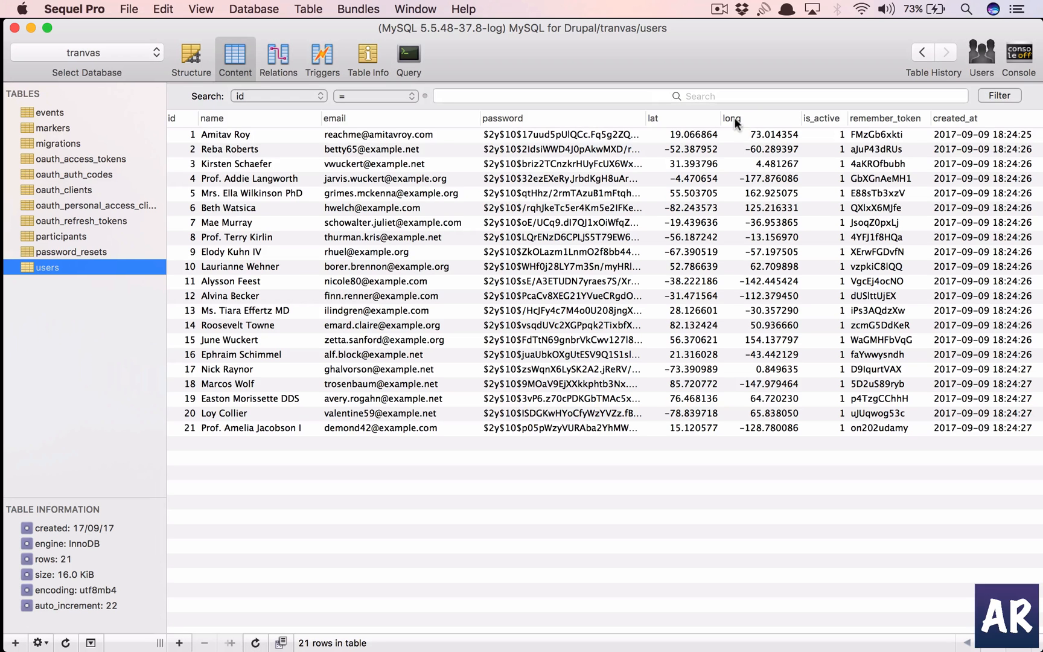
mouse_move(733, 123)
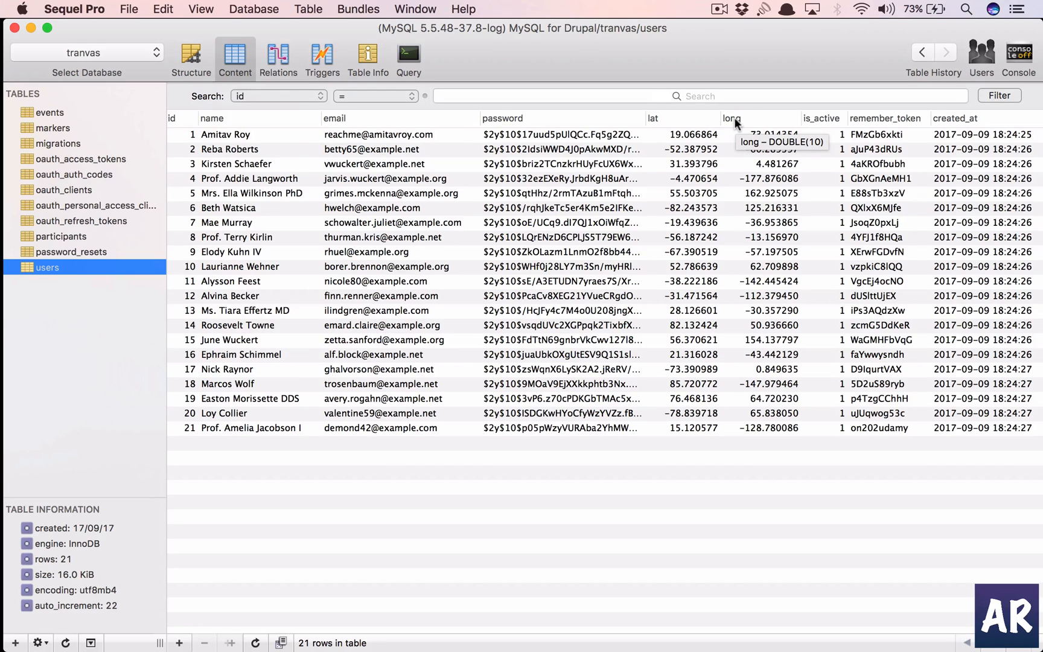
mouse_move(97, 113)
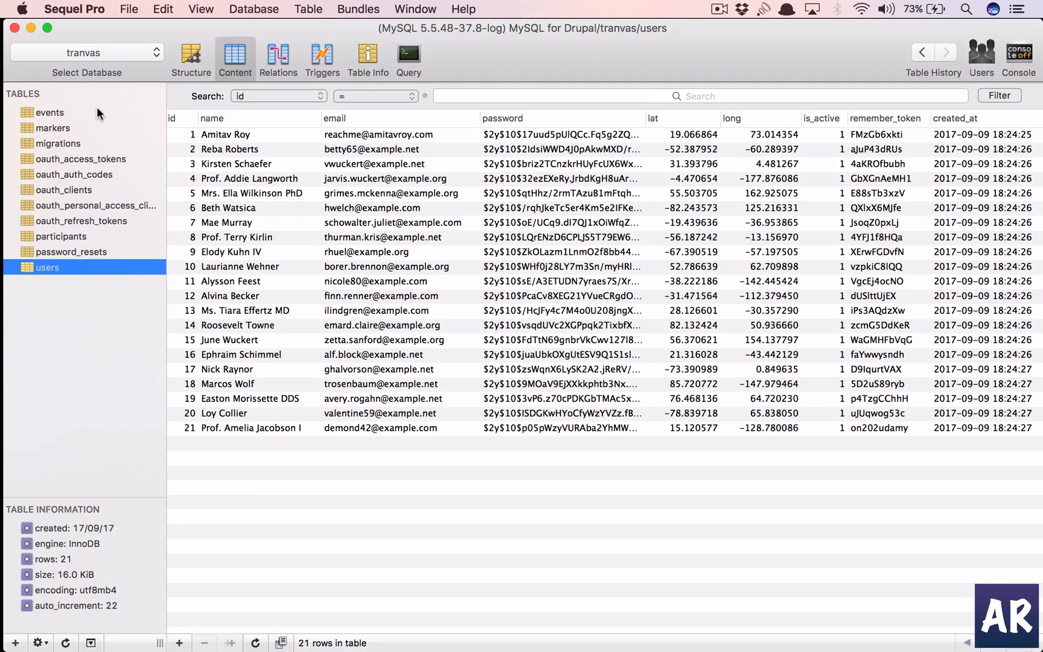
click(51, 113)
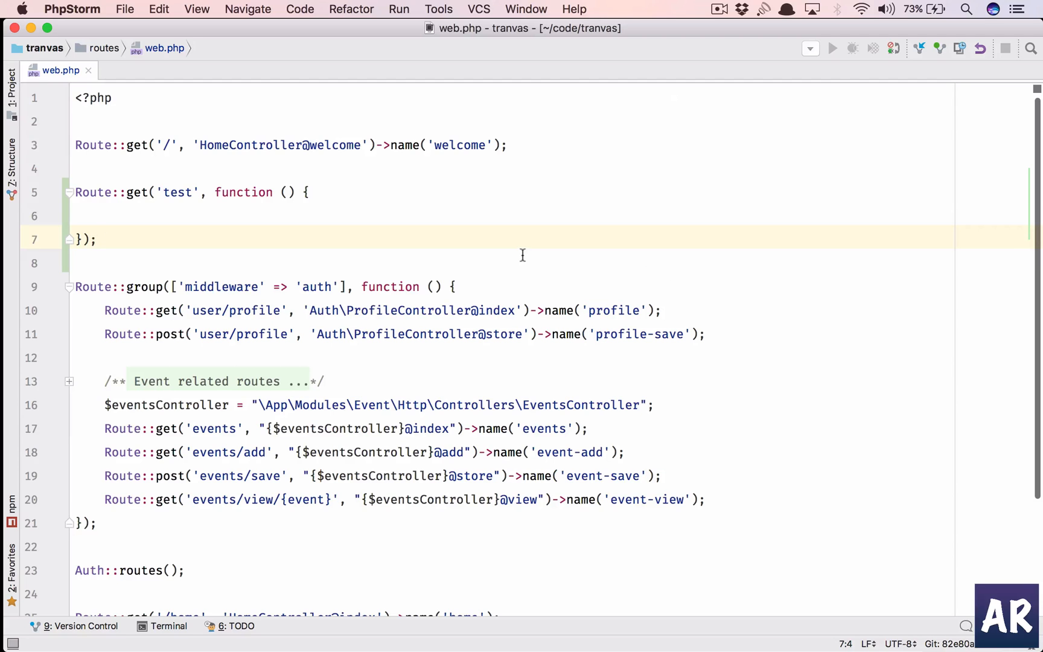
mouse_move(292, 158)
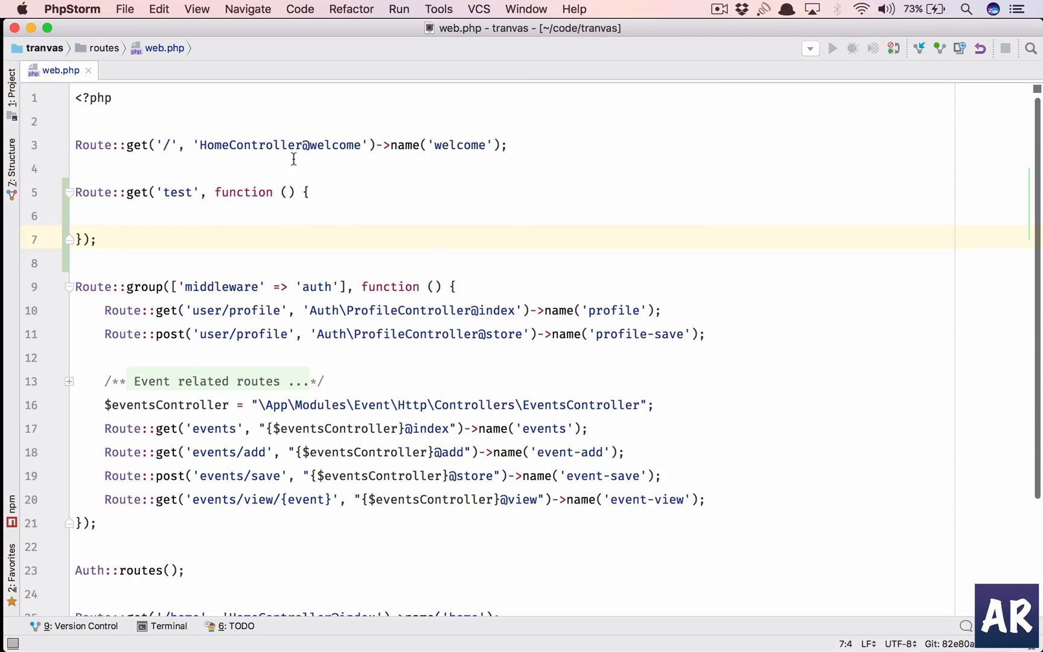
text(create_)
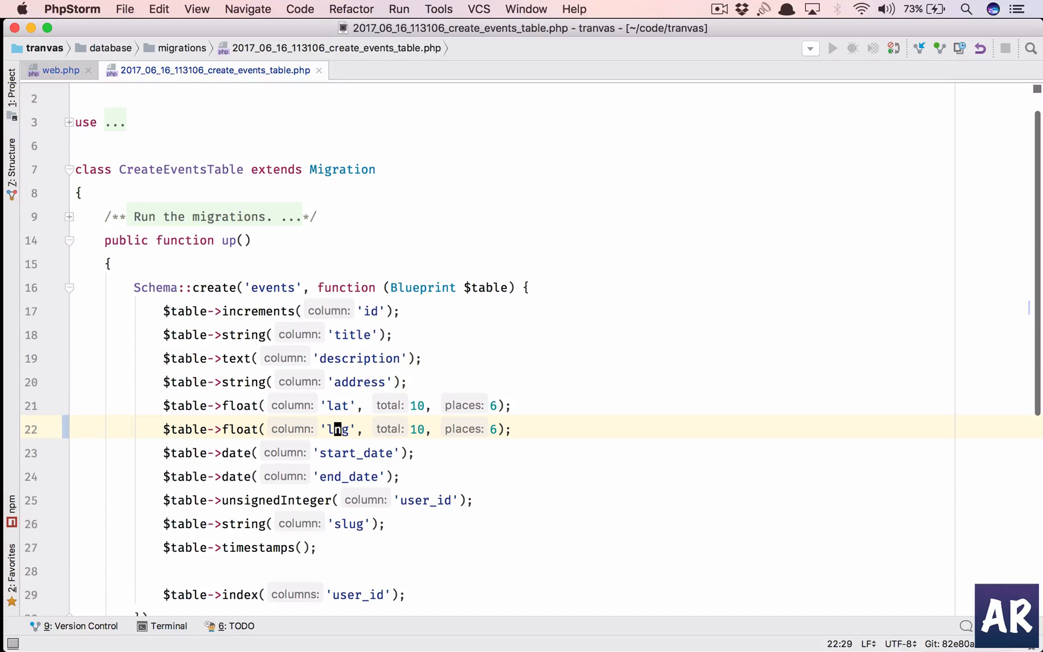
scroll(down, 3)
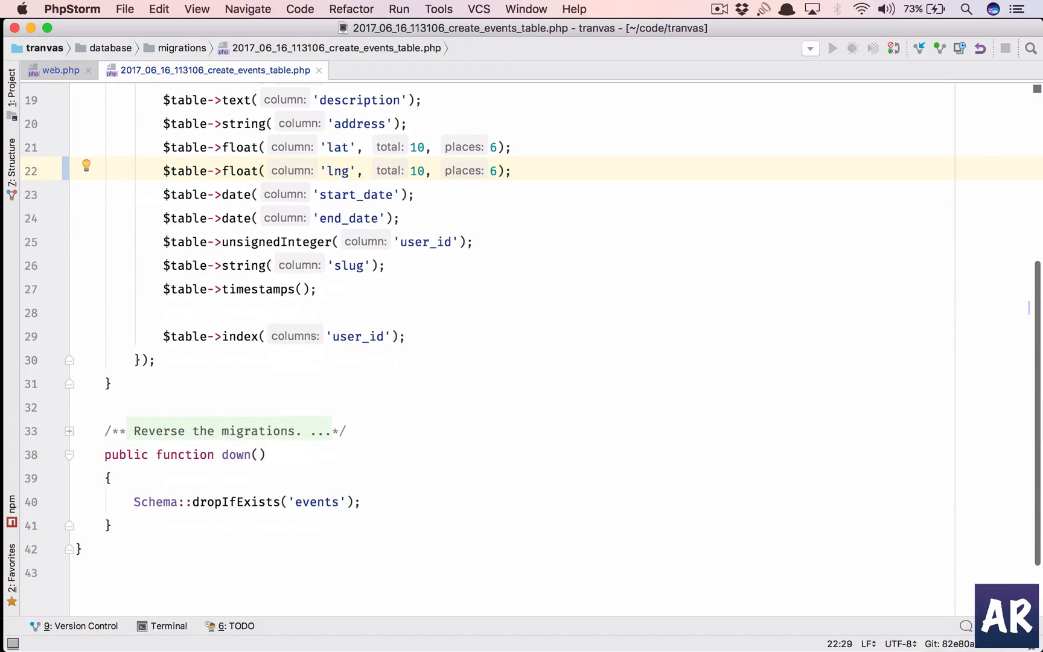
mouse_move(345, 486)
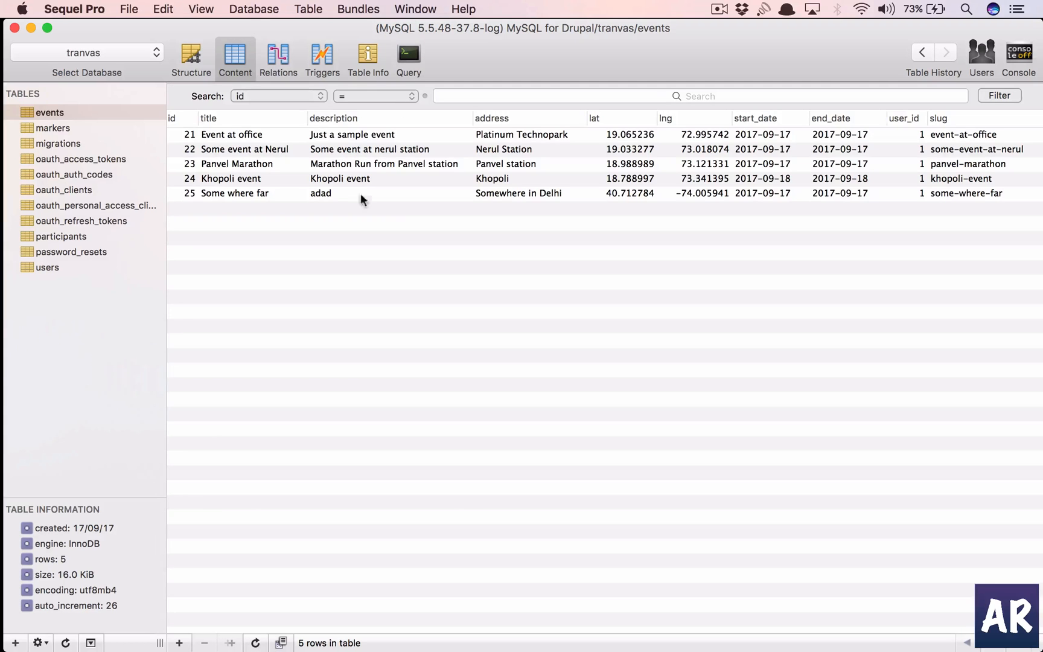
mouse_move(406, 203)
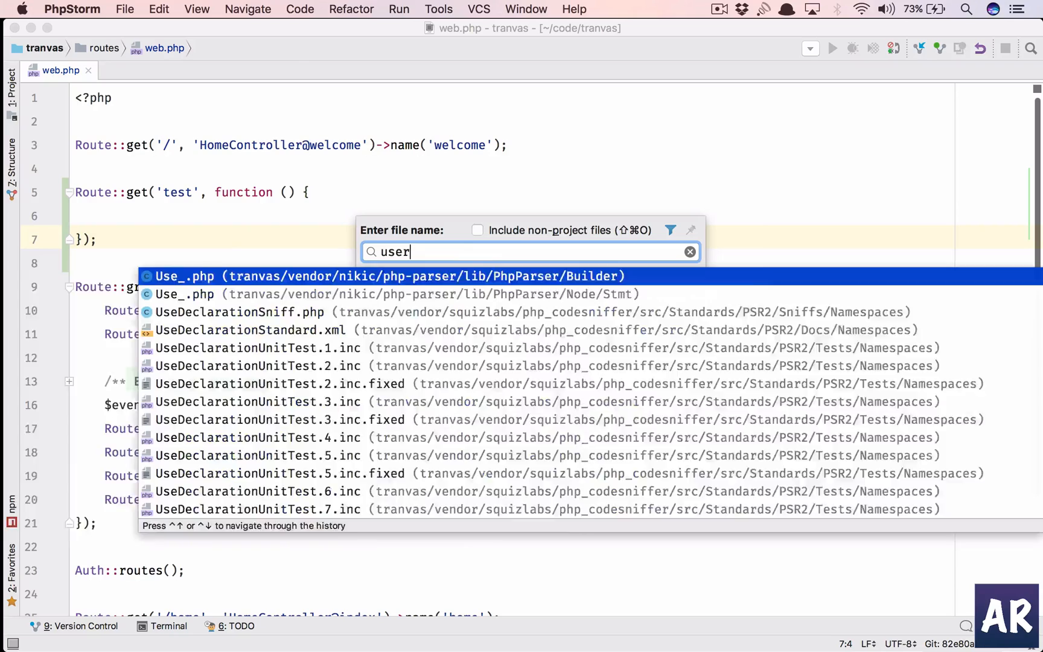
text(cre)
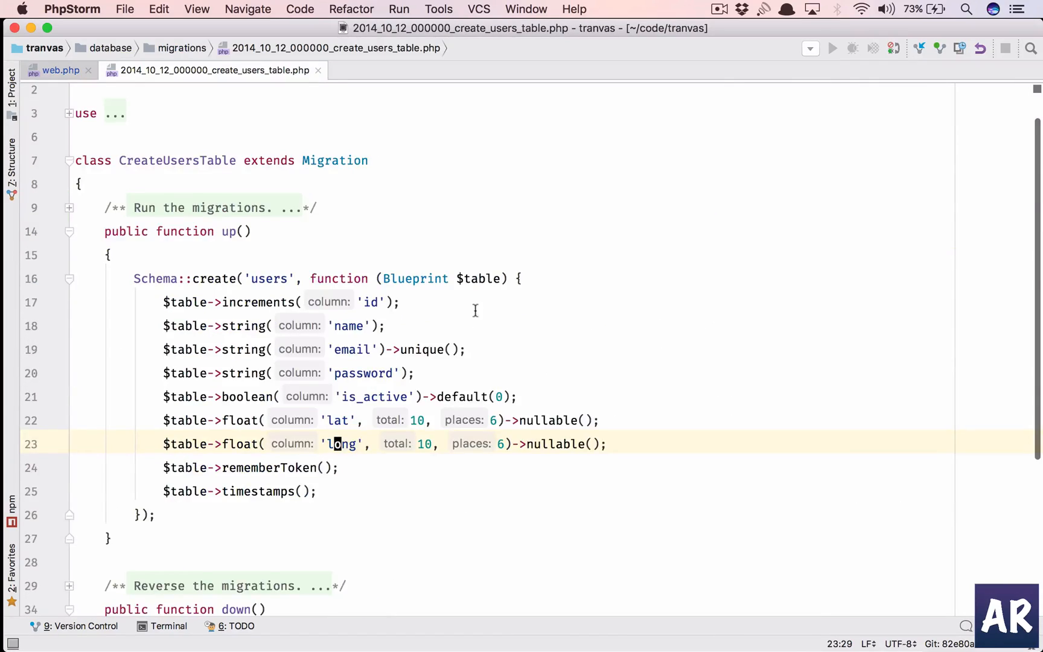
scroll(down, 3)
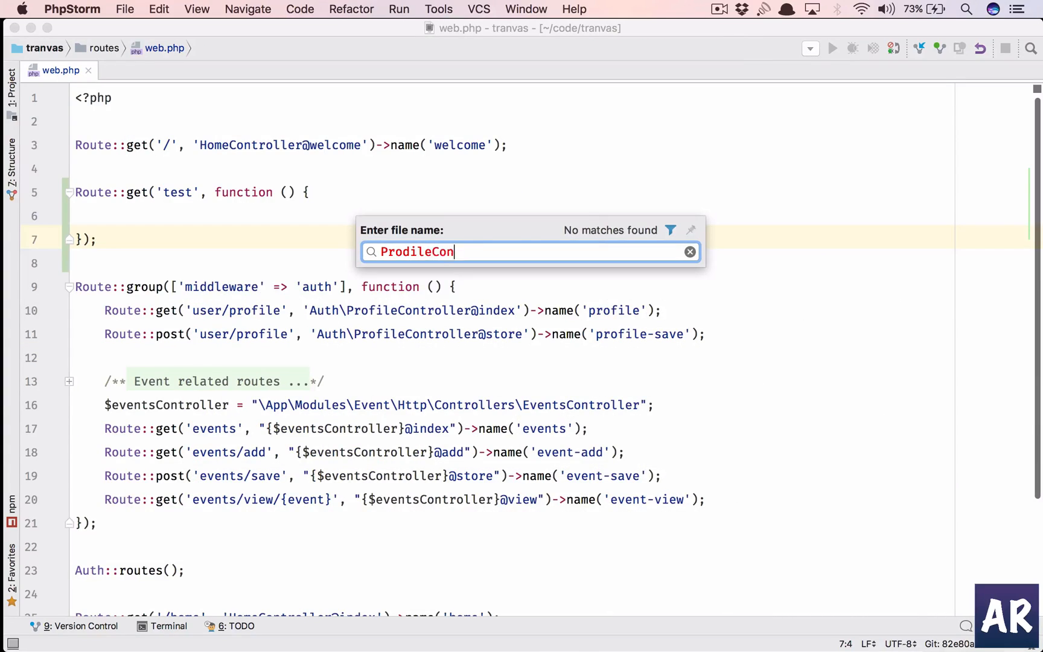
text(ProfileCo)
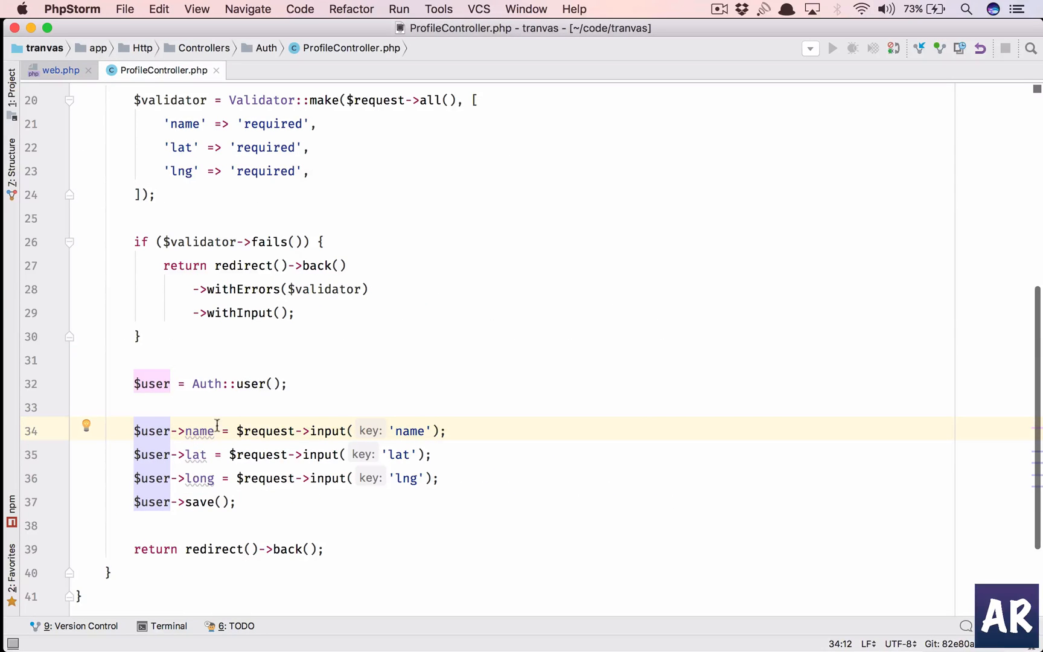
click(60, 70)
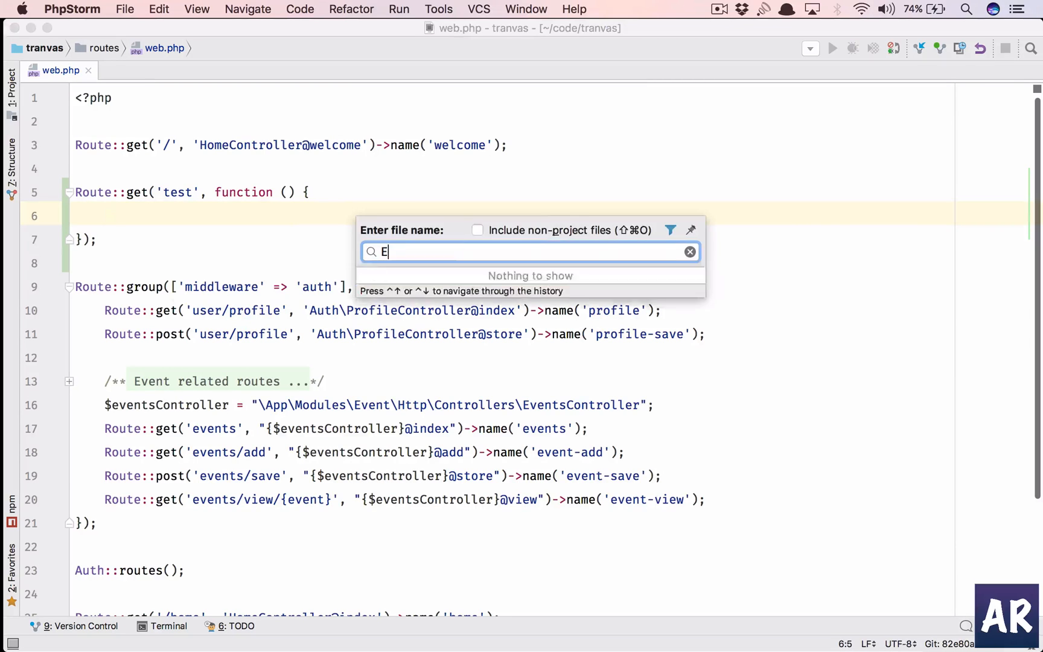
text(l)
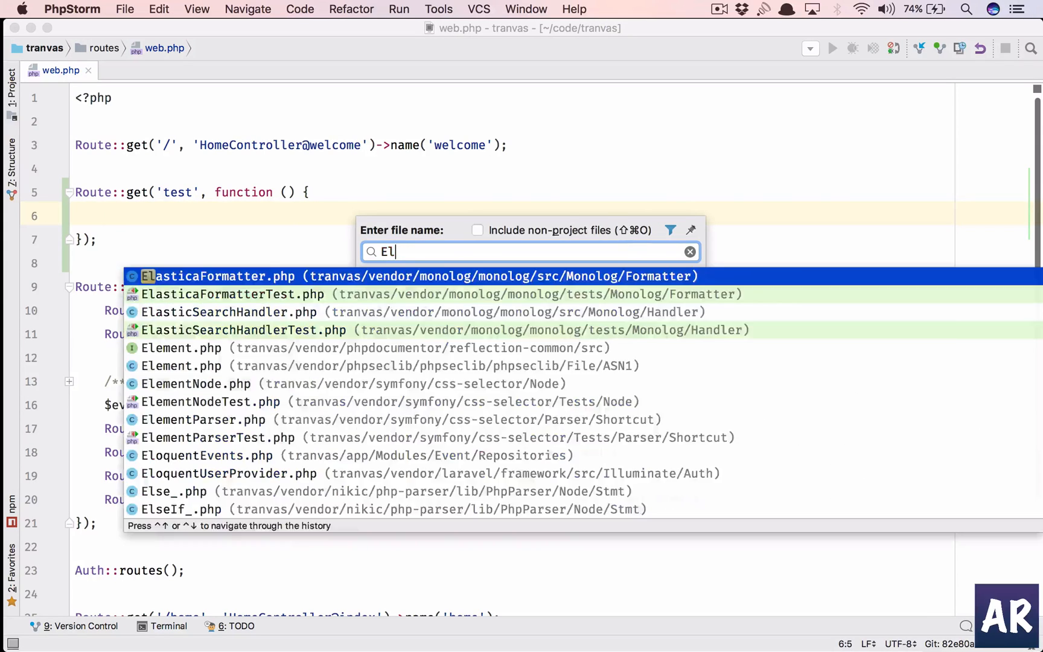
click(206, 455)
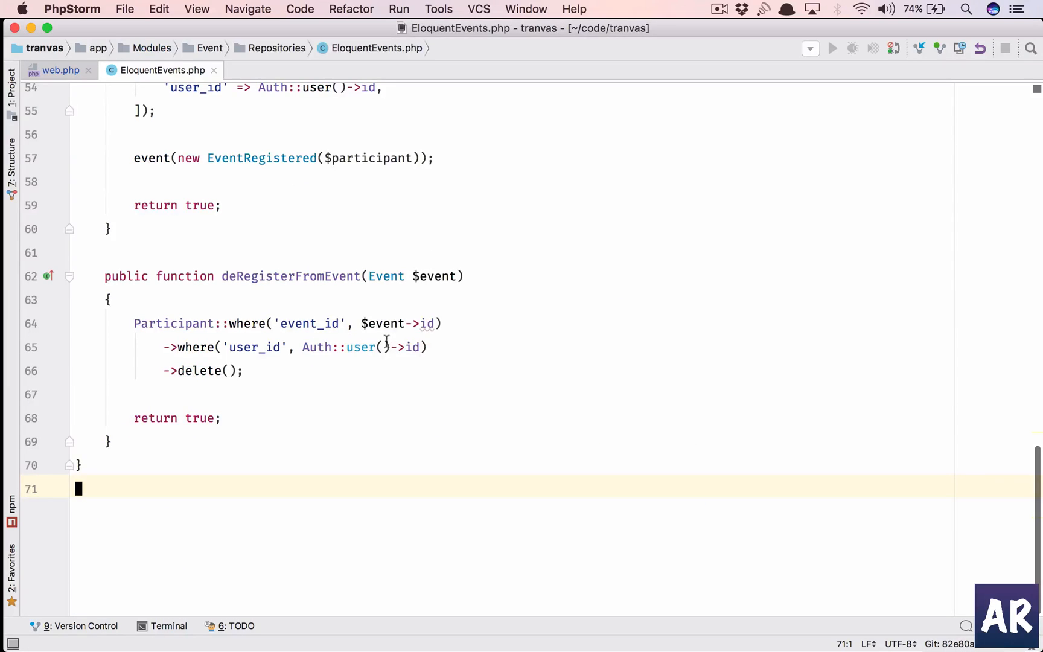
scroll(up, 3)
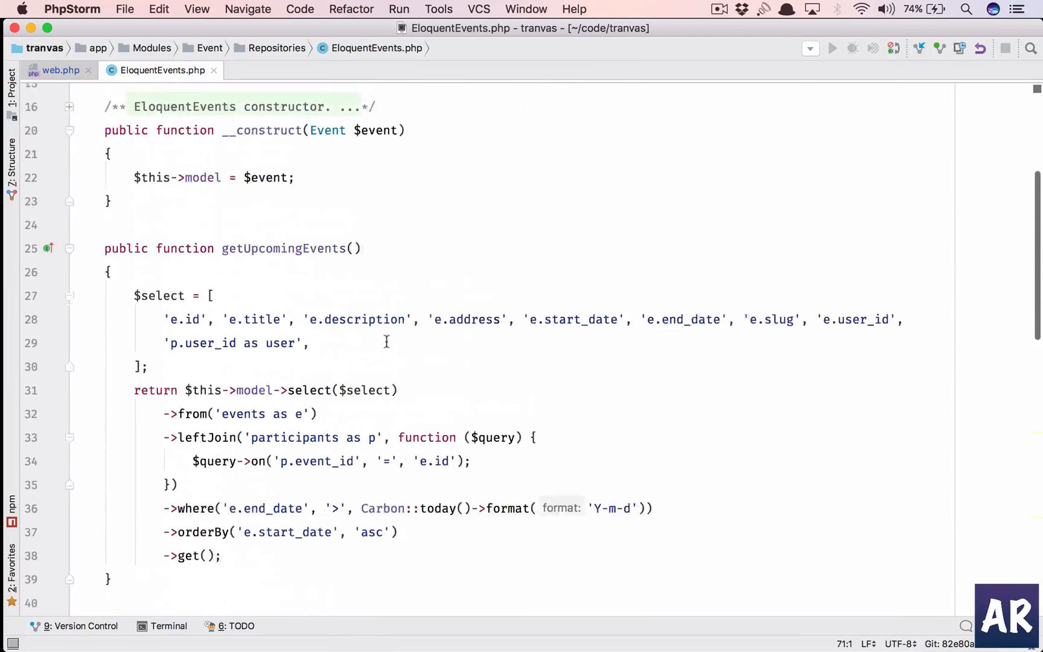
scroll(down, 3)
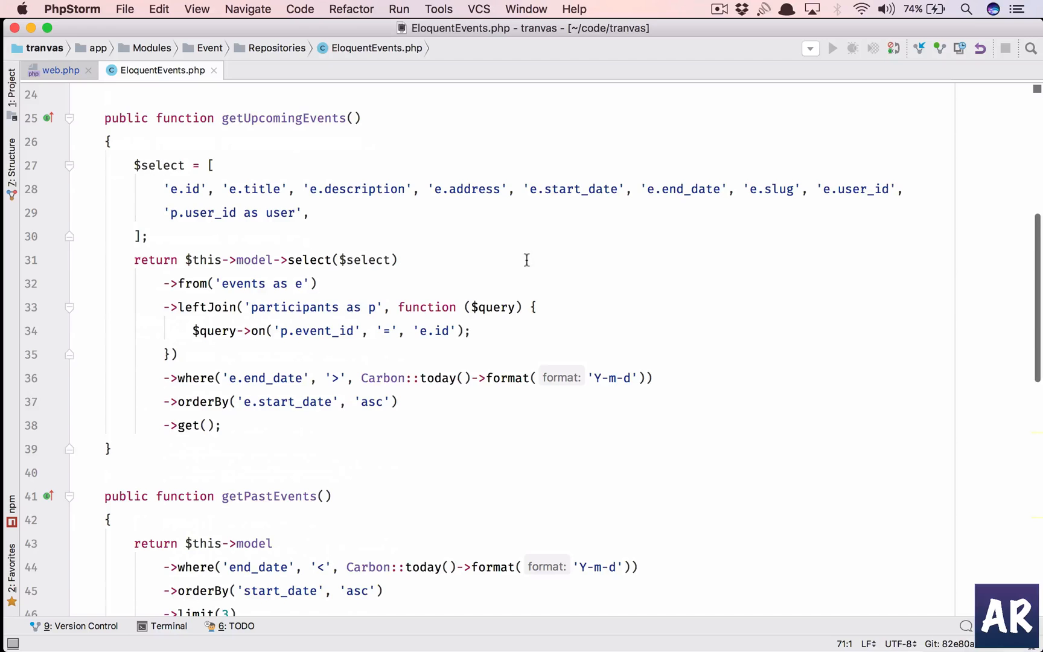
text(EventC)
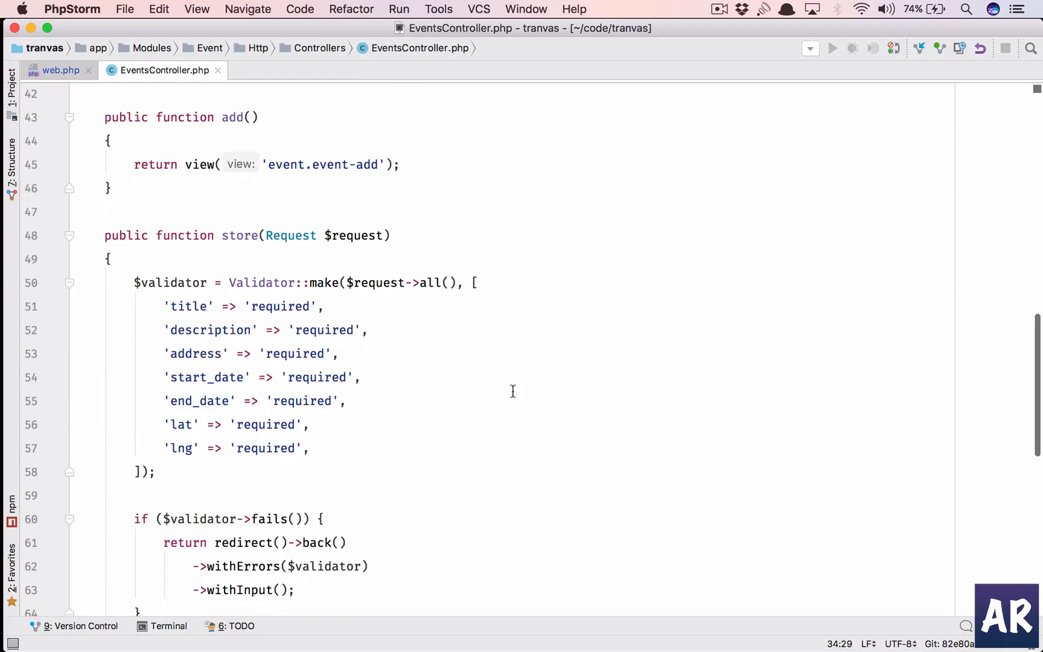
scroll(down, 3)
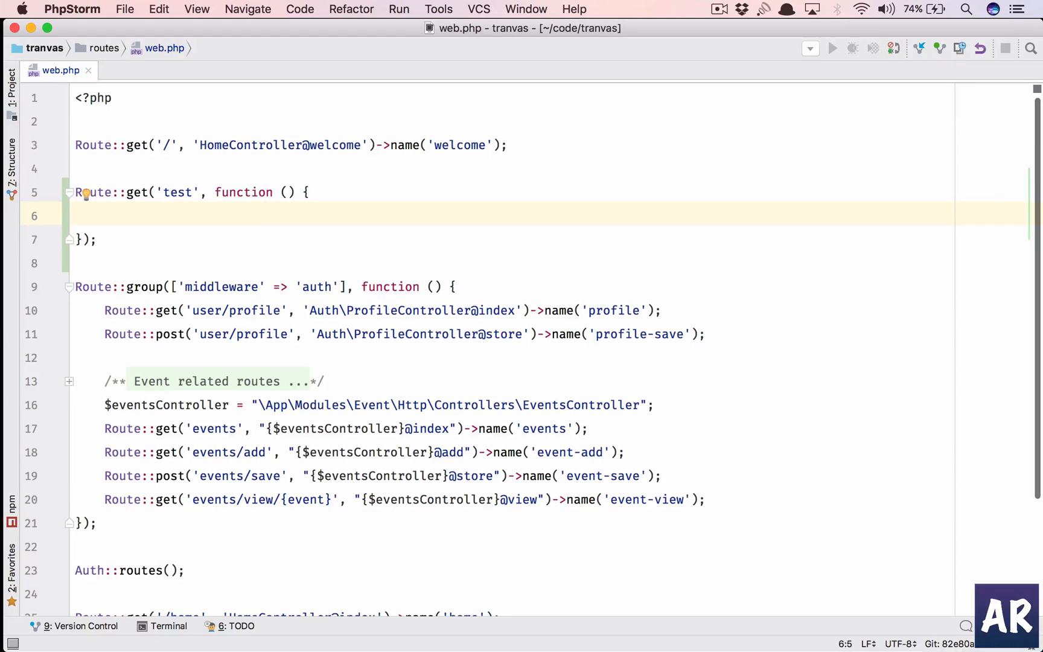
mouse_move(268, 255)
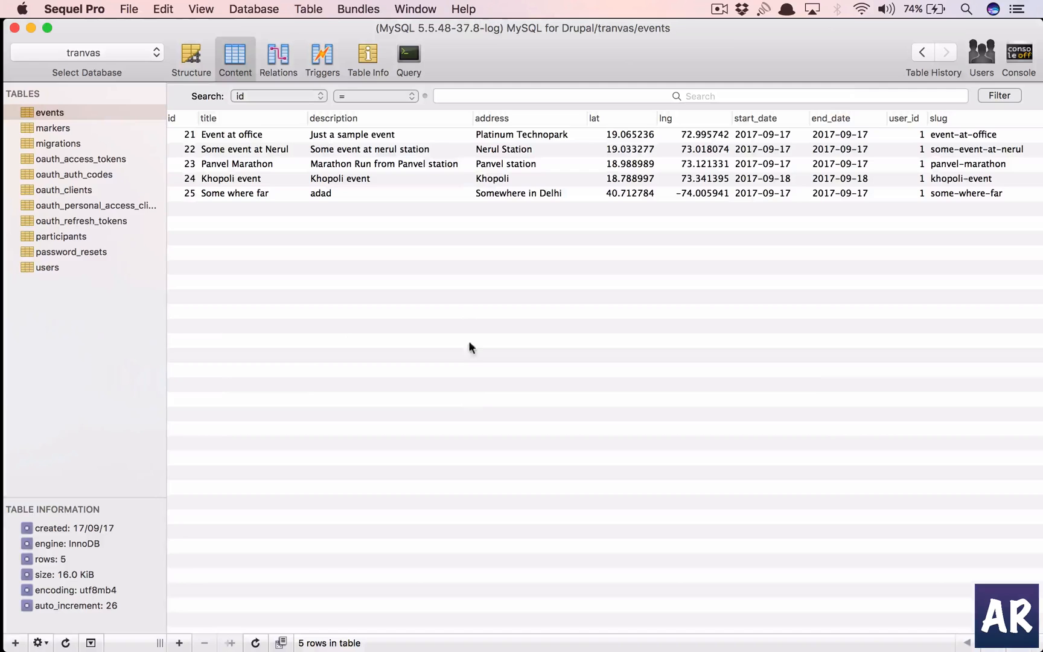
mouse_move(791, 139)
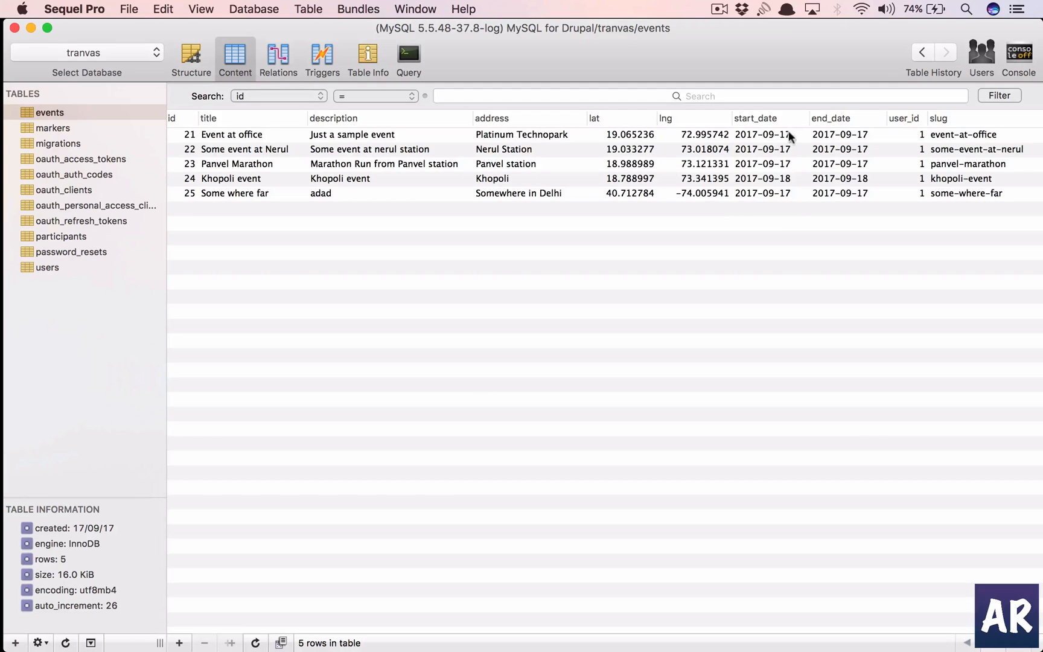
mouse_move(724, 401)
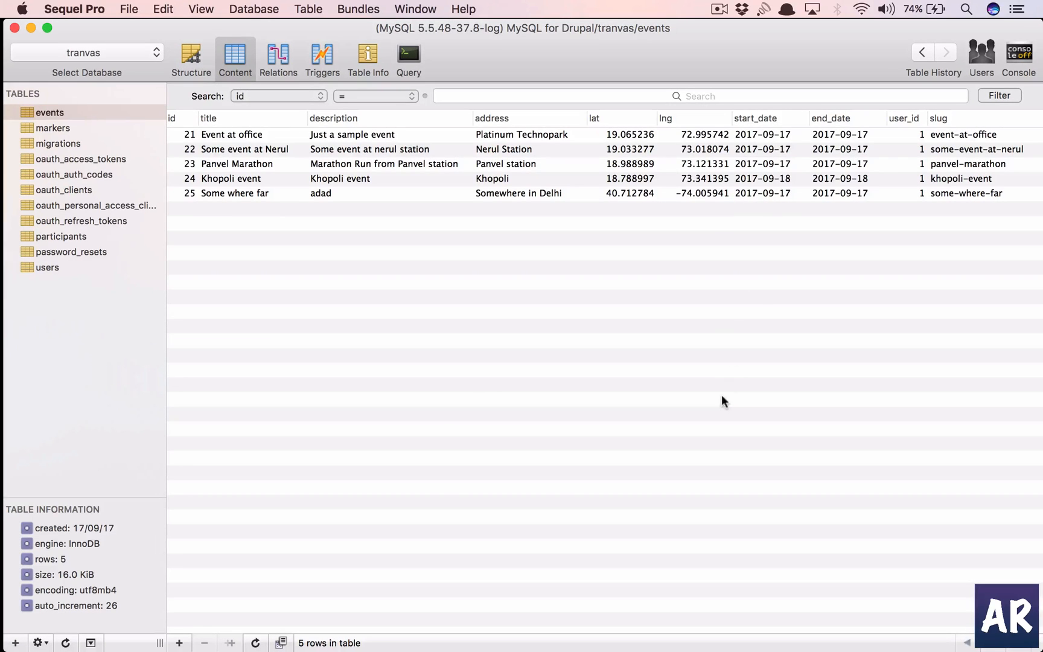
Step: In getUpcomingEvents, change the end-date comparison from '>' to '>=' so events ending today count
key(cmd+tab)
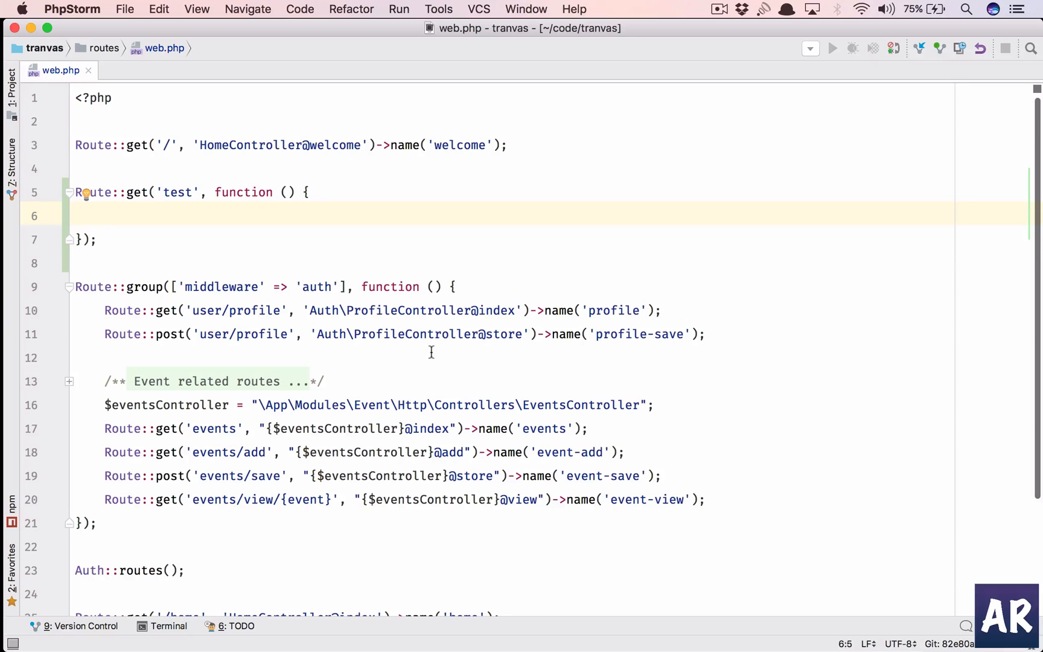
text(elqie)
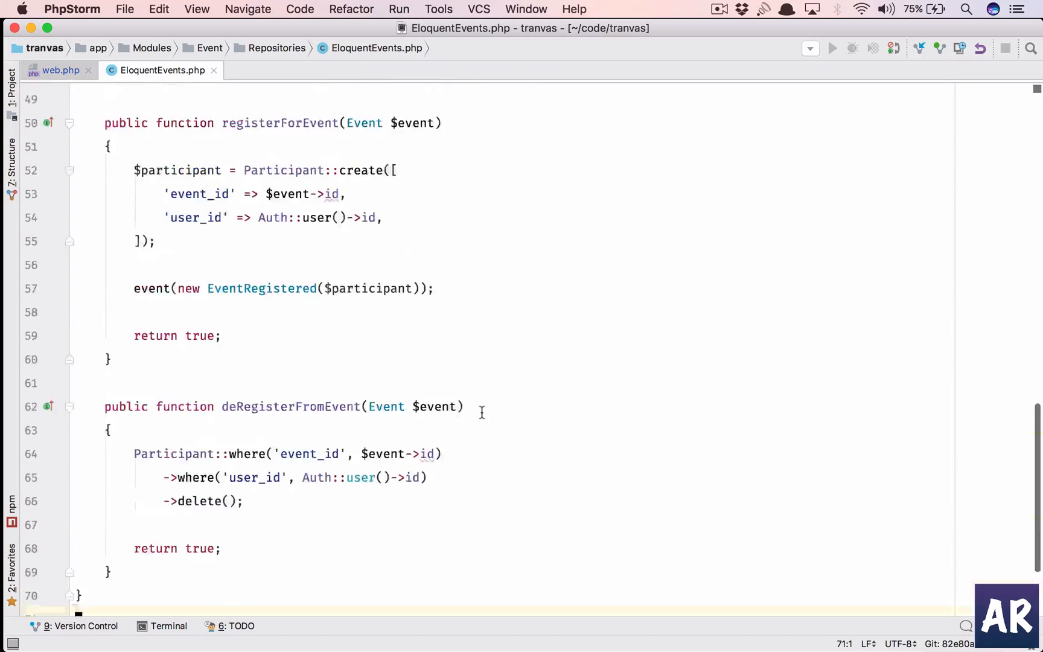
scroll(up, 3)
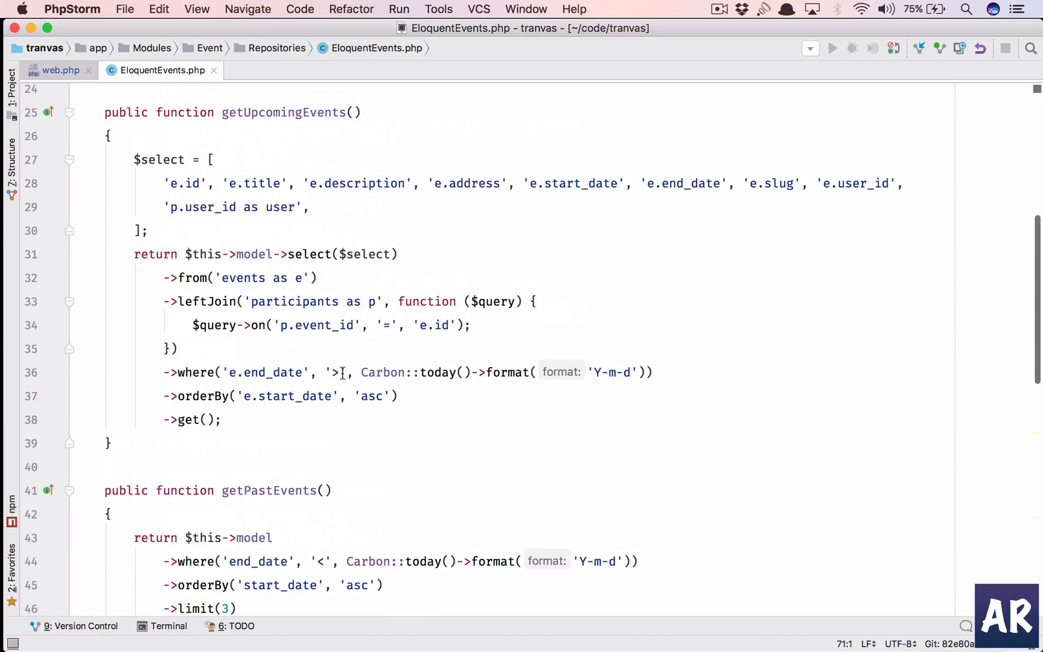
click(343, 372)
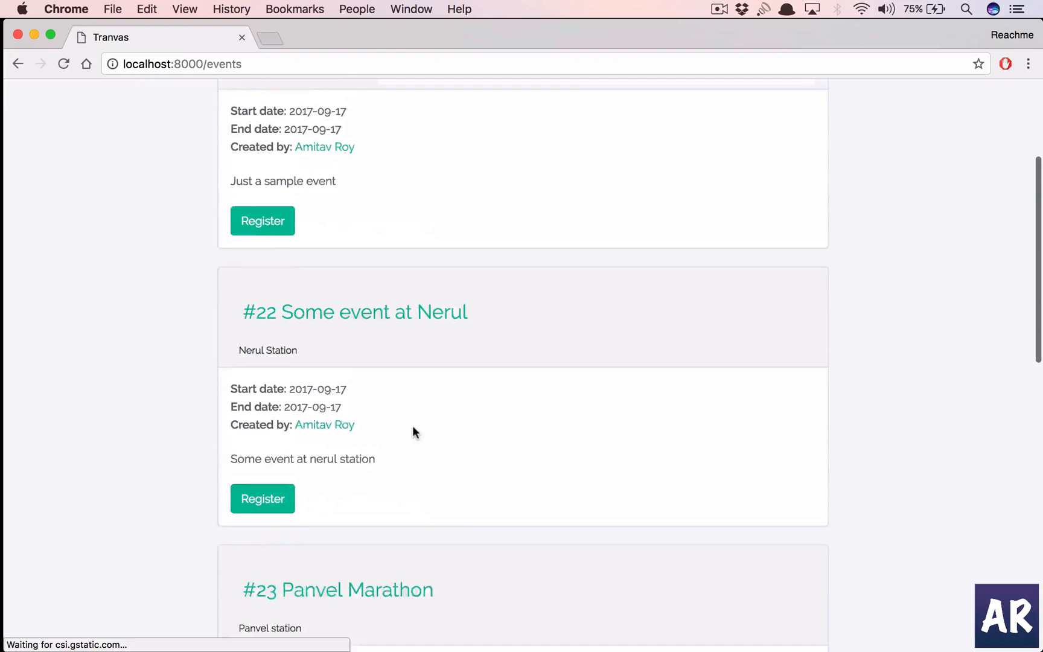
scroll(down, 3)
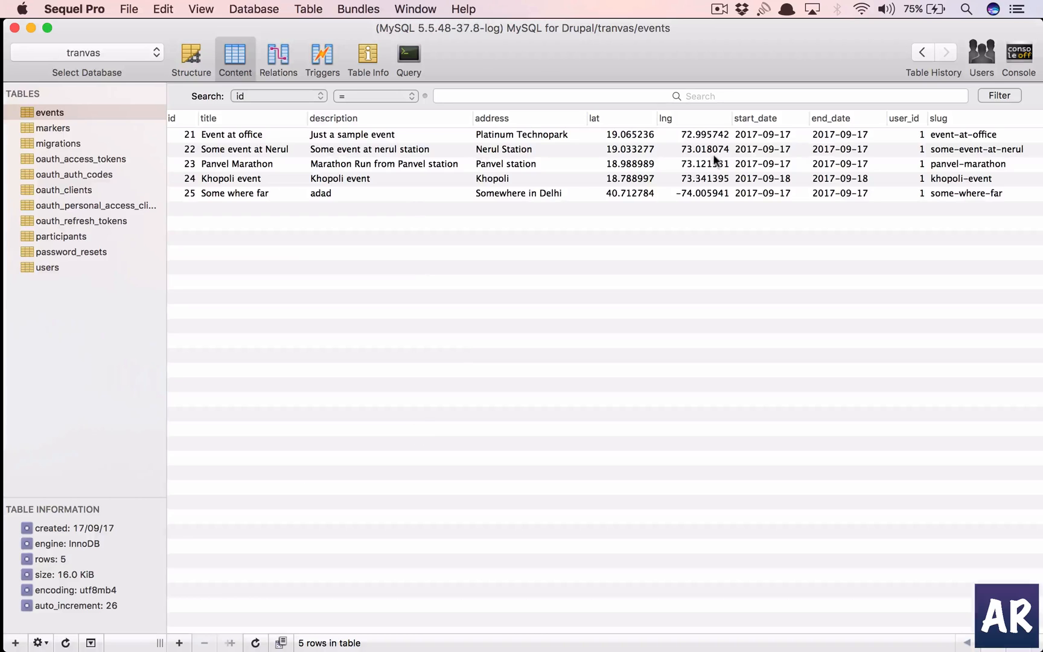
mouse_move(788, 138)
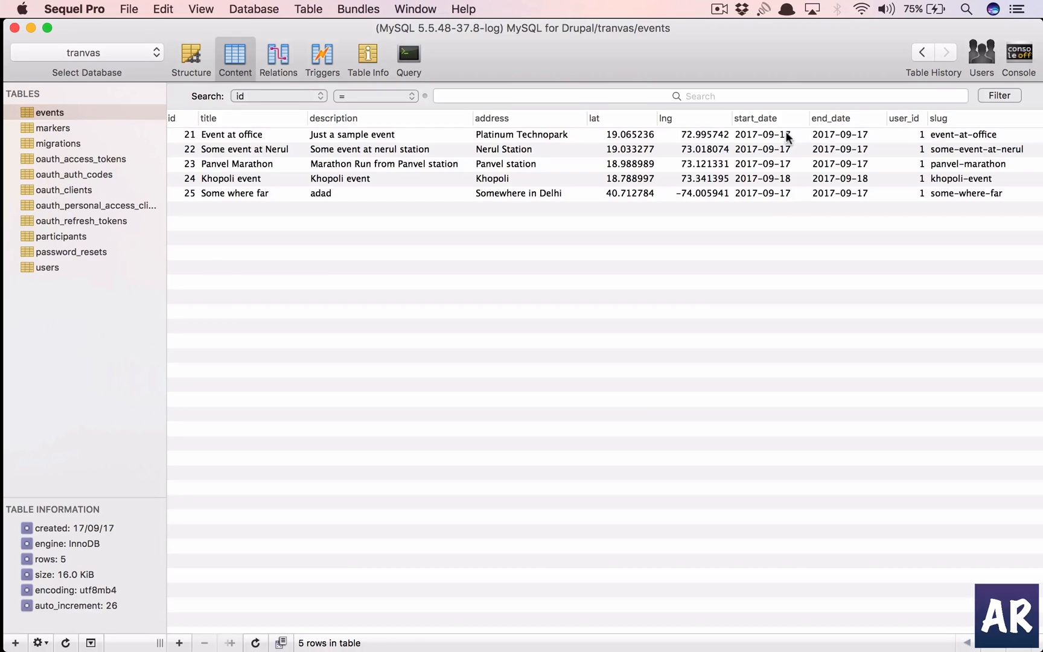
Step: Set Event at office's end_date to 2017-09-16 in Sequel Pro and reload the events page
click(760, 134)
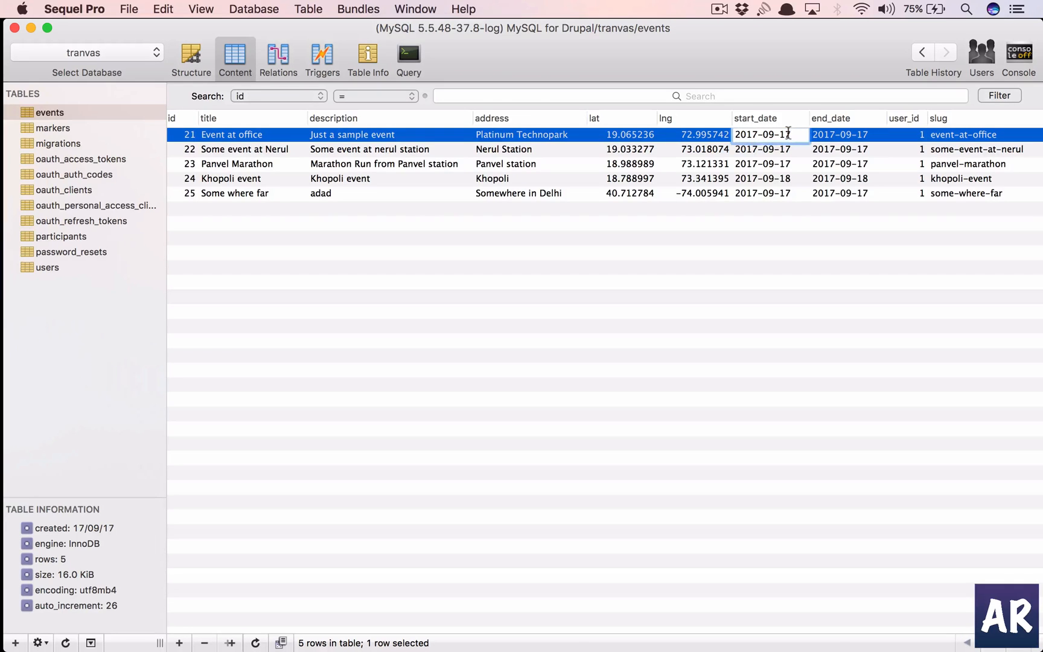
click(840, 134)
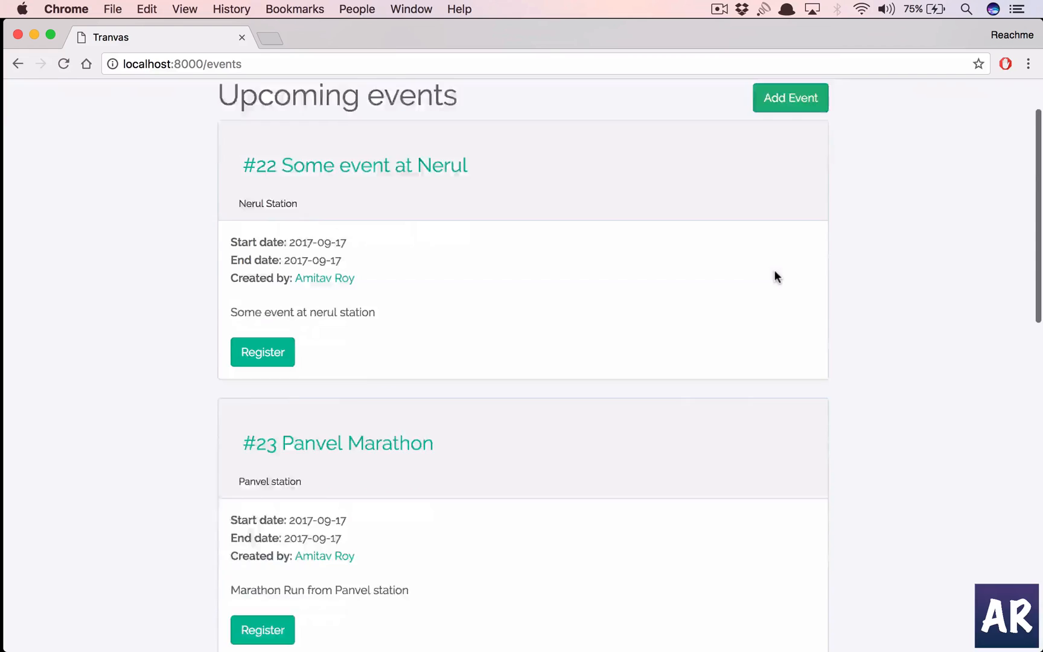
scroll(down, 3)
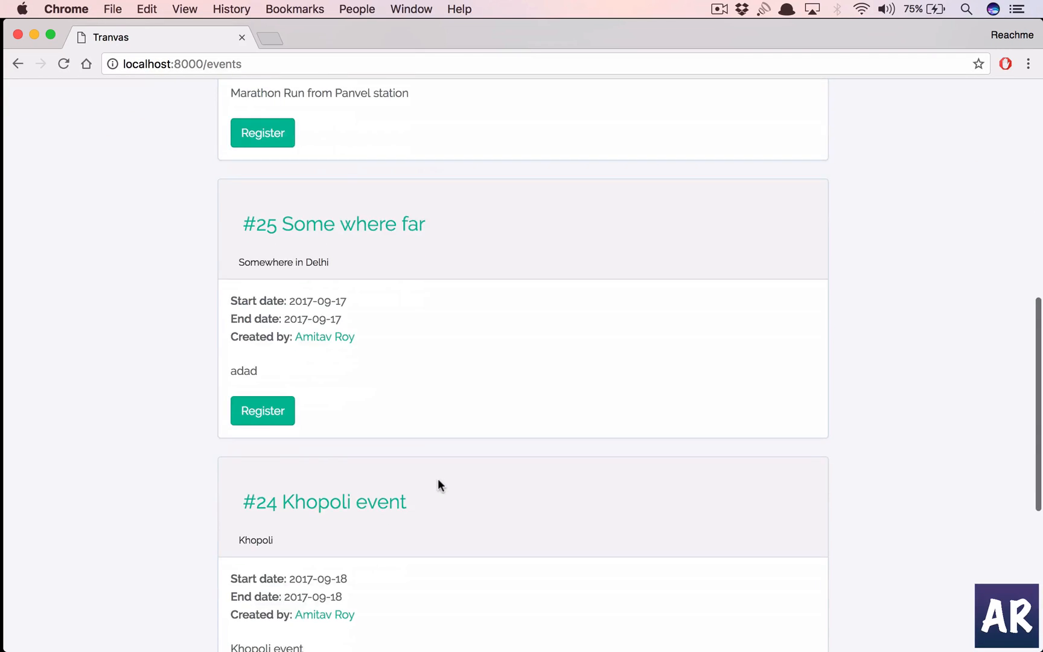
scroll(up, 3)
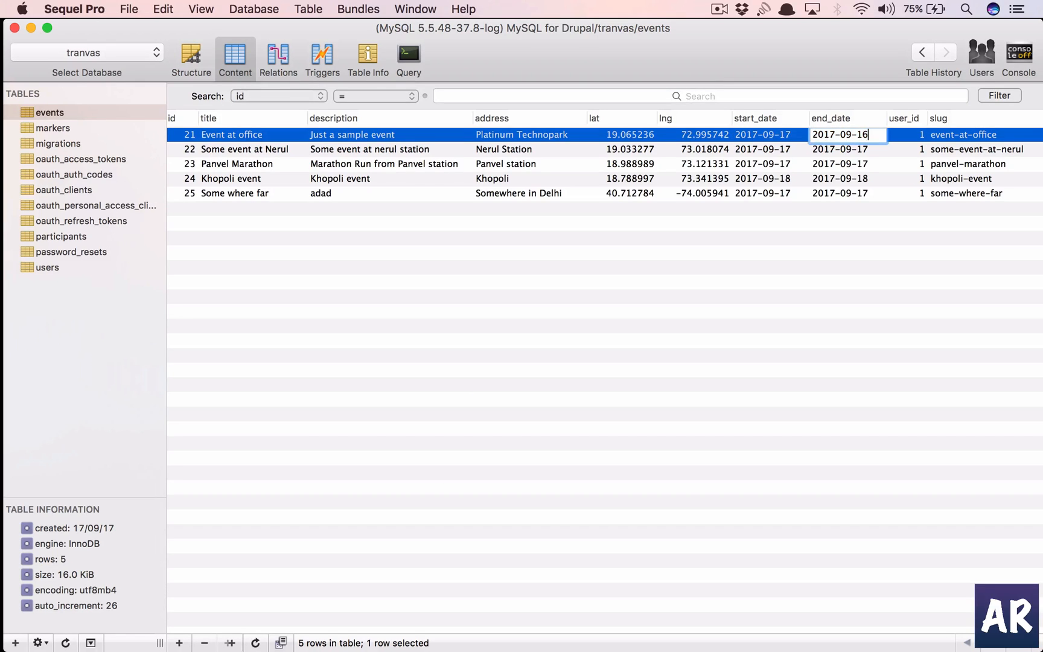
click(811, 253)
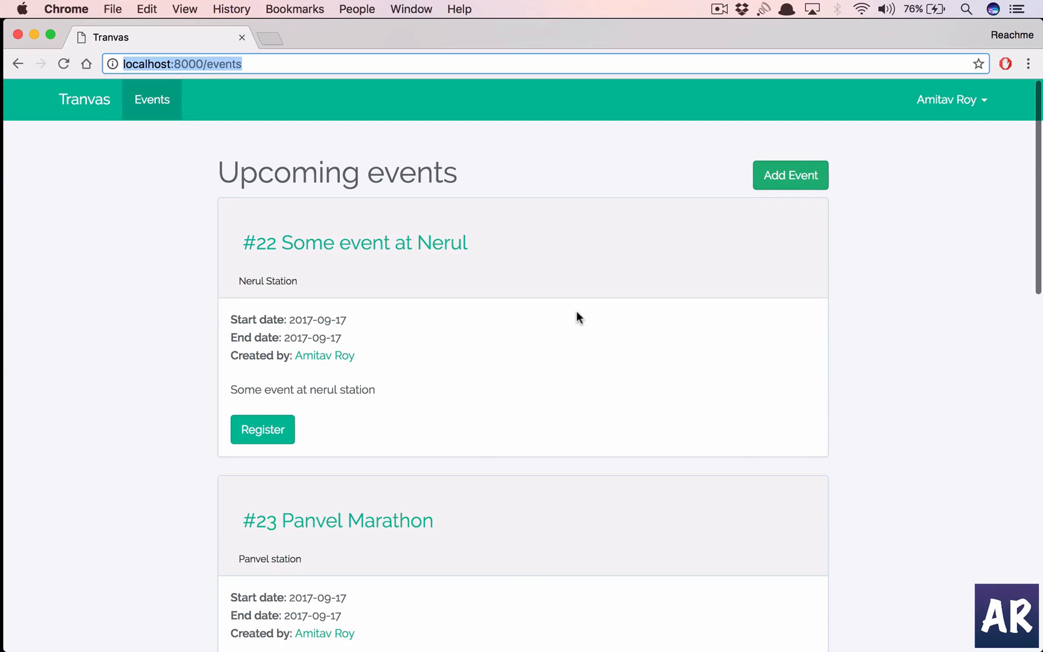
key(cmd+tab)
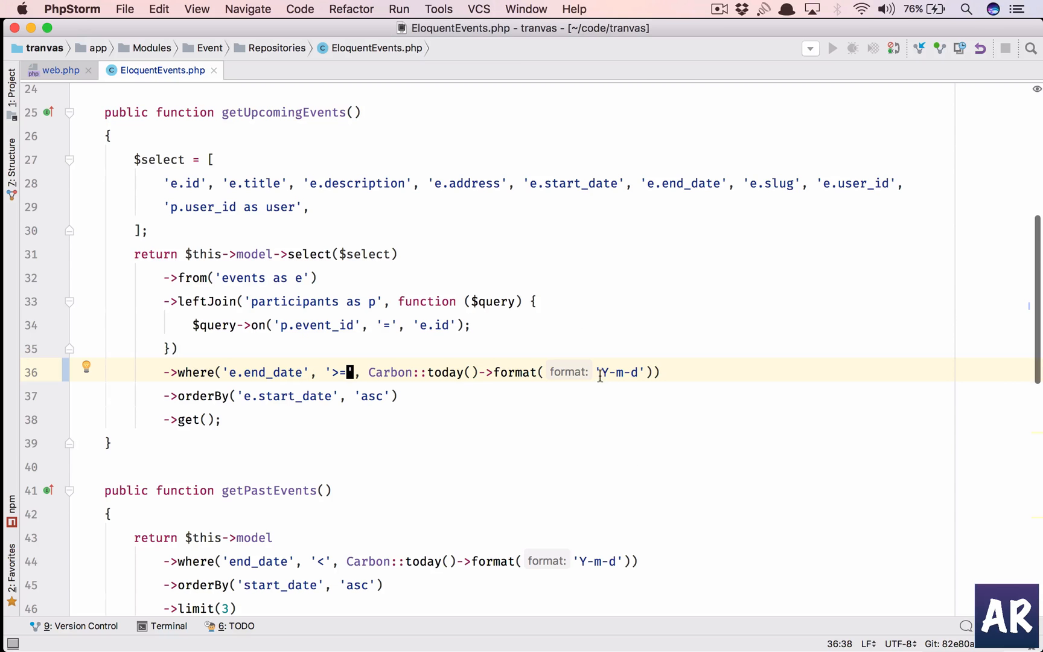
Step: In the test route, set $lat and $lng from Auth::user() and $radius = 10
click(59, 70)
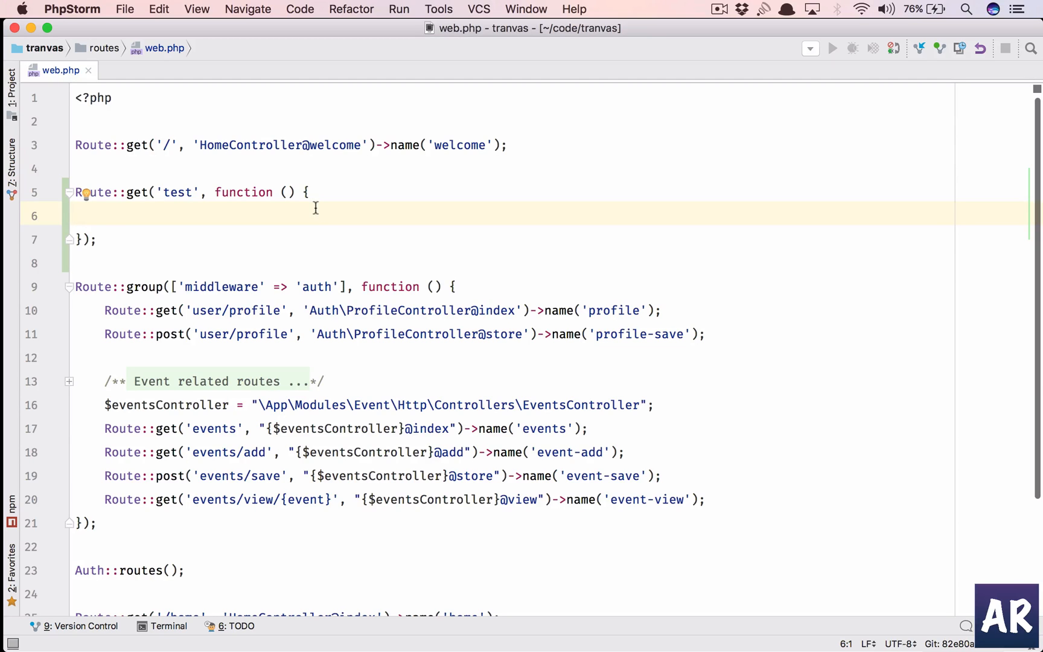
mouse_move(343, 376)
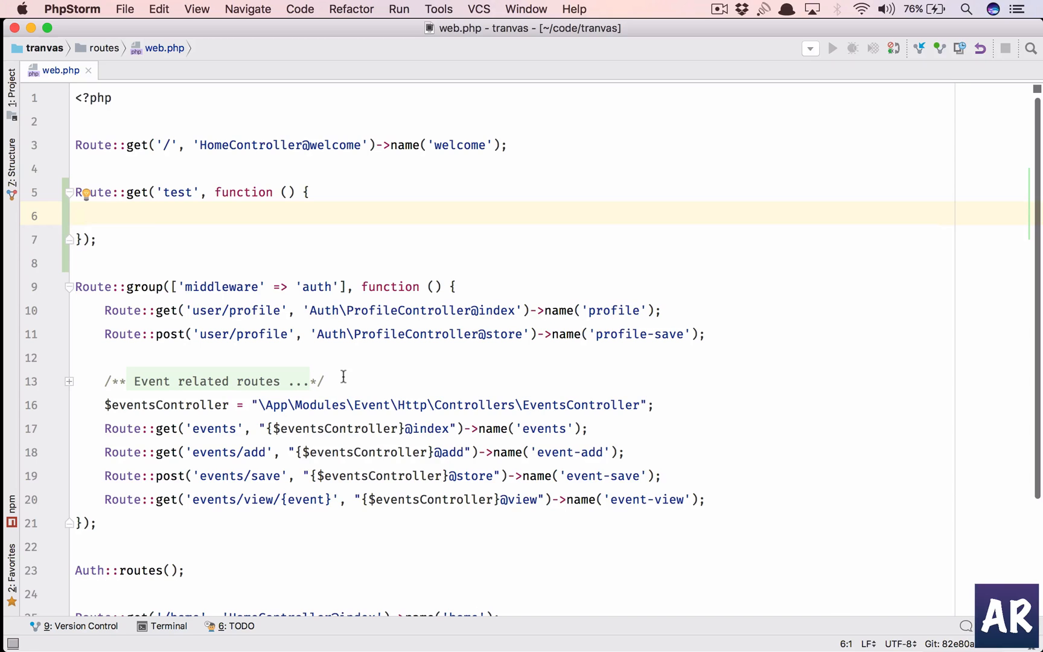
text($a)
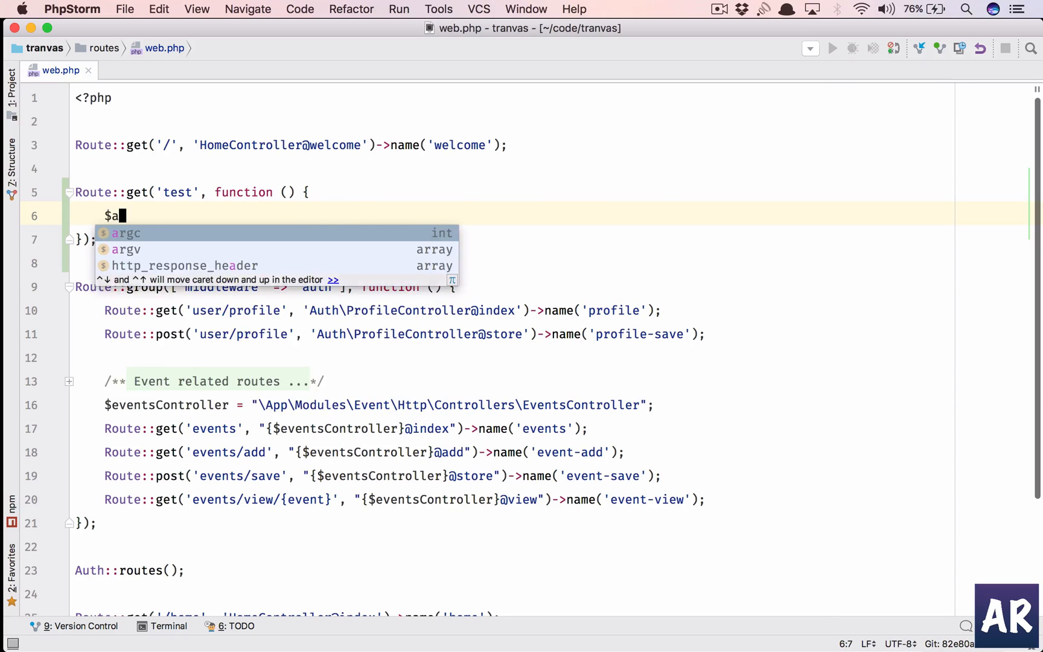
text(lat = Auth)
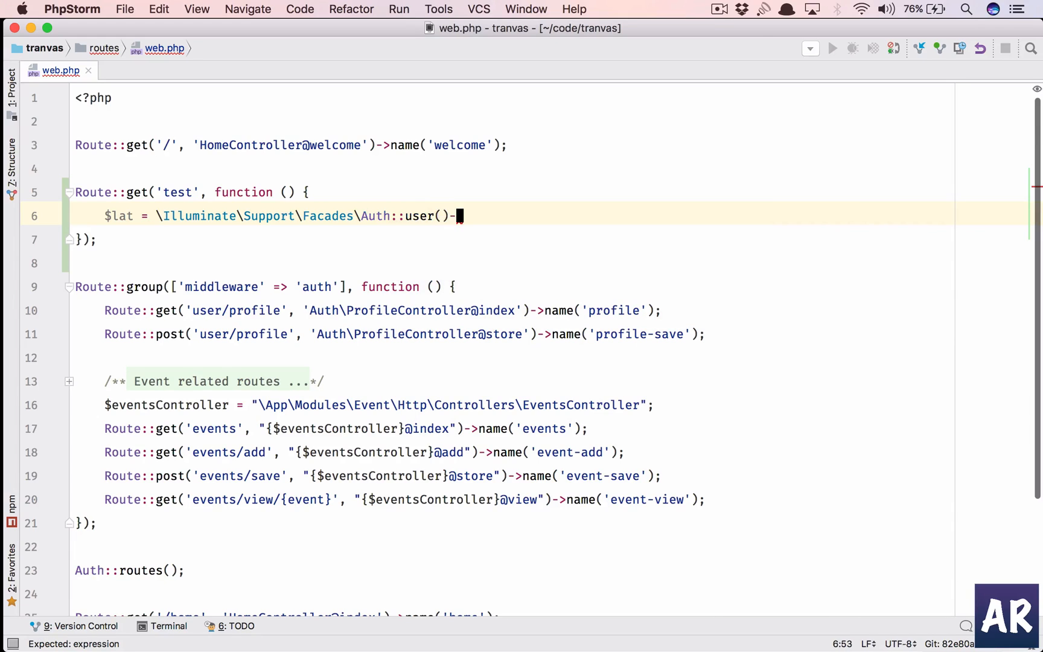
text(lat;)
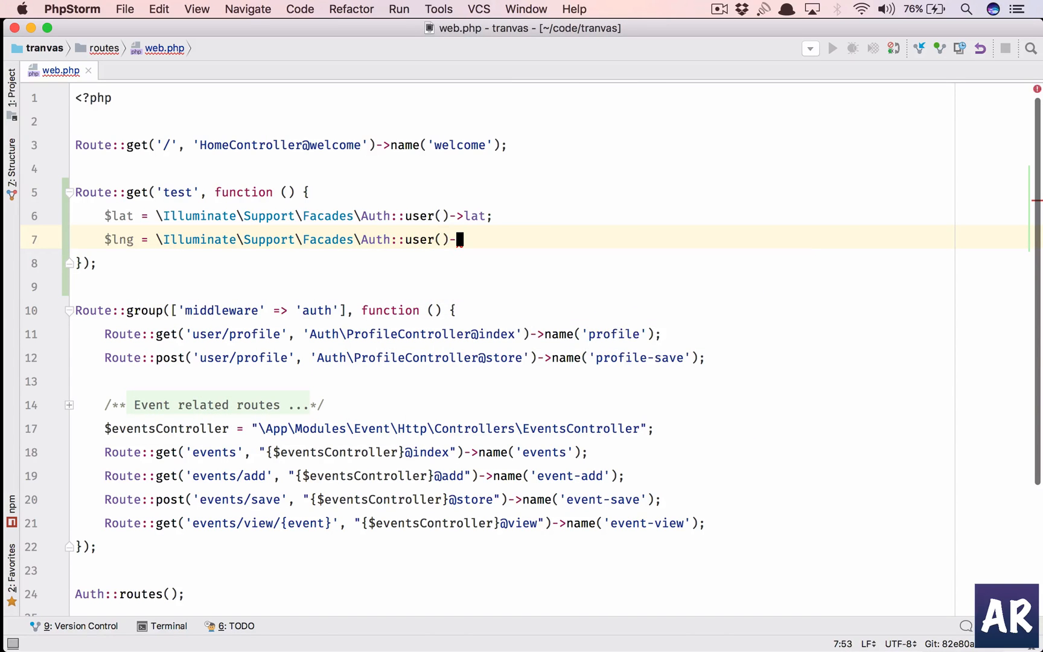
text(long;)
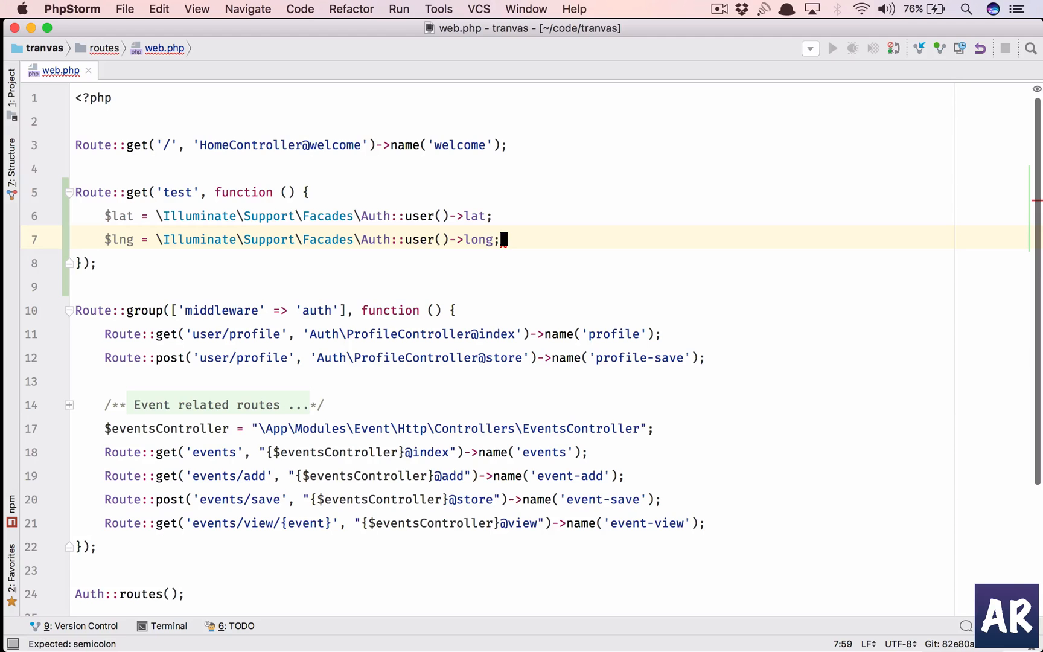
text($)
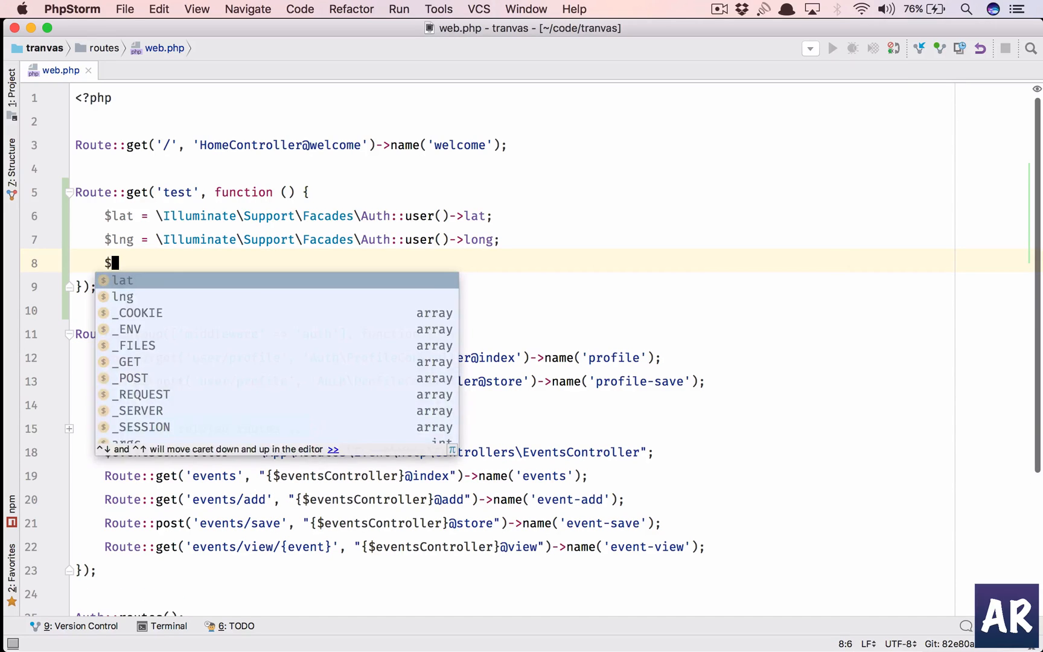
text(radius)
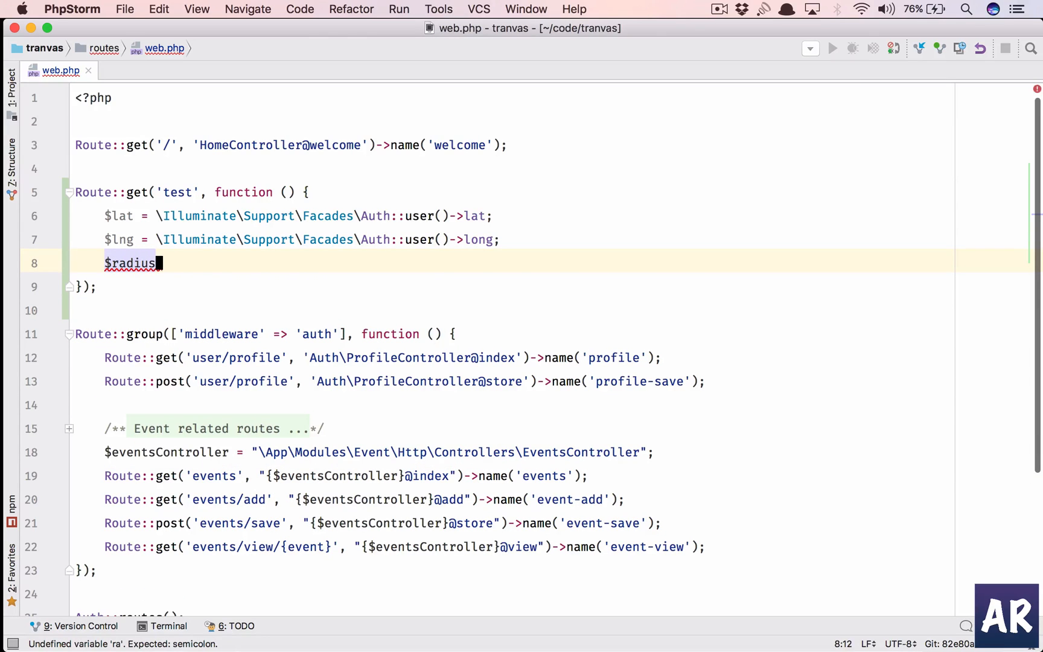
text(=)
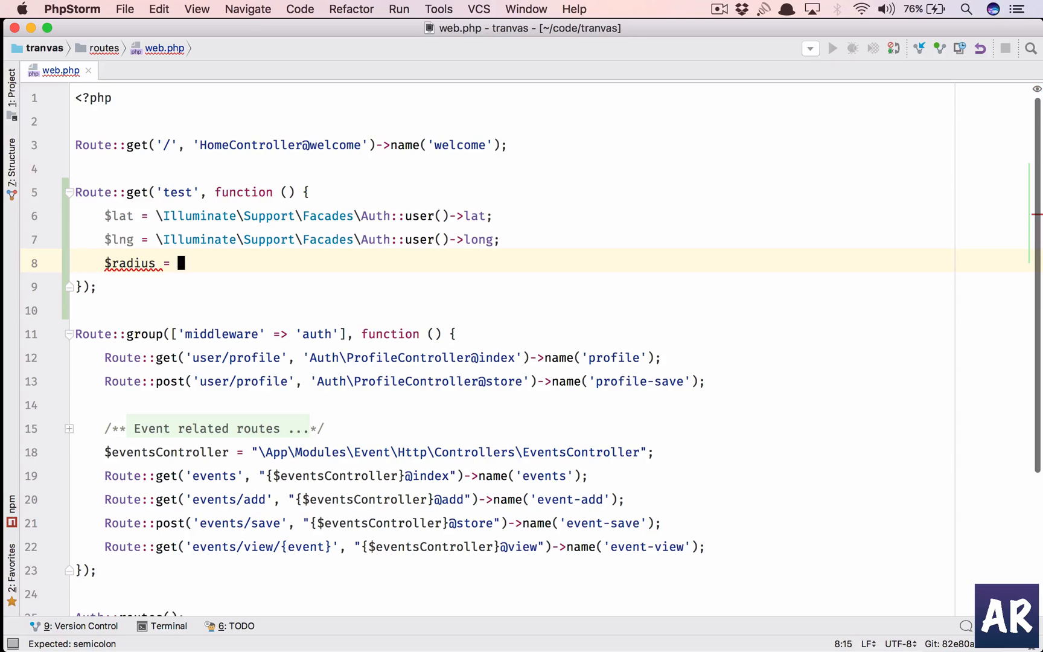
text(10;)
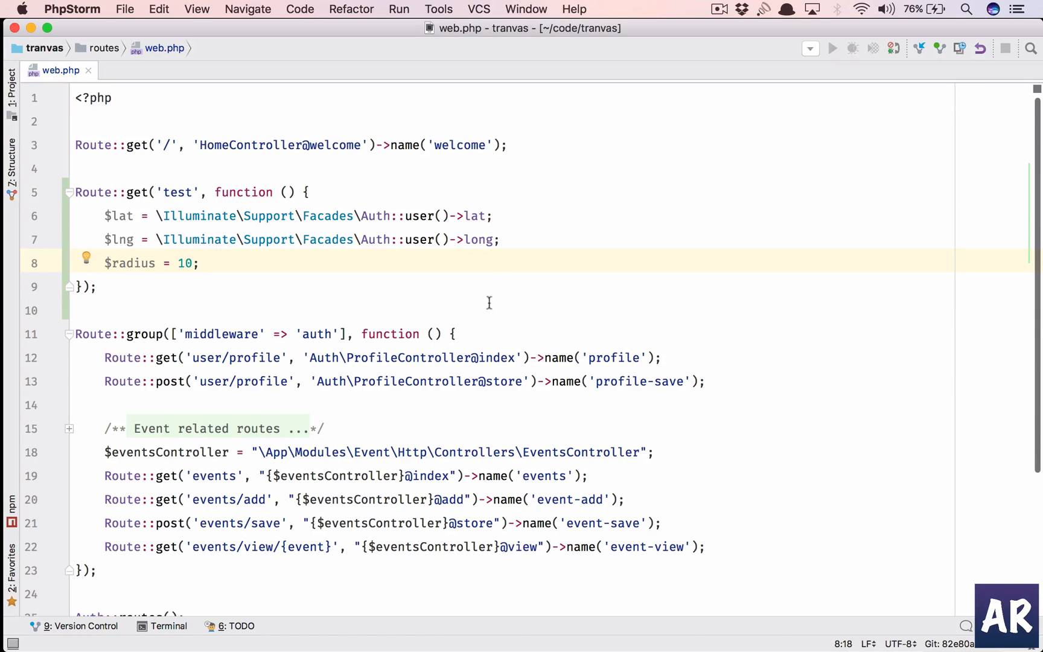
mouse_move(478, 239)
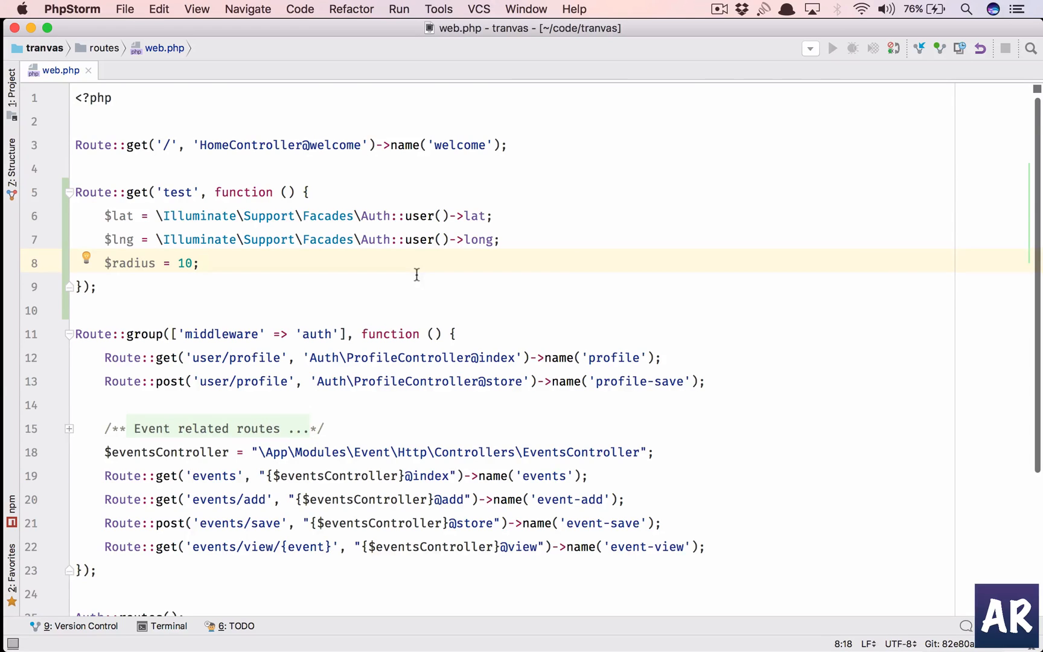
Step: Return [$lat, $lng, $radius] from the test route closure
key(enter)
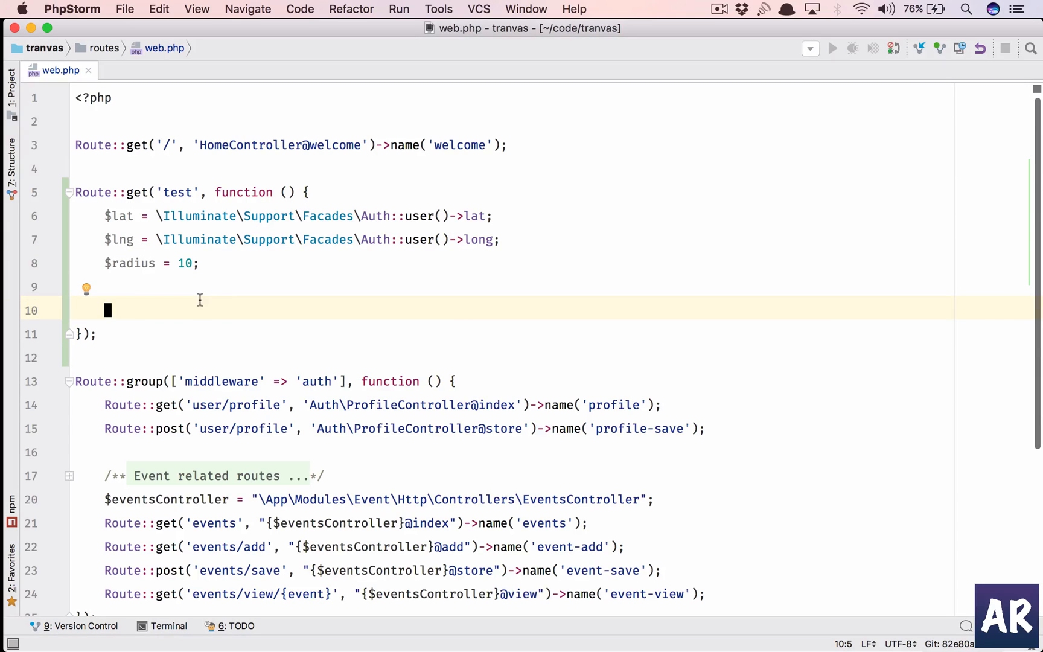
text(return [];)
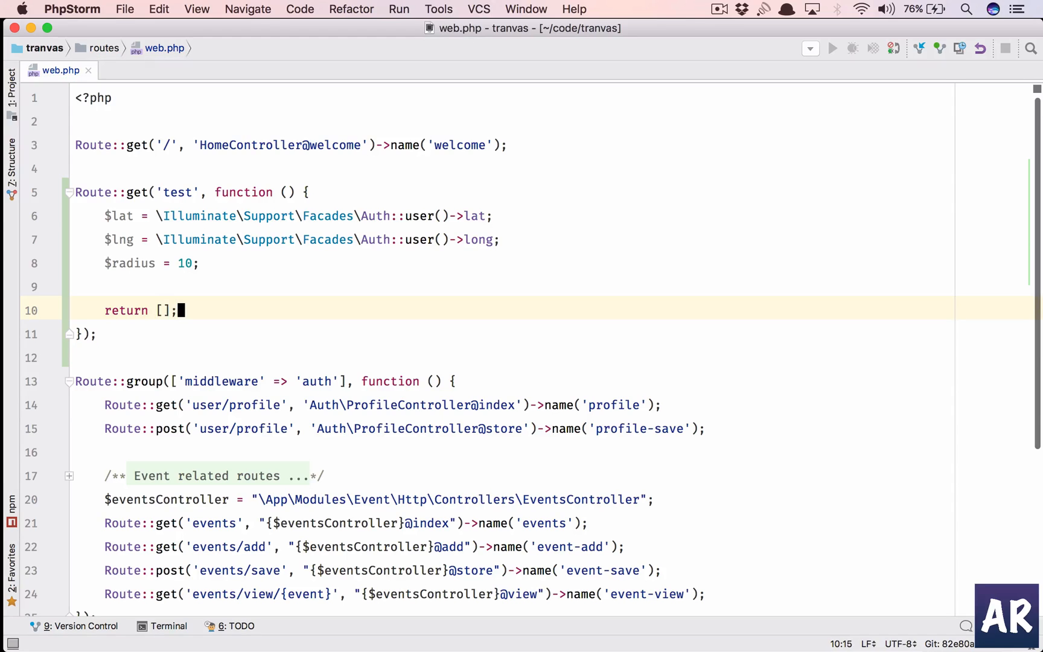
text($la)
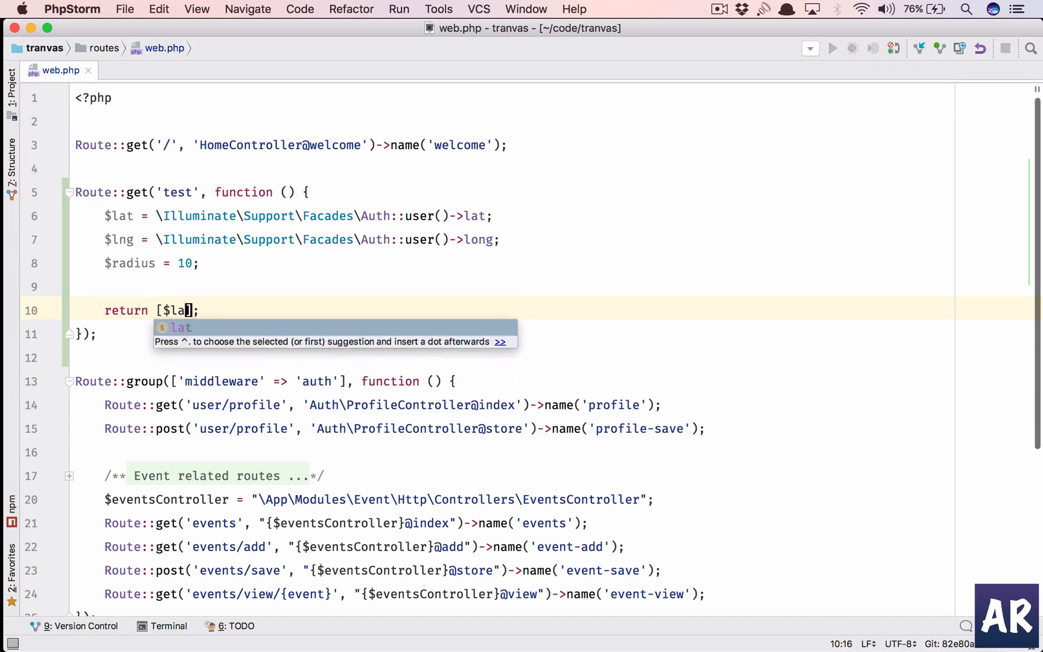
text(t,)
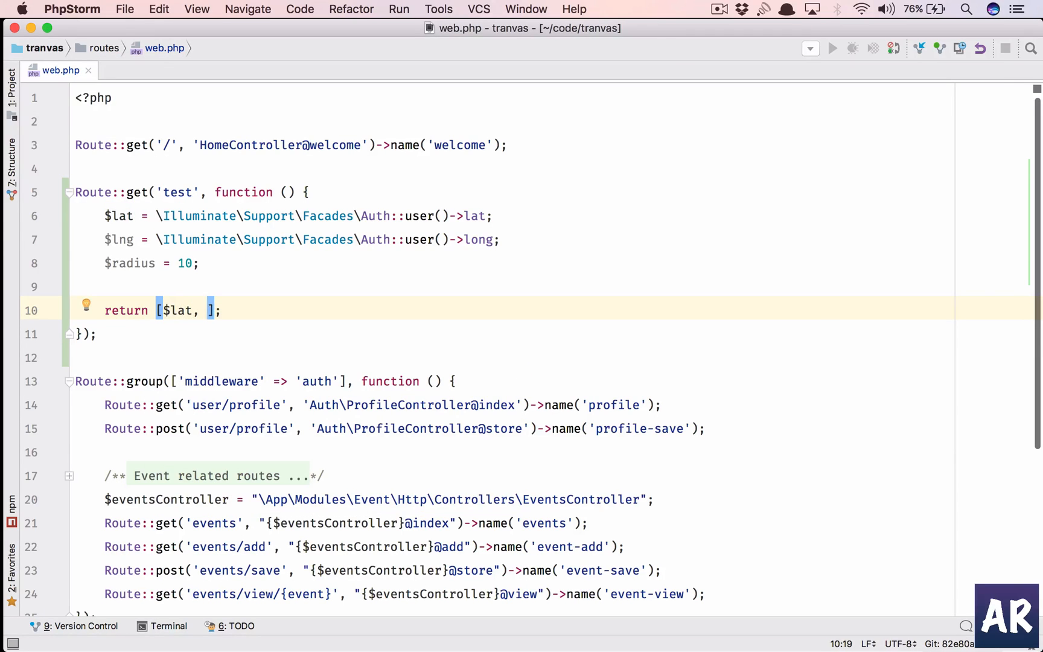
text($ln)
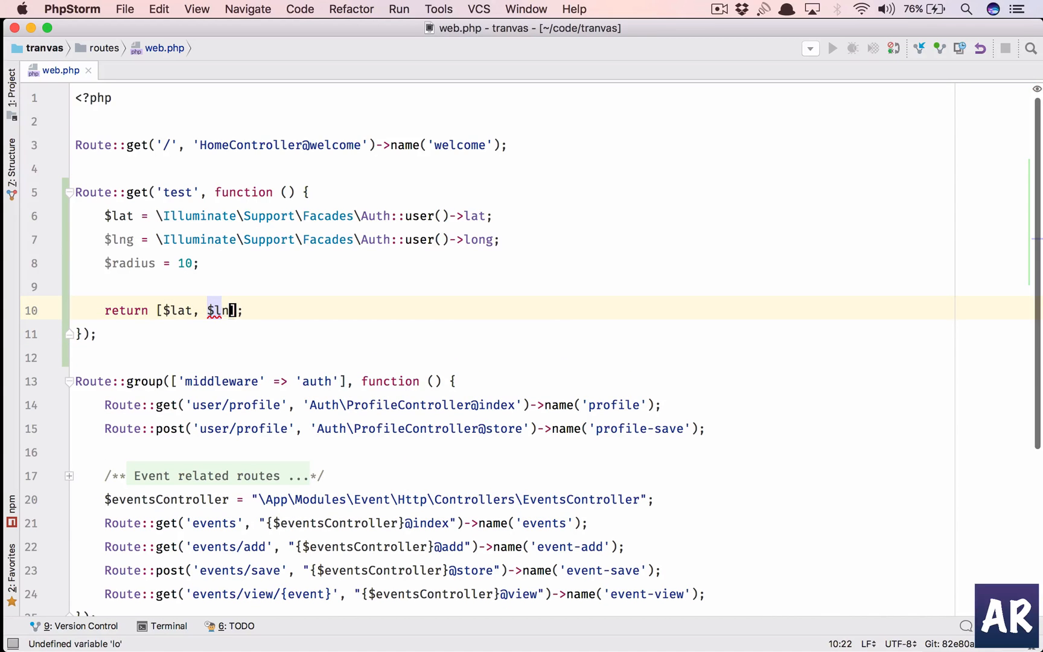
text(g, $radius)
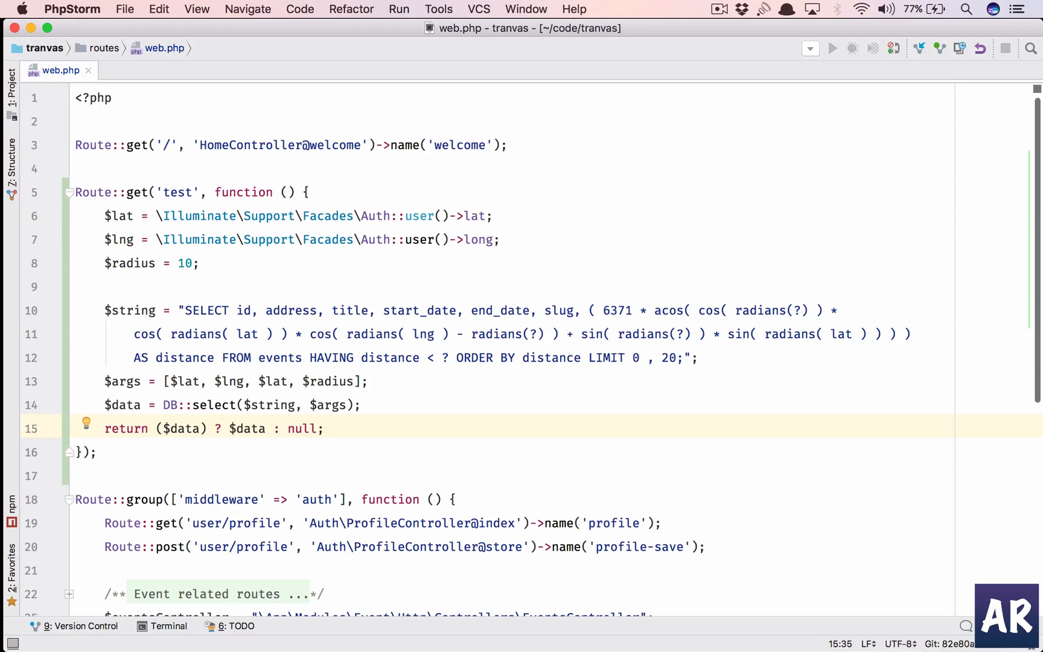
mouse_move(211, 312)
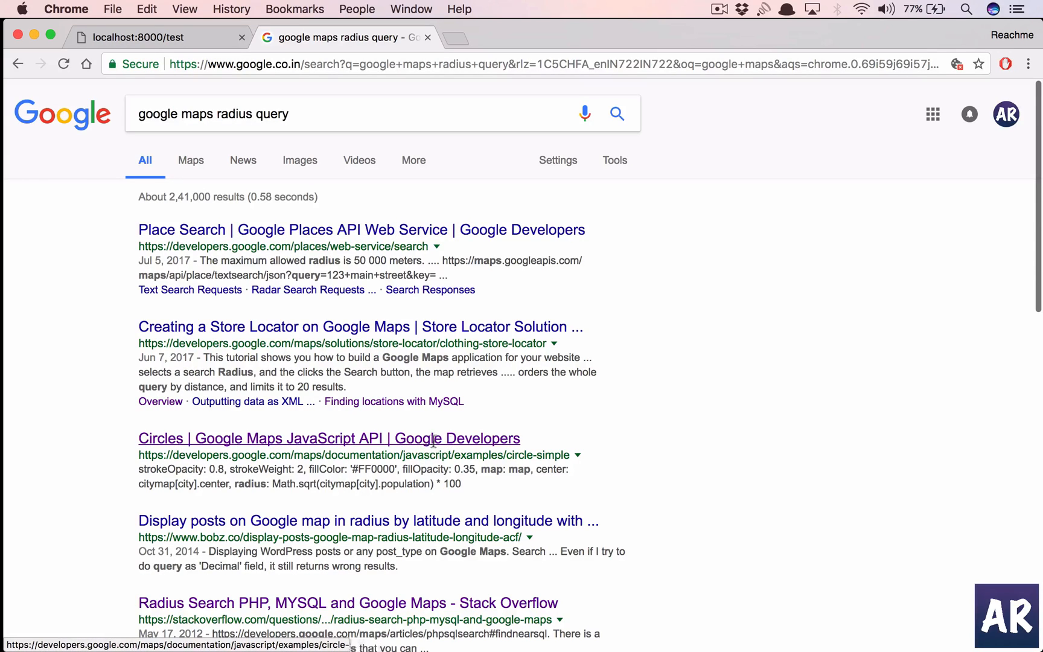
Step: Read the Stack Overflow 'Radius Search PHP, MYSQL and Google Maps' answer and follow its developers.google.com link
click(329, 438)
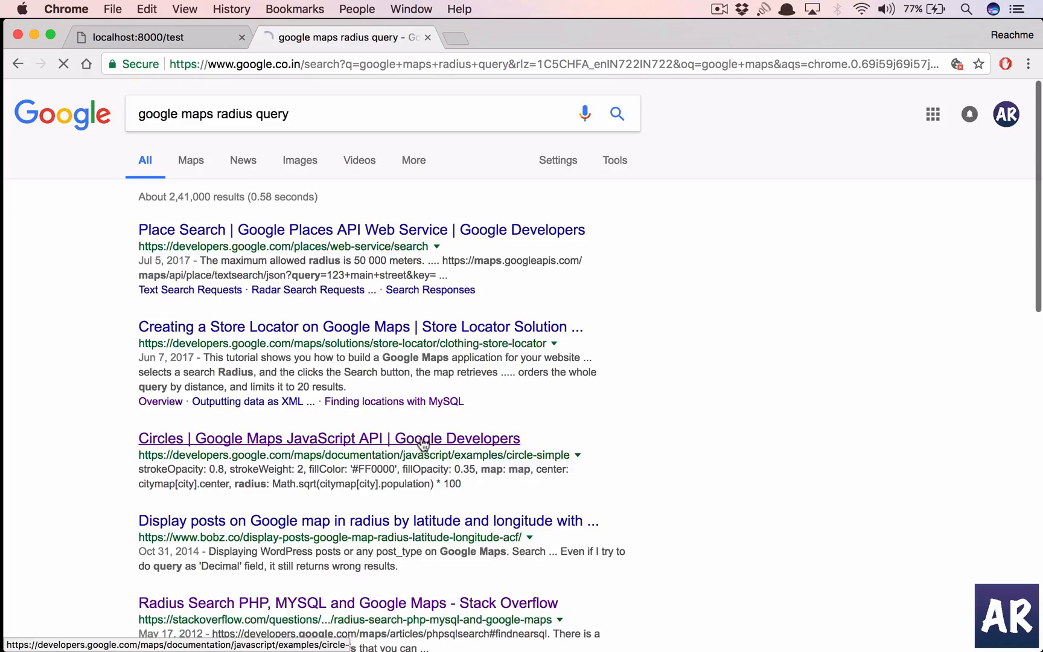
scroll(down, 3)
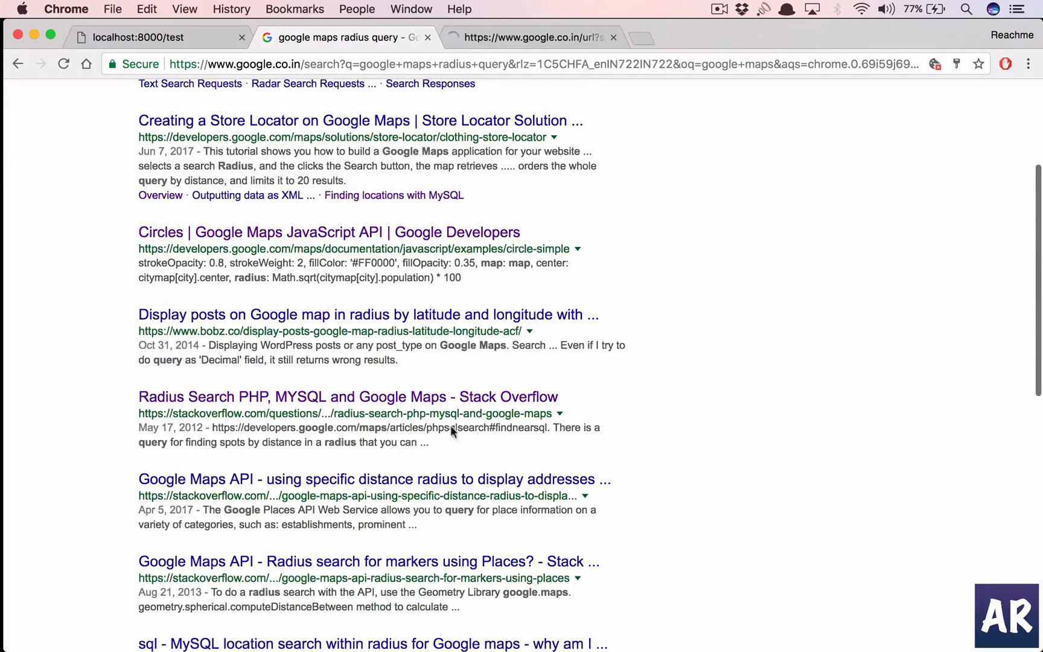
click(347, 396)
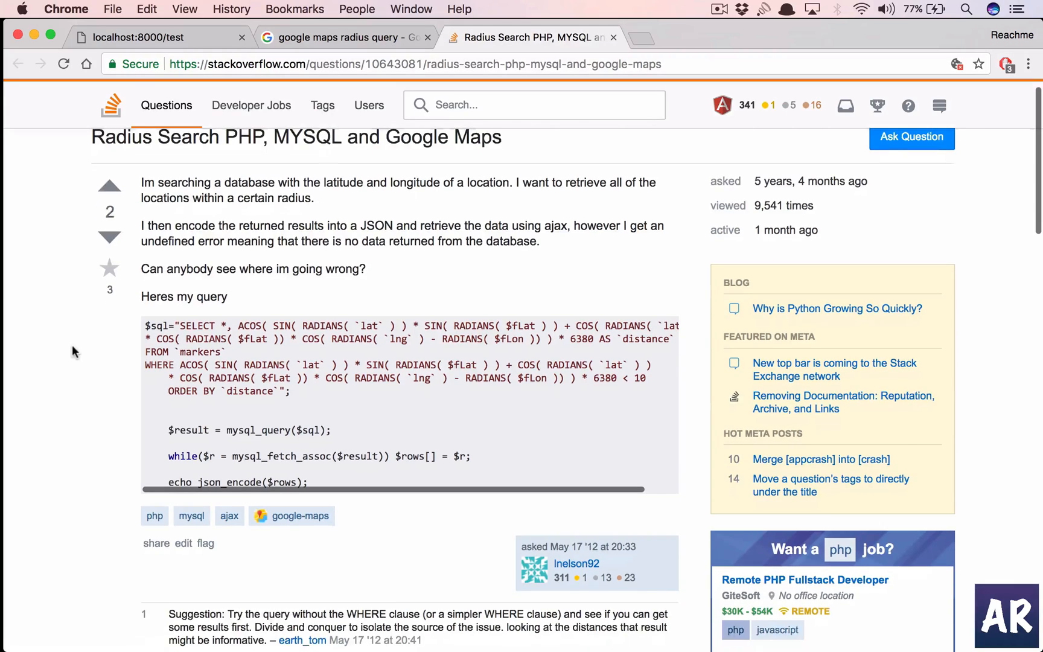
scroll(down, 3)
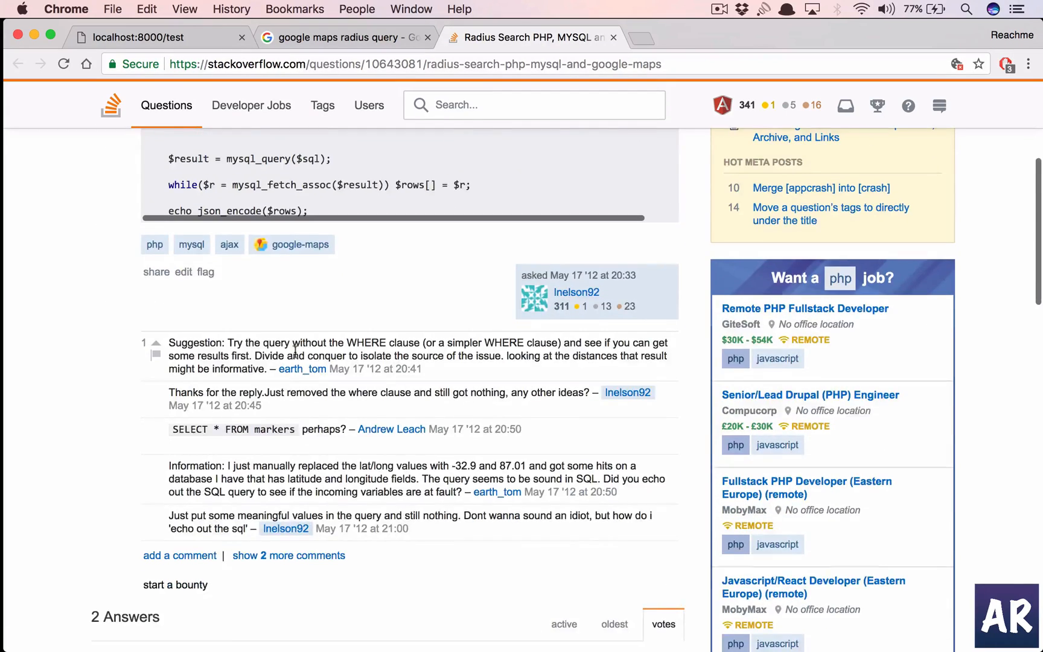
scroll(down, 3)
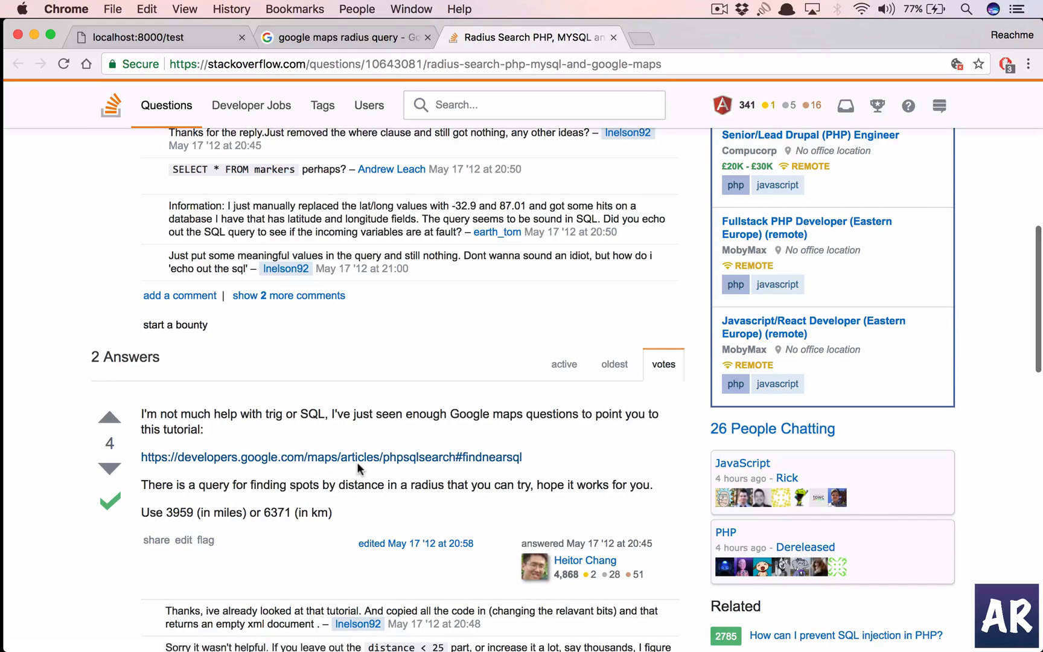
click(331, 457)
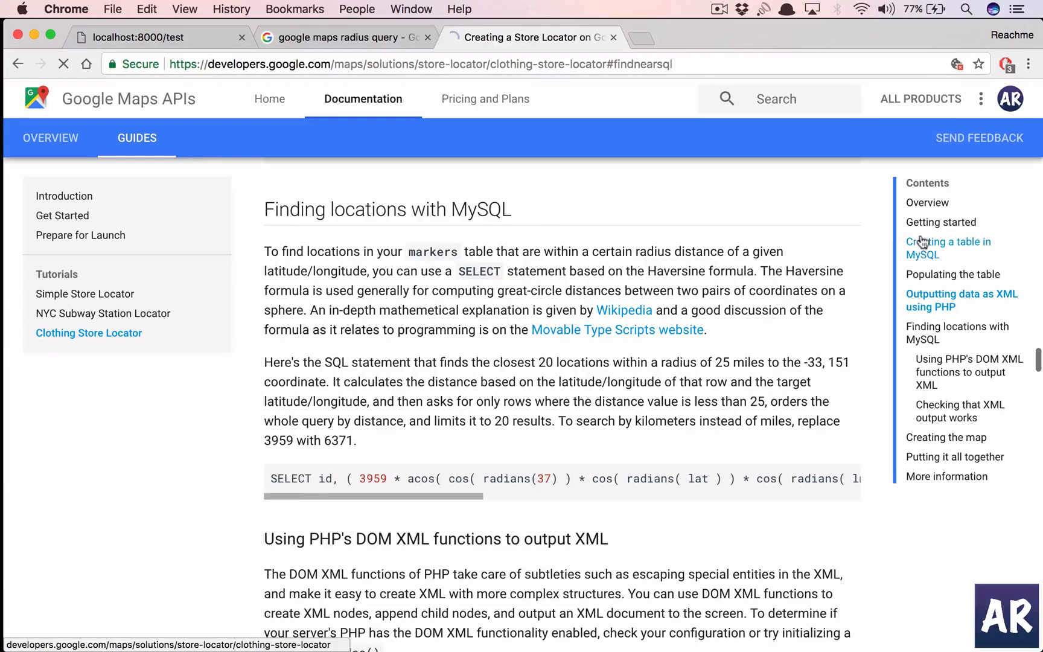
Step: Read the store locator guide from 'Creating a table in MySQL' through 'Checking that XML output works', then return to PhpStorm
click(948, 248)
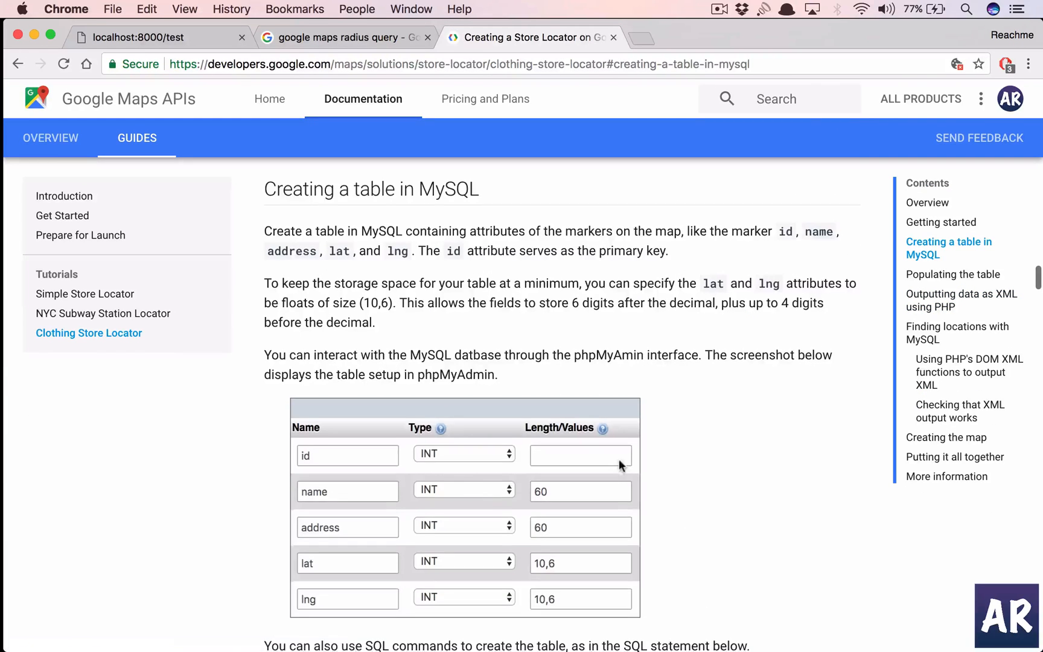
scroll(down, 3)
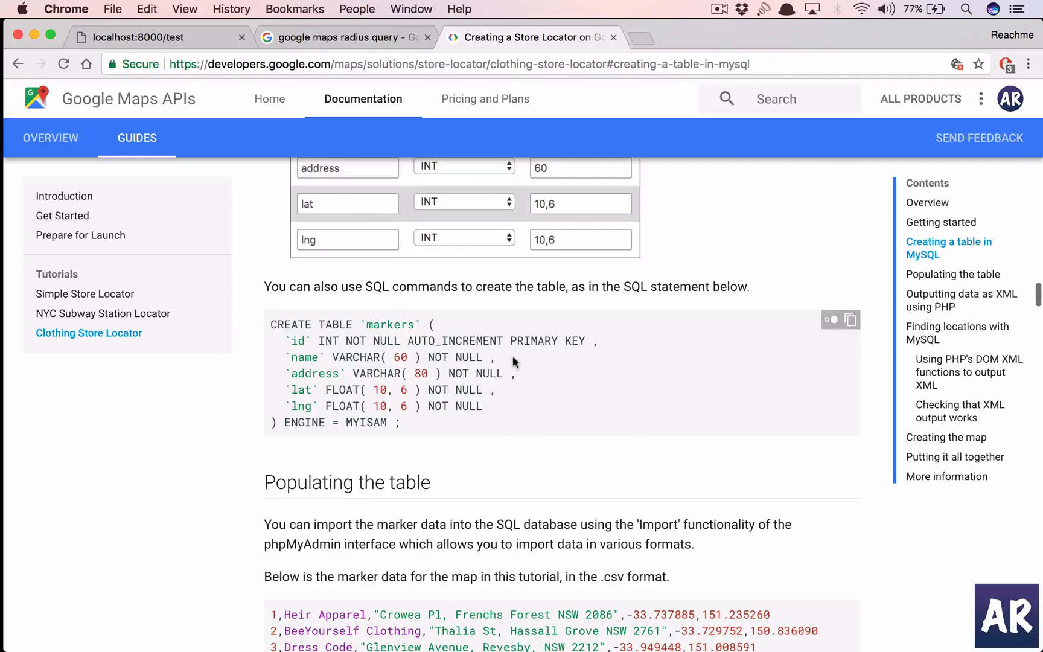
scroll(down, 3)
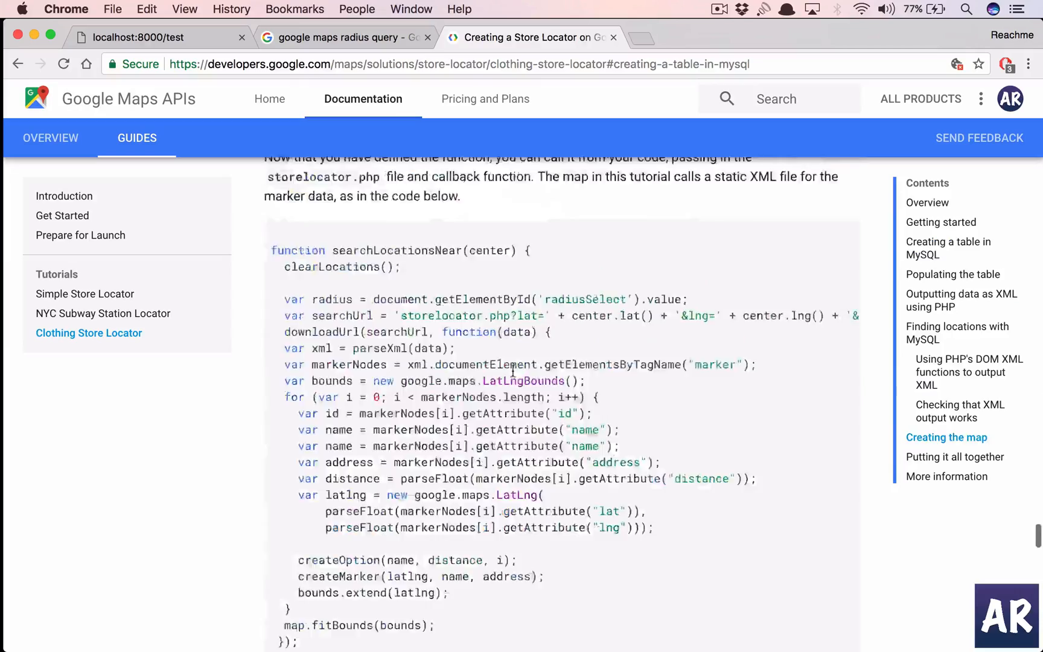
scroll(down, 3)
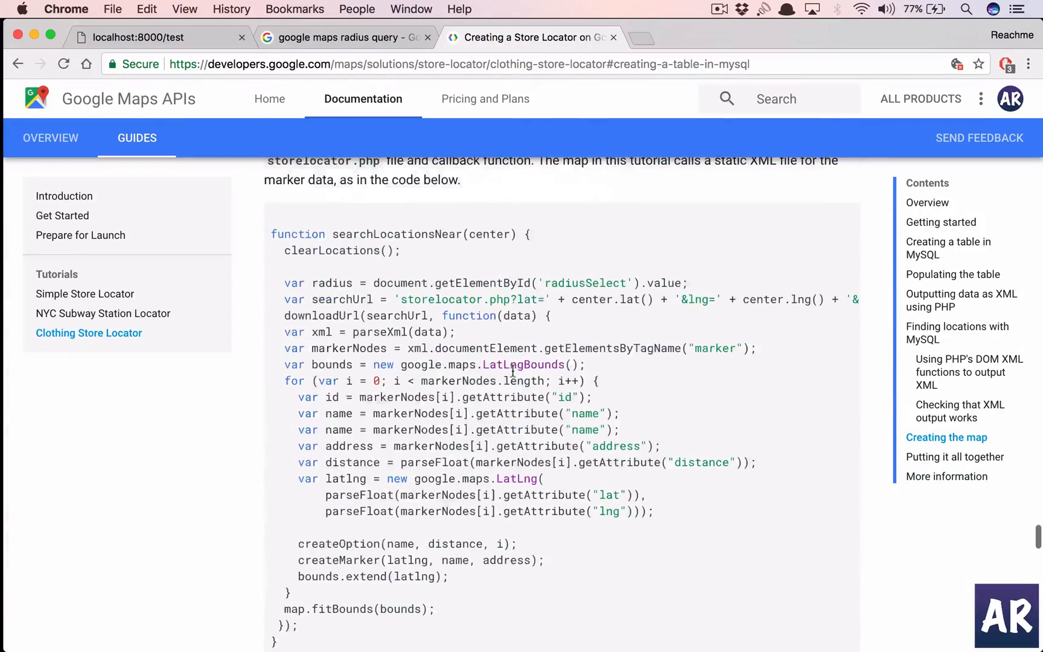
scroll(down, 3)
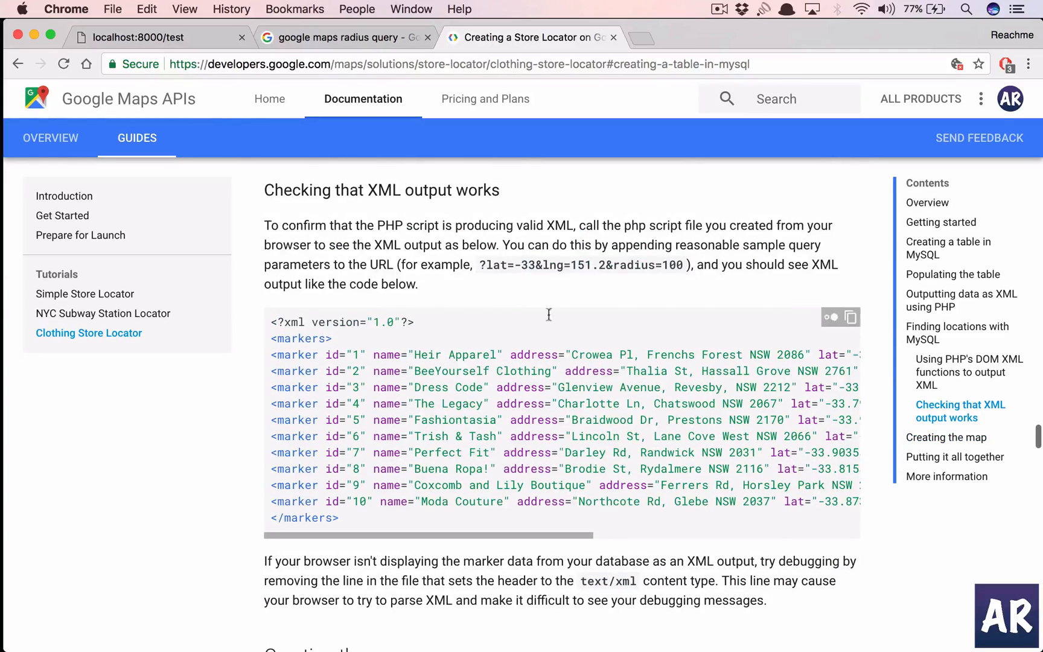
mouse_move(589, 448)
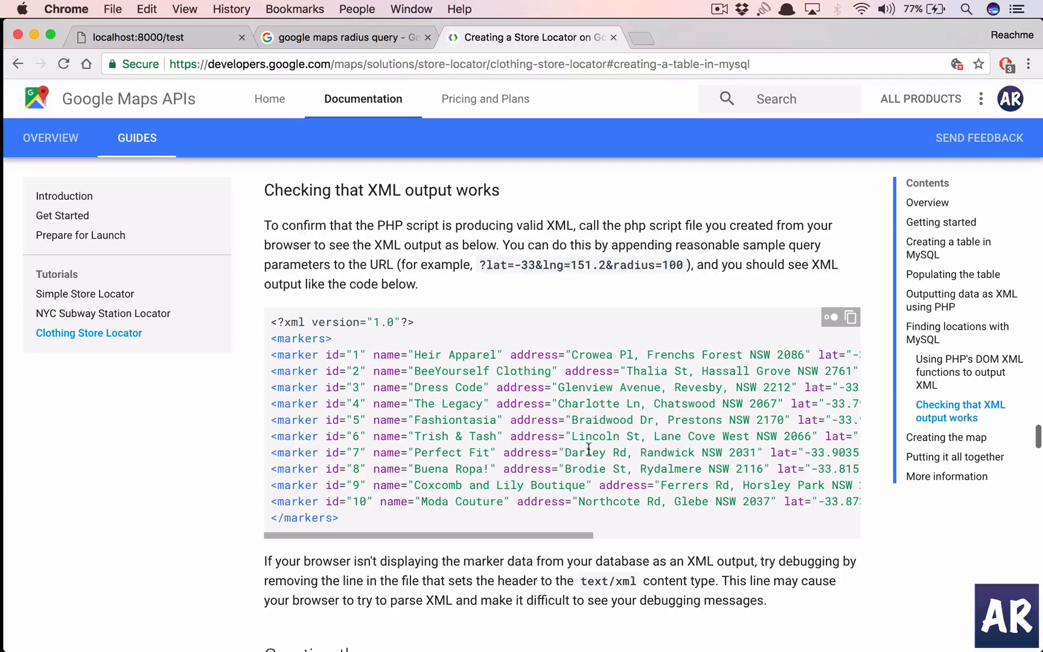
click(112, 10)
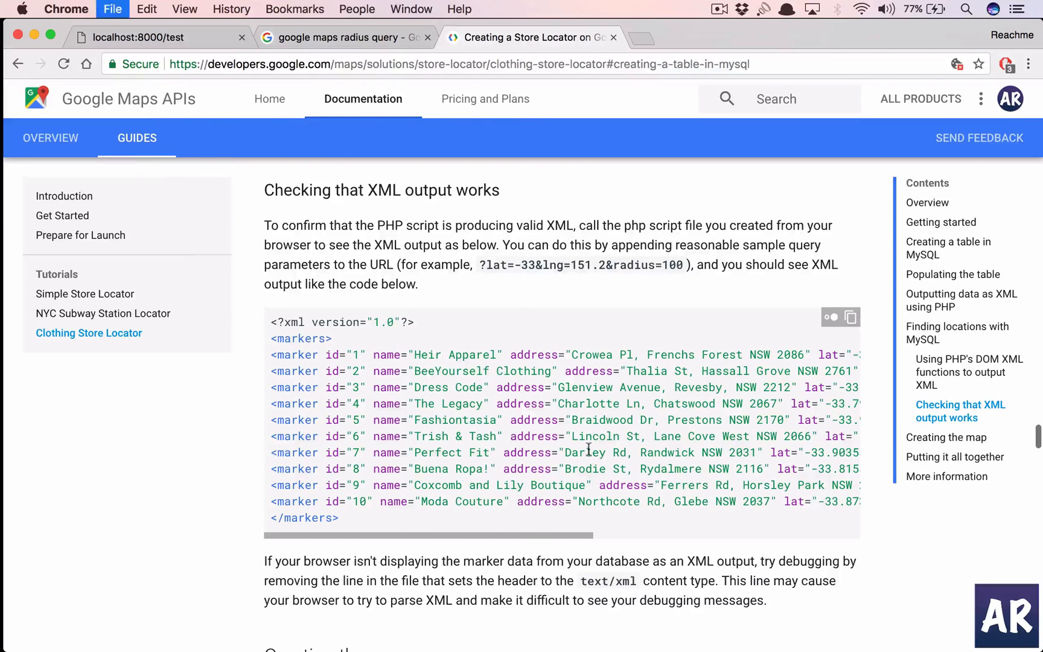
click(159, 37)
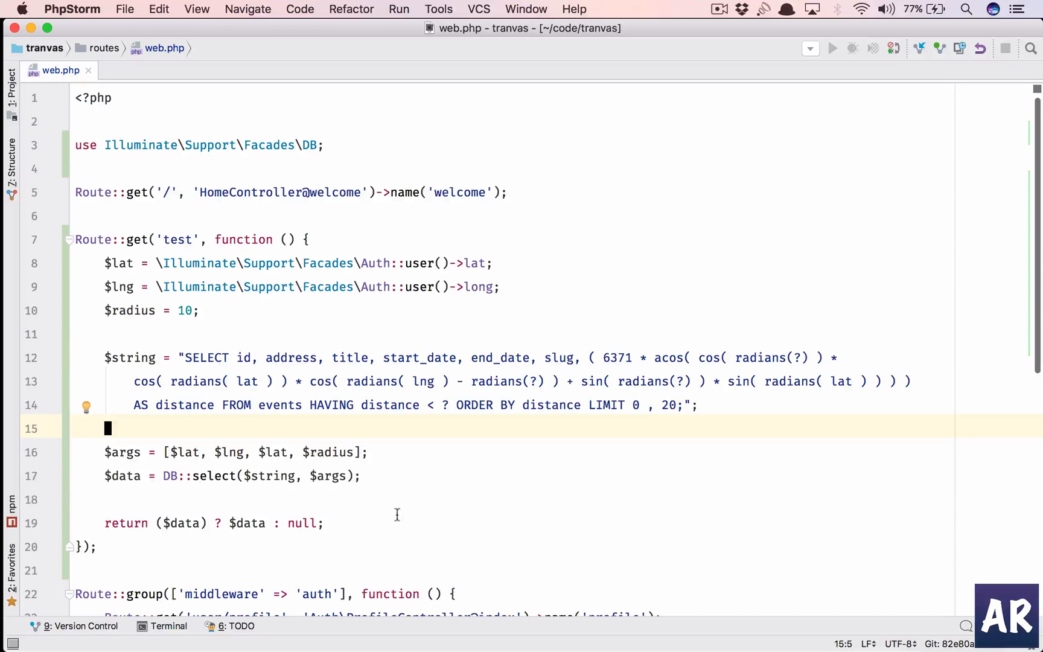
Step: Review where $string feeds DB::select in the test route and locate config/database.php
double_click(272, 476)
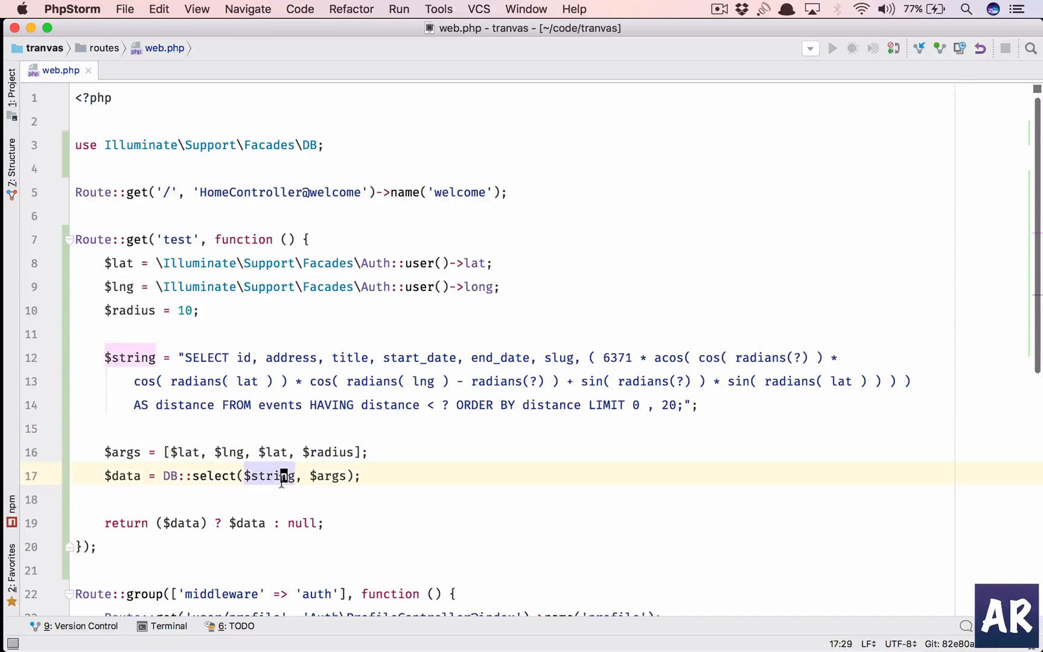
scroll(down, 3)
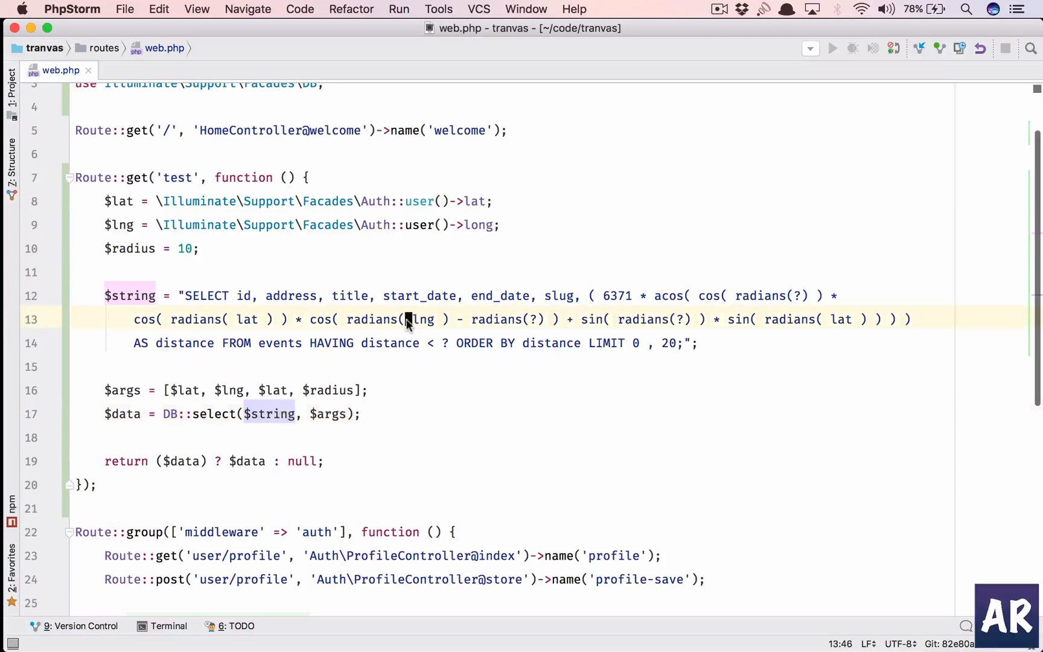
text(database)
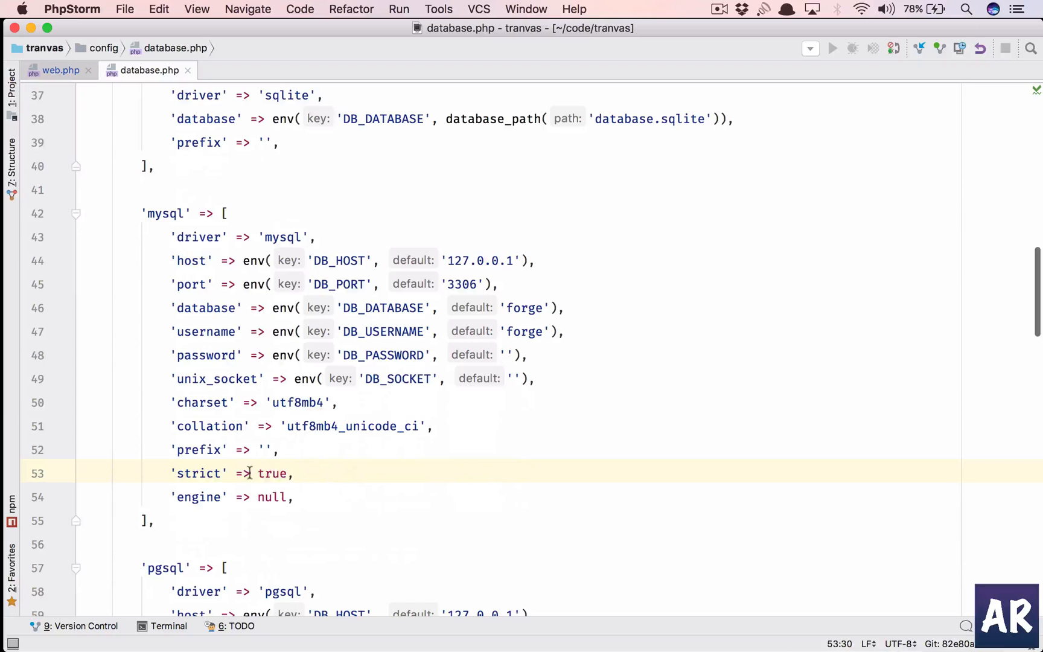
Step: Set 'strict' => false for the mysql connection in config/database.php
text(false)
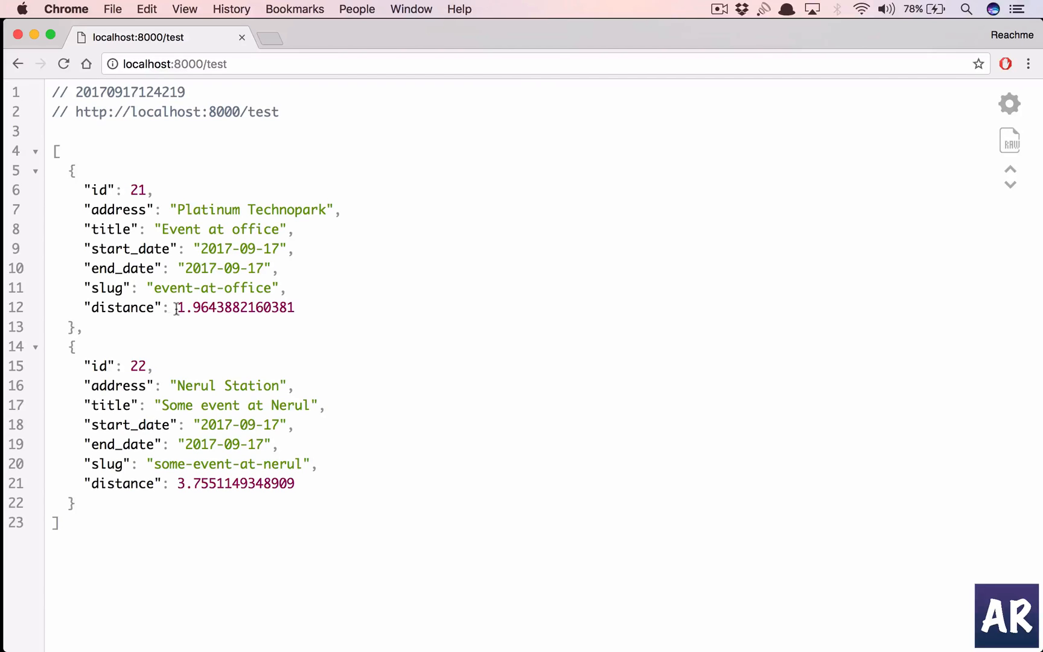
Step: Read the first event's distance in Chrome, then widen $radius to 20 in web.php
double_click(235, 308)
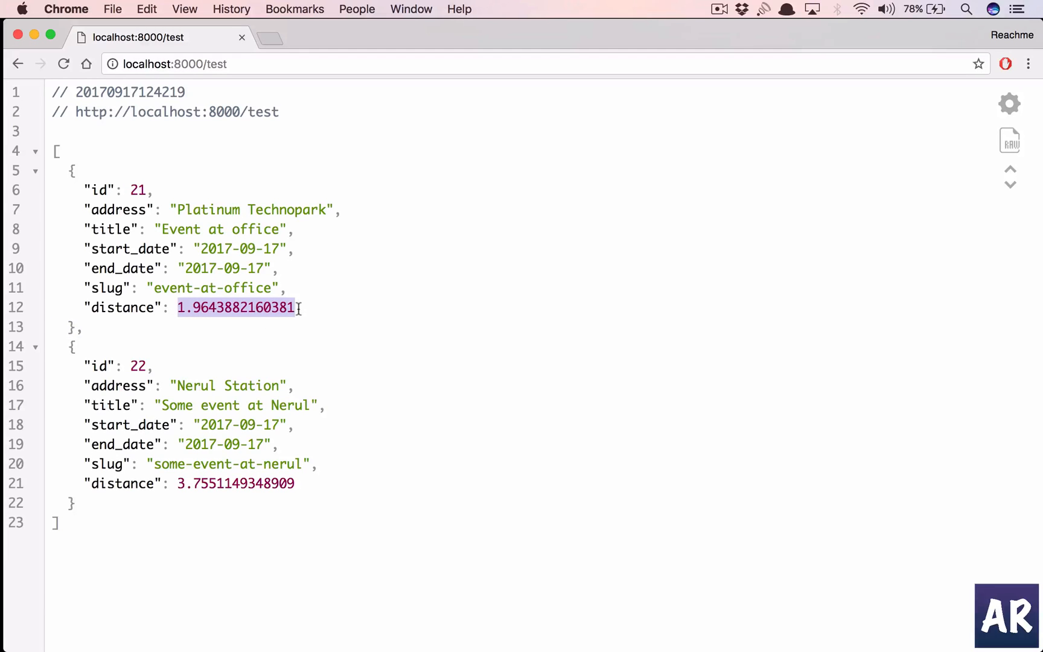
key(cmd+tab)
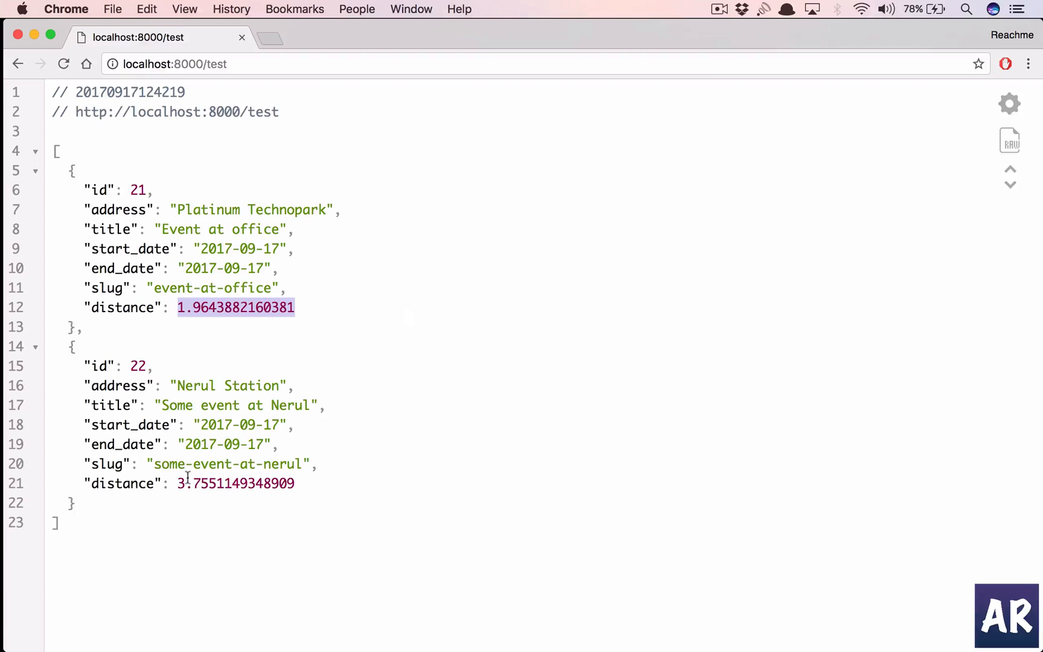
key(cmd+tab)
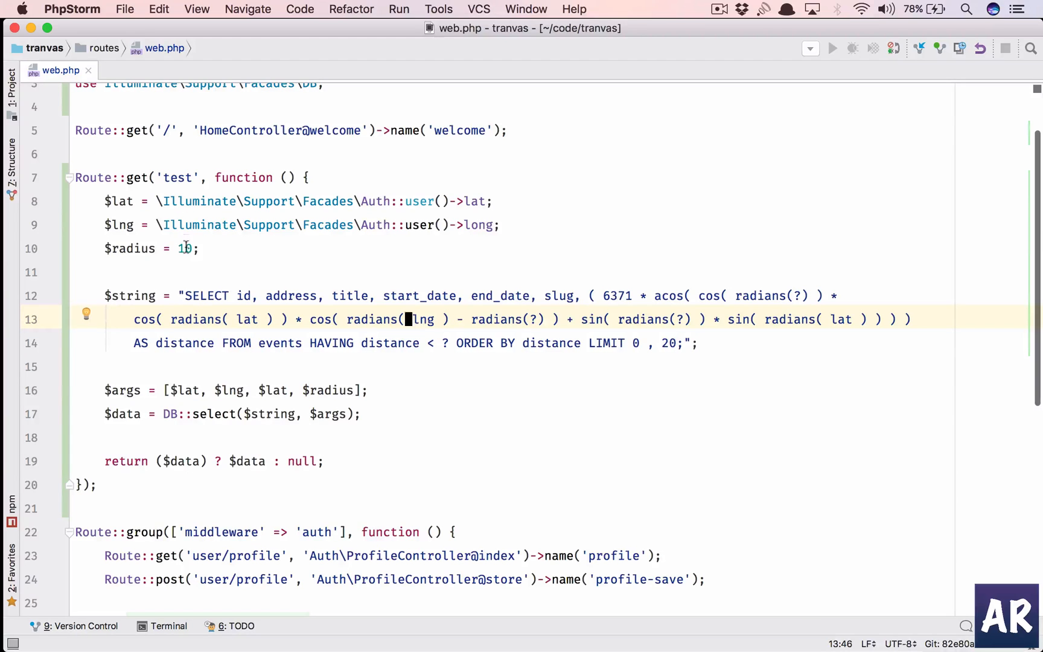
text(0)
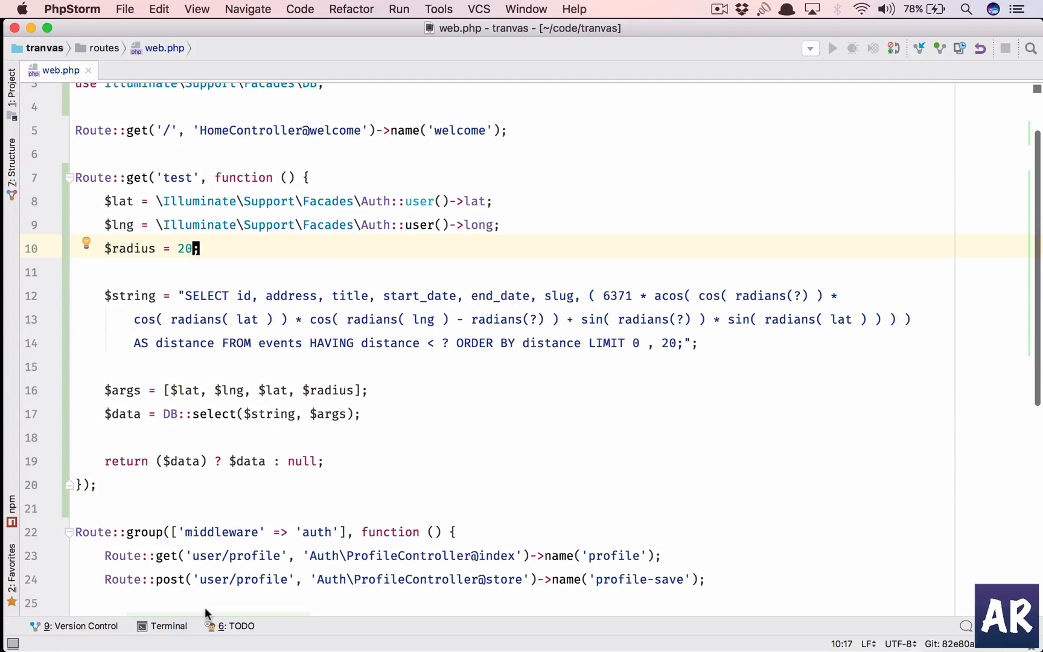
double_click(184, 248)
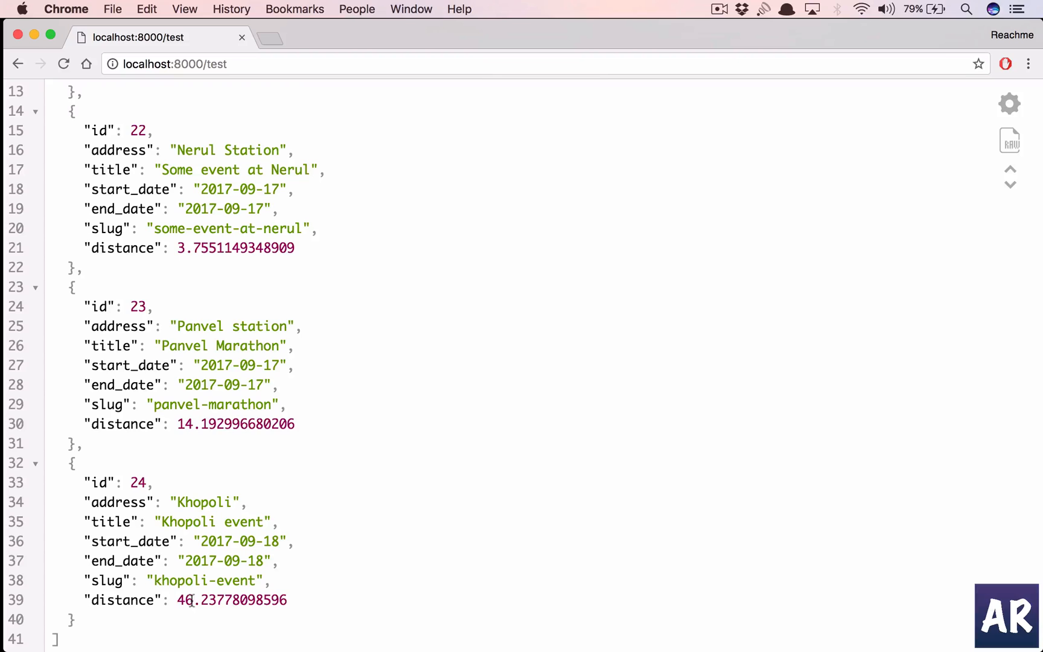
mouse_move(306, 309)
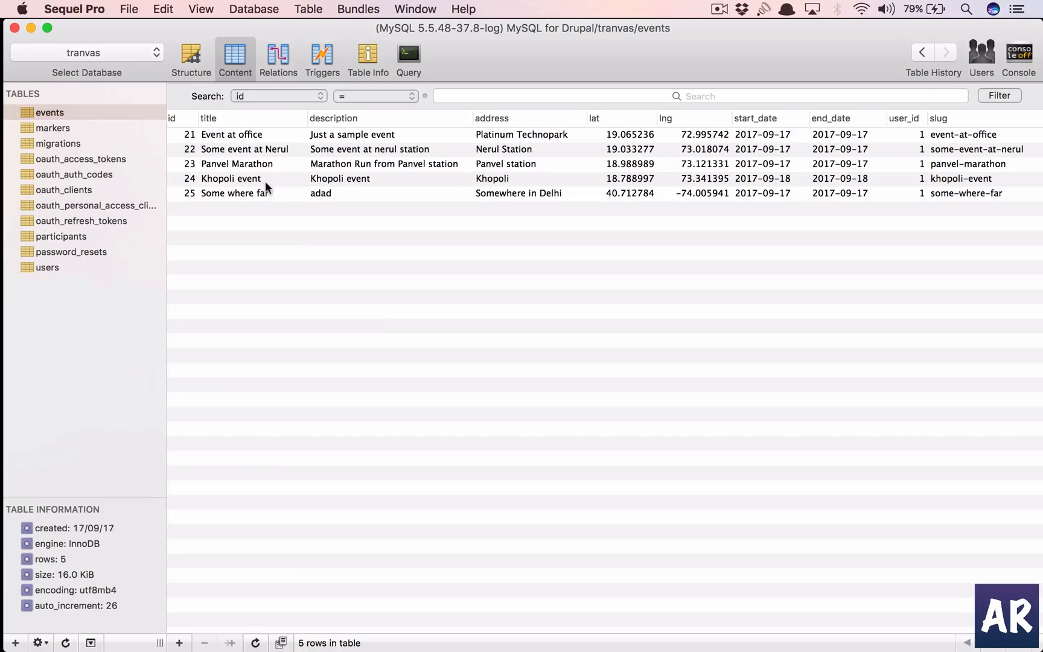
mouse_move(271, 139)
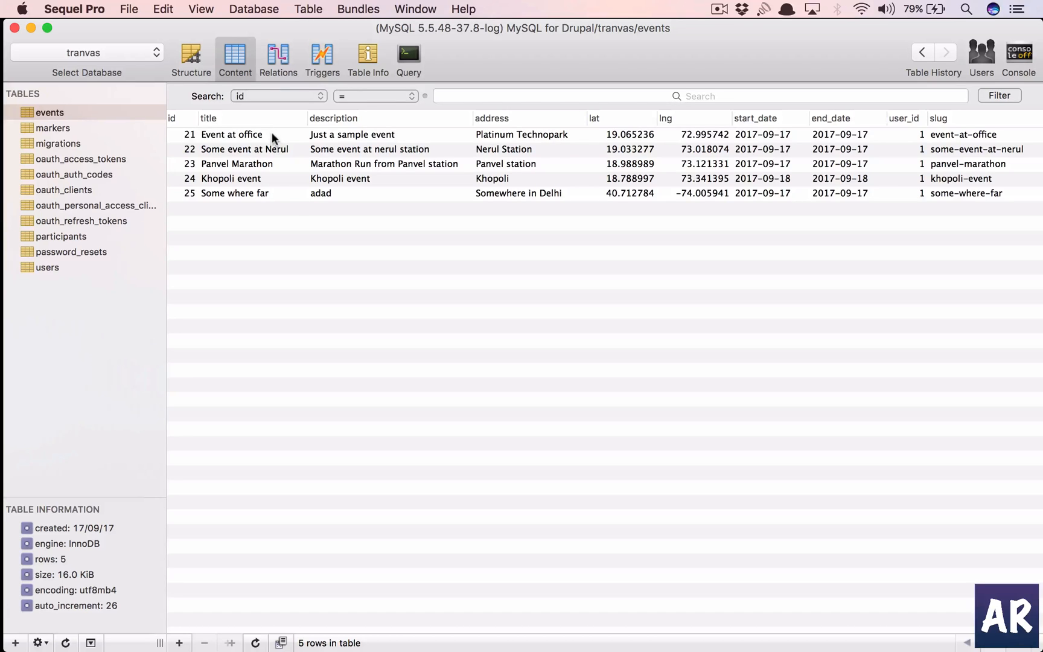
click(244, 149)
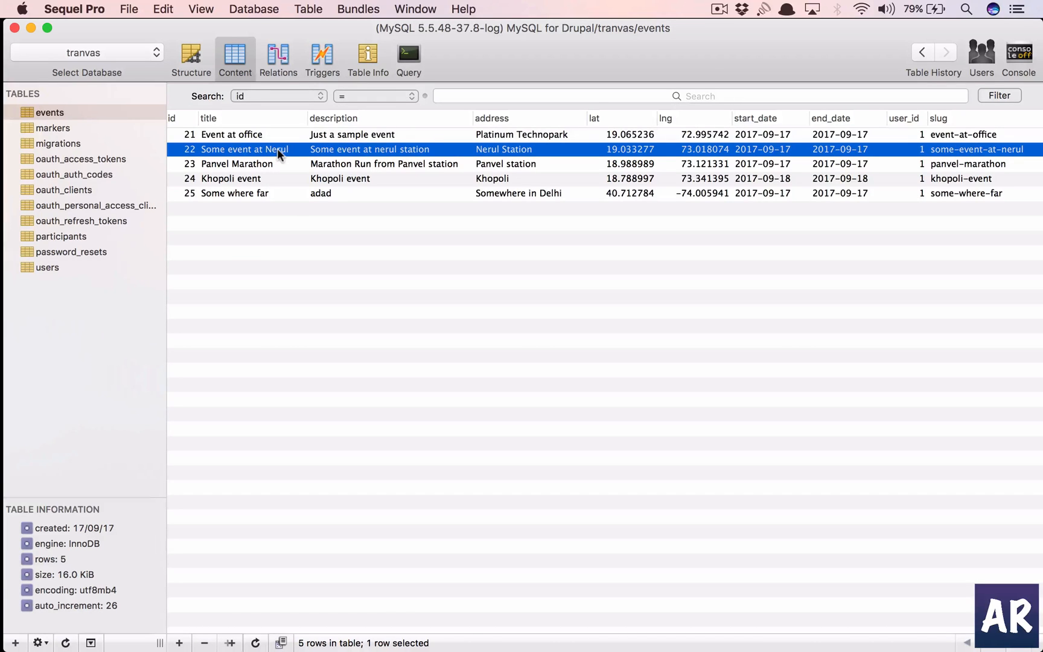
click(237, 164)
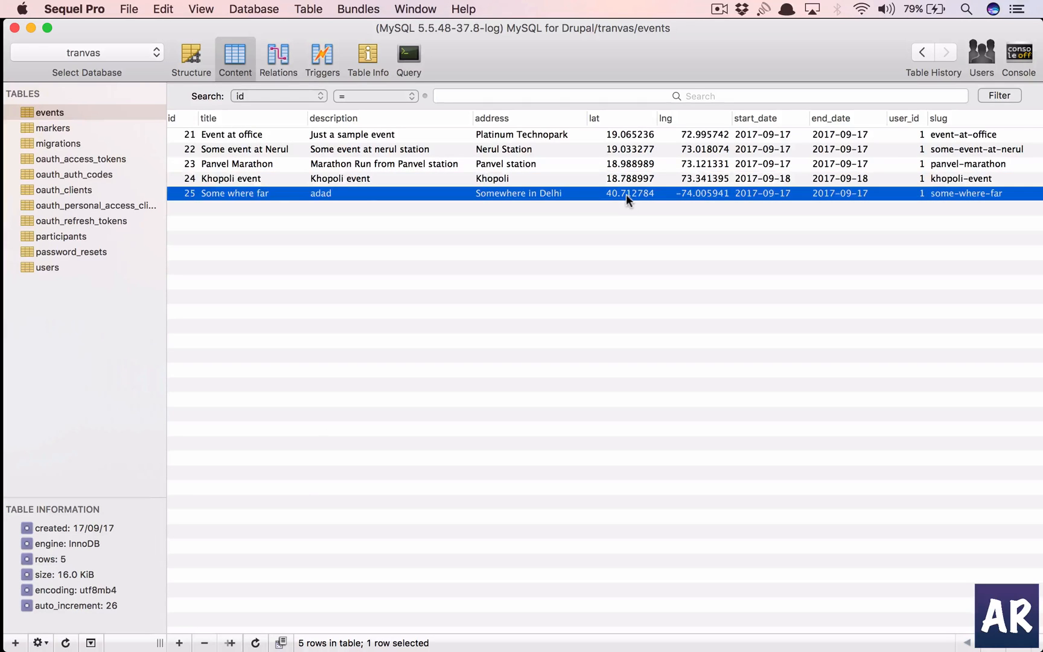
mouse_move(625, 179)
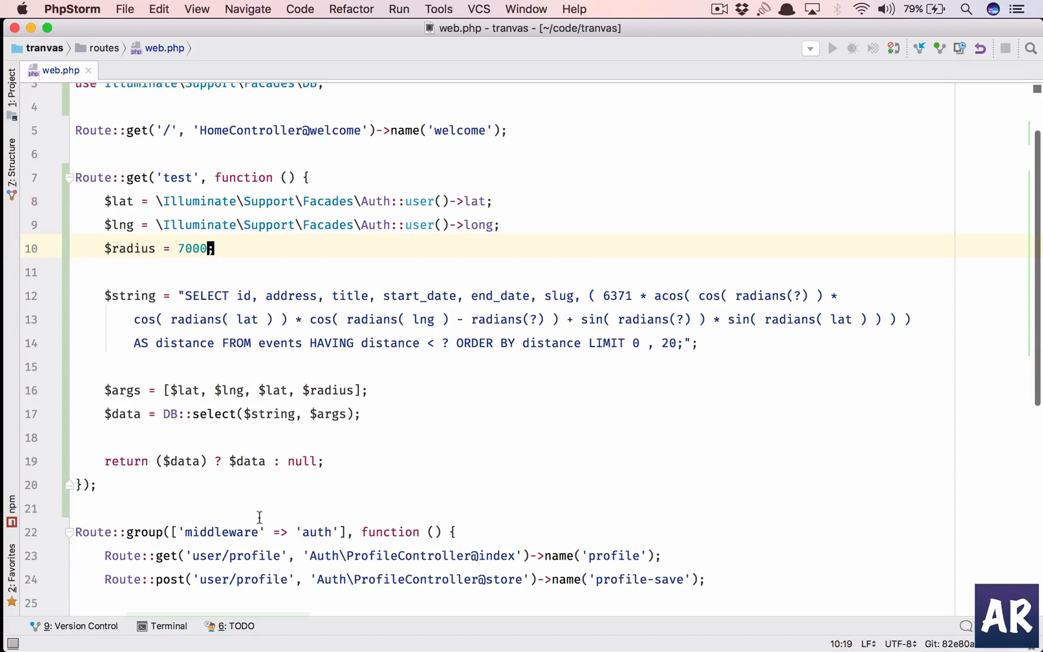
Step: Raise $radius to 700000, scroll the JSON results, then look up the EloquentEvents repository
text(000/test)
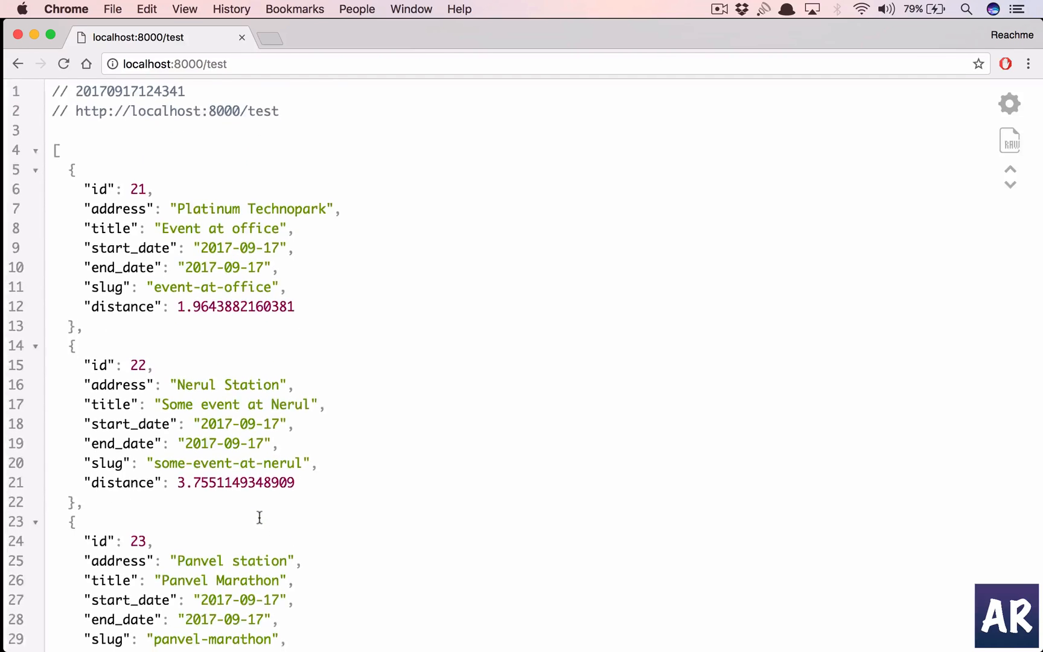
scroll(down, 3)
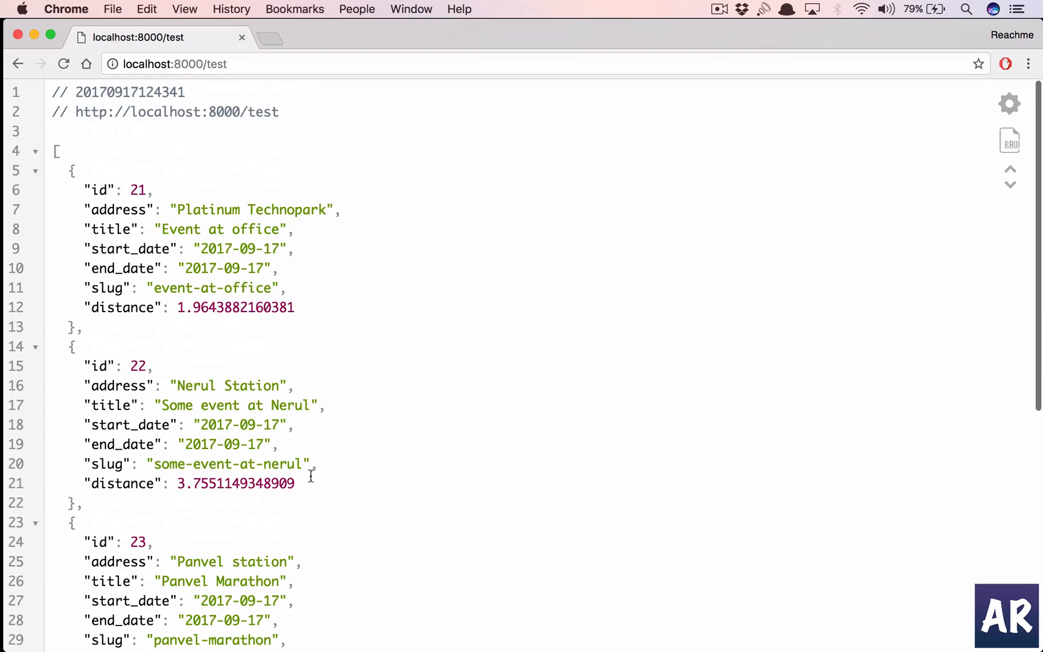
scroll(down, 3)
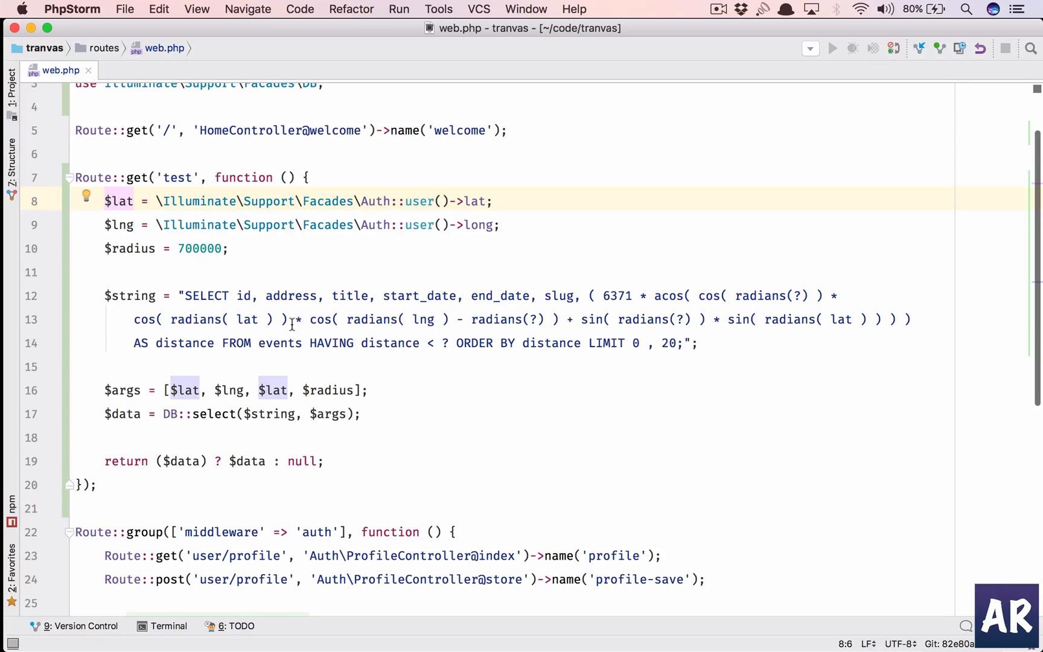
text(eloque)
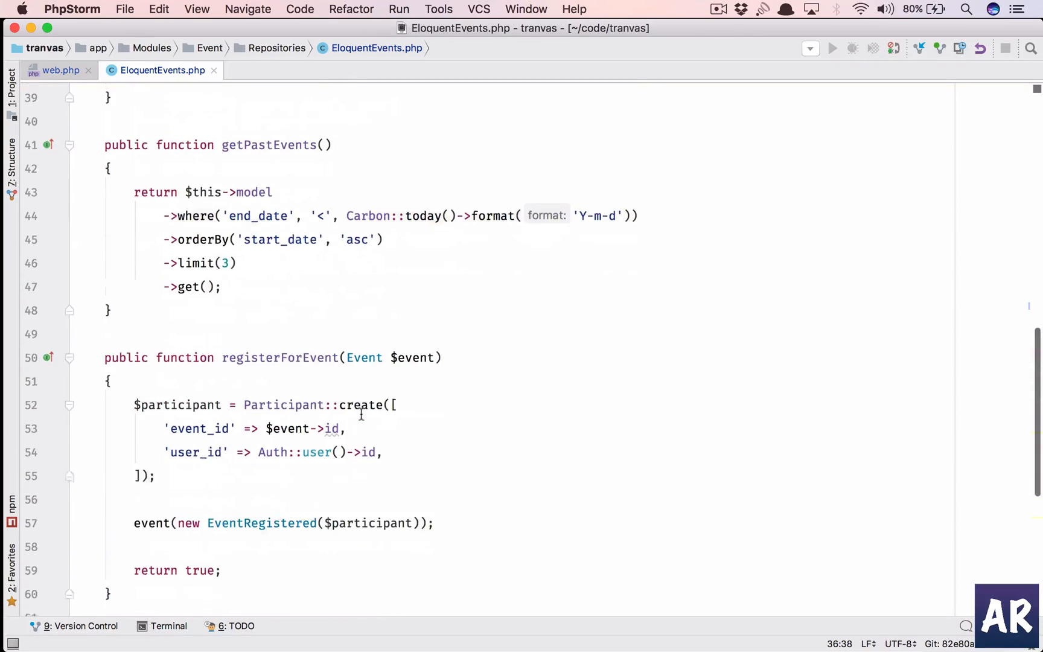
Step: Start the eventsNearMe method in EloquentEvents with the haversine query and radius 10
scroll(down, 3)
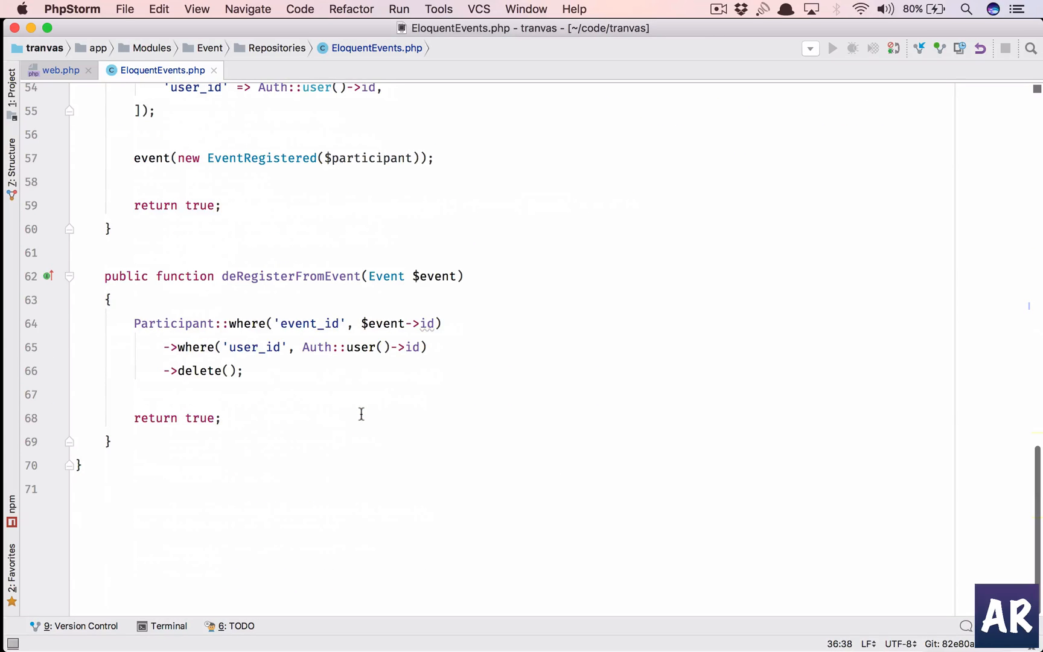
text(a)
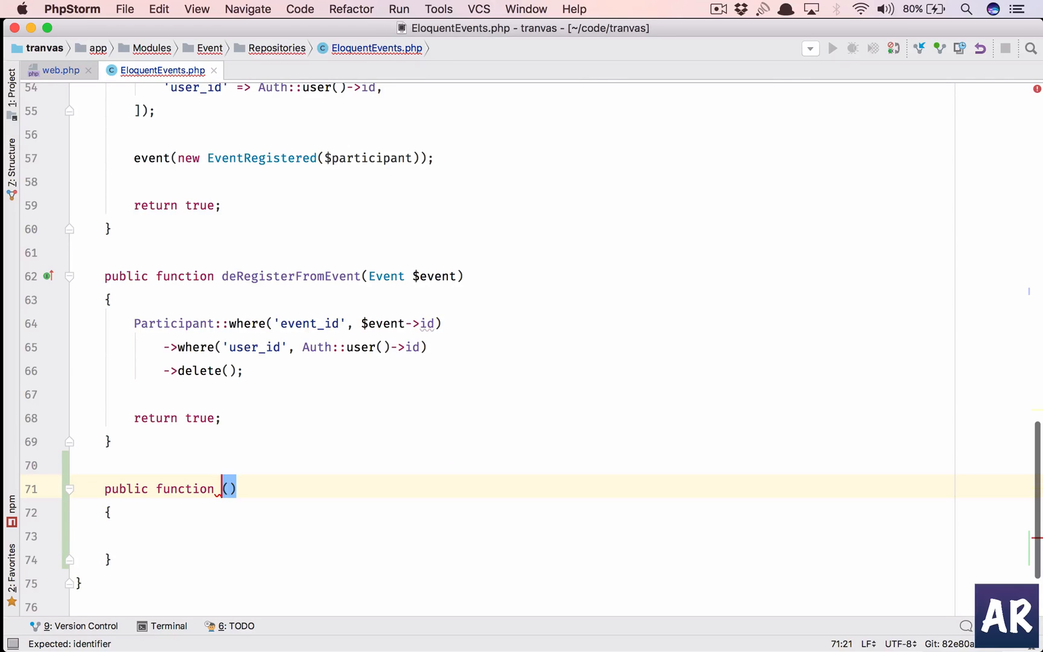
text(eventsNearMe)
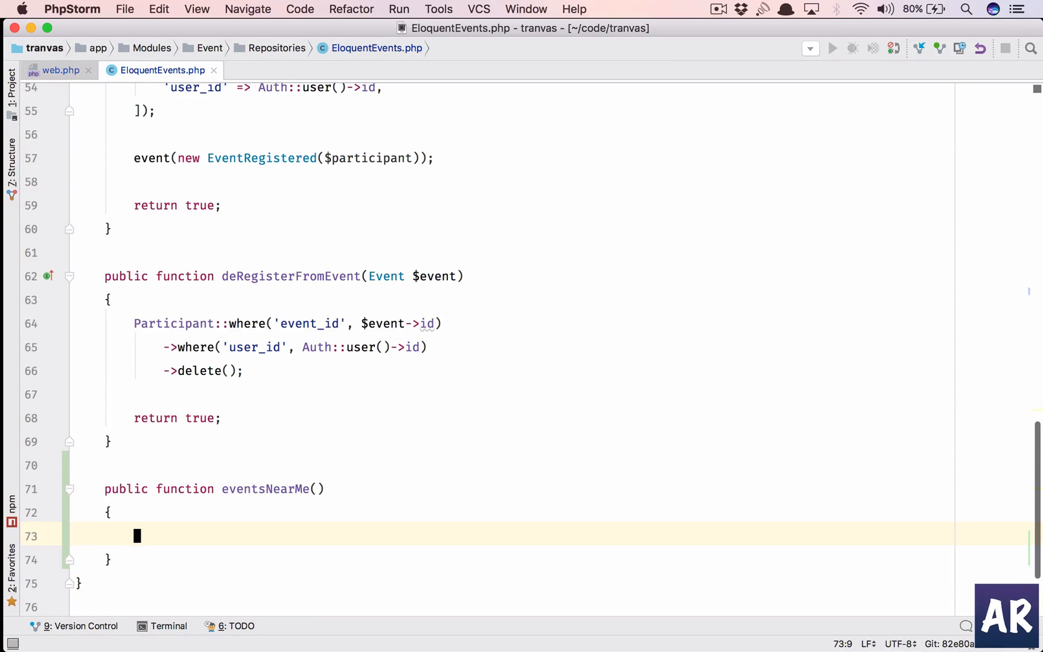
click(59, 70)
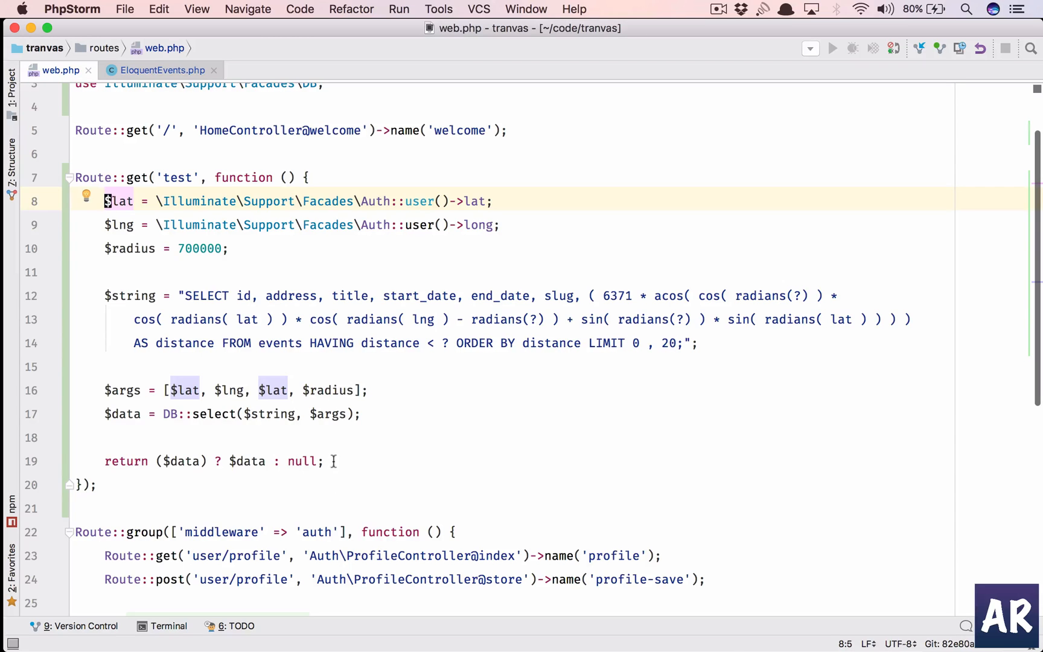
click(160, 70)
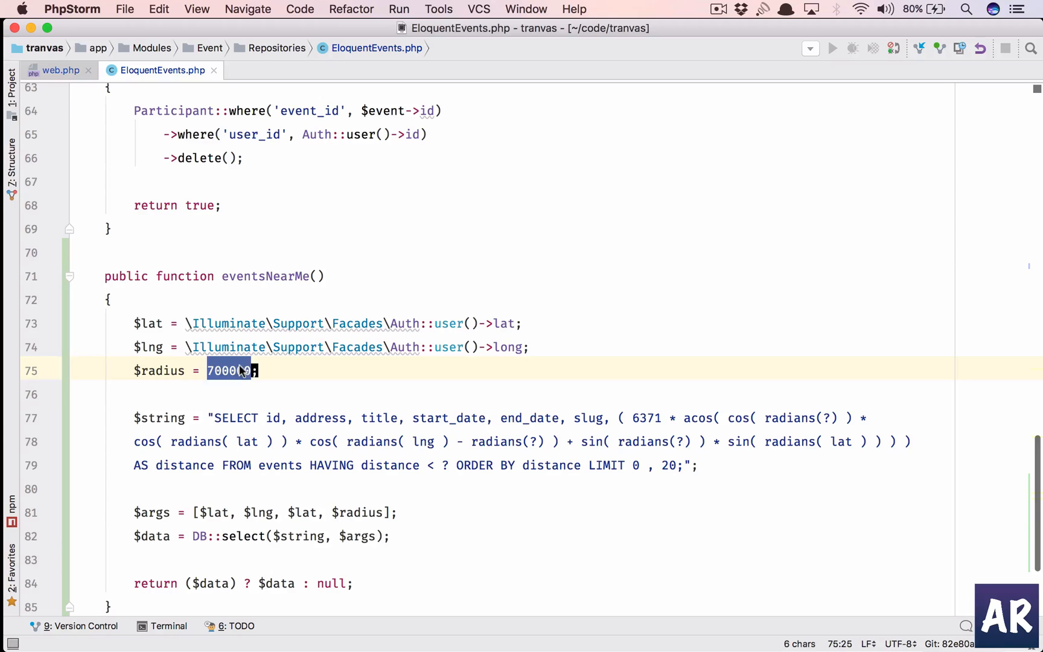
text(10)
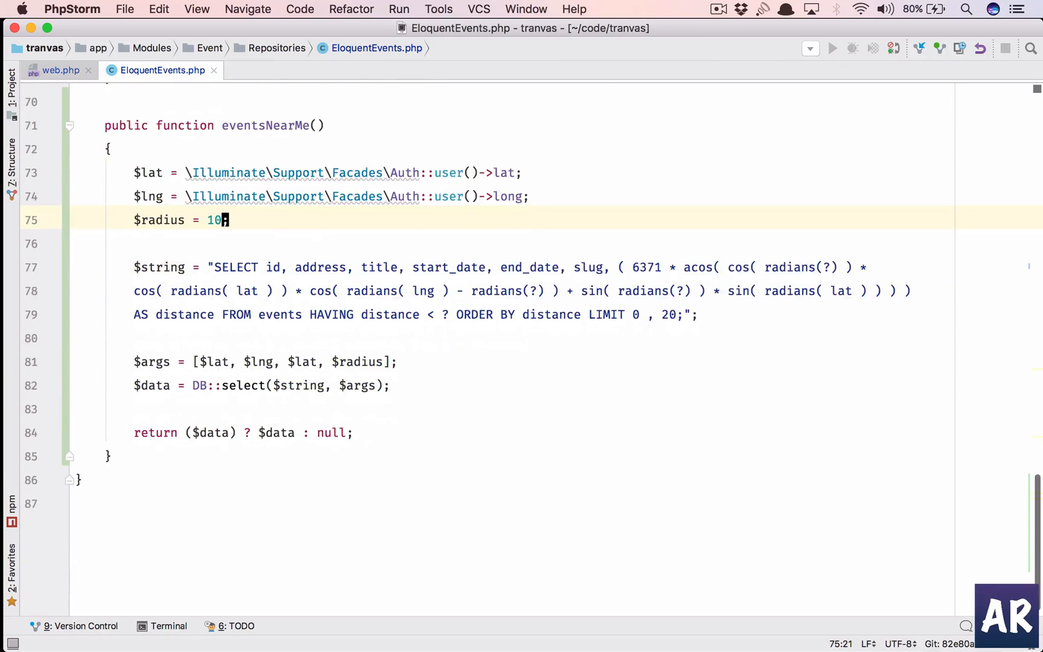
mouse_move(407, 173)
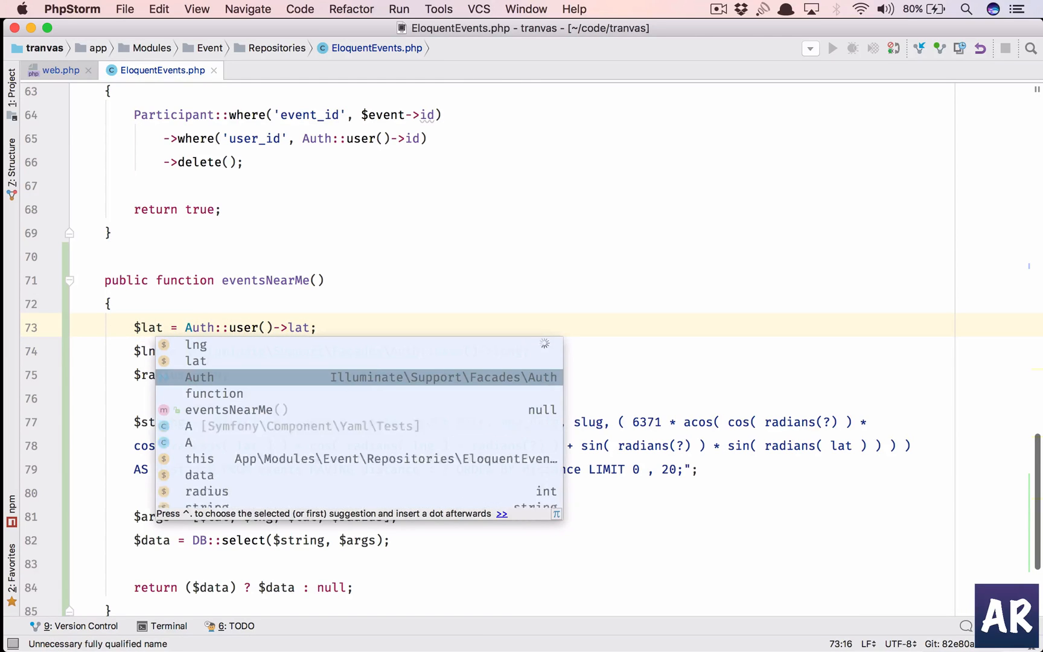
Step: Import the Auth class for the user's coordinates and finish eventsNearMe returning $data or null
click(199, 376)
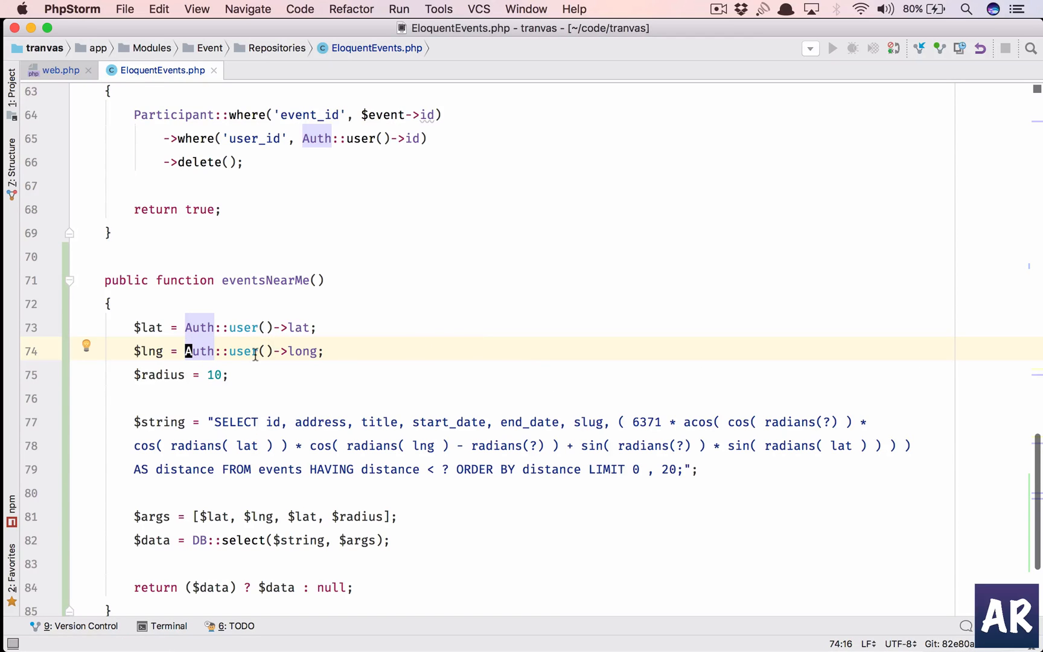
scroll(down, 3)
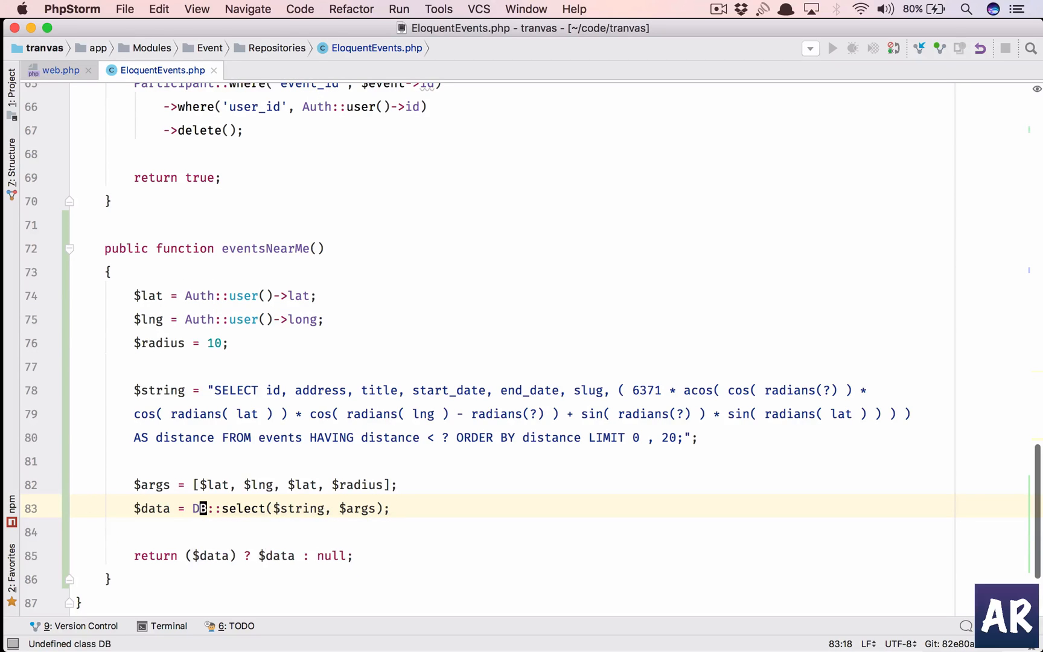
scroll(down, 3)
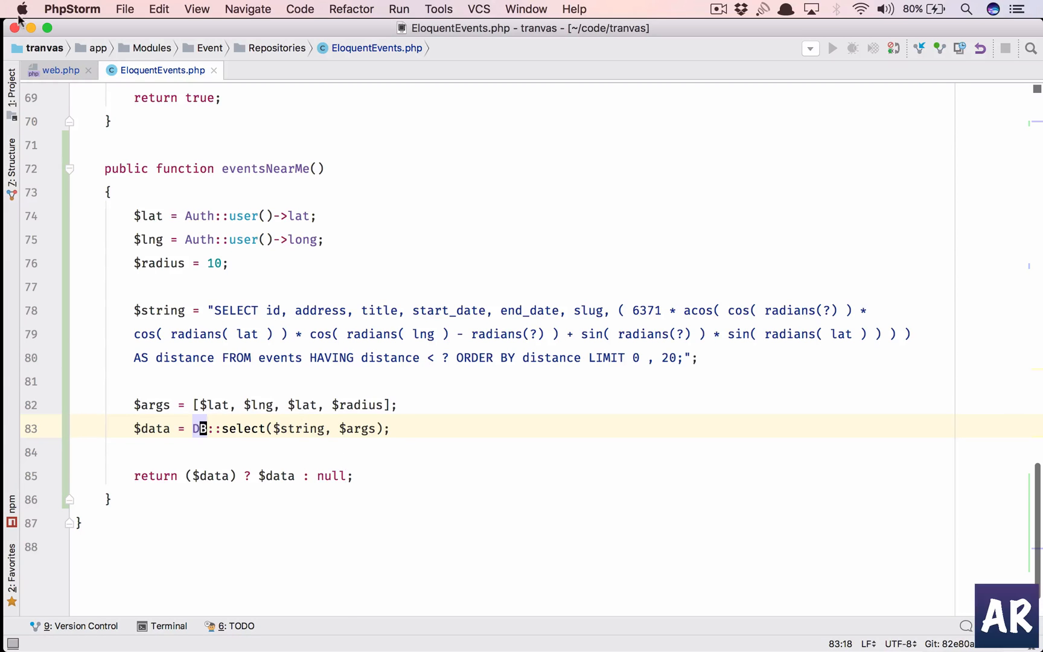
click(59, 70)
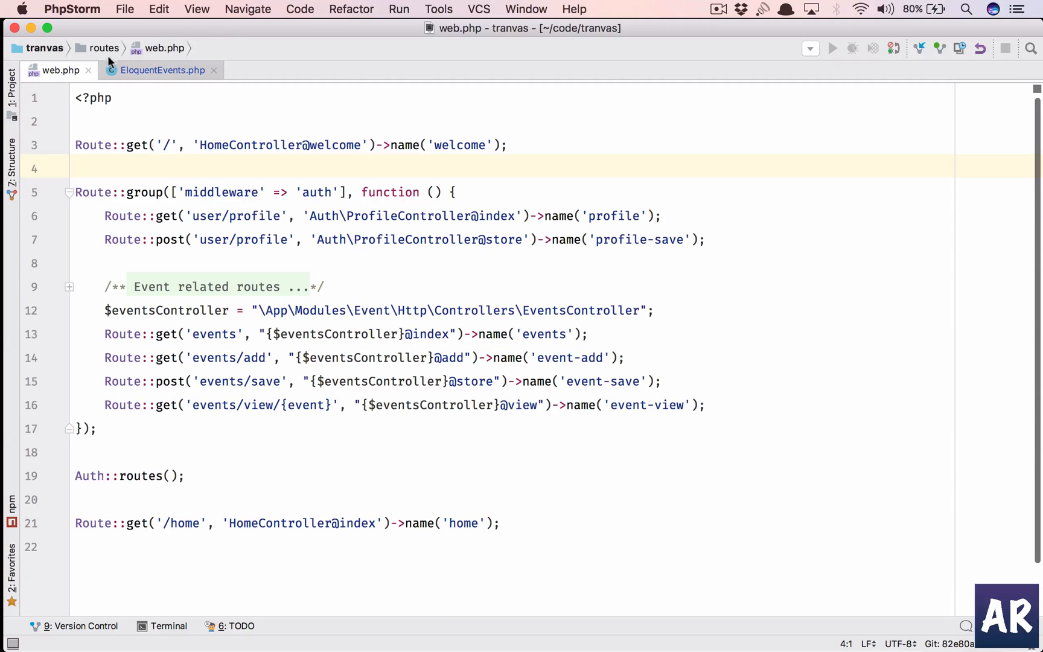
Step: Review the event routes and bring up the EventsRepository interface
click(162, 70)
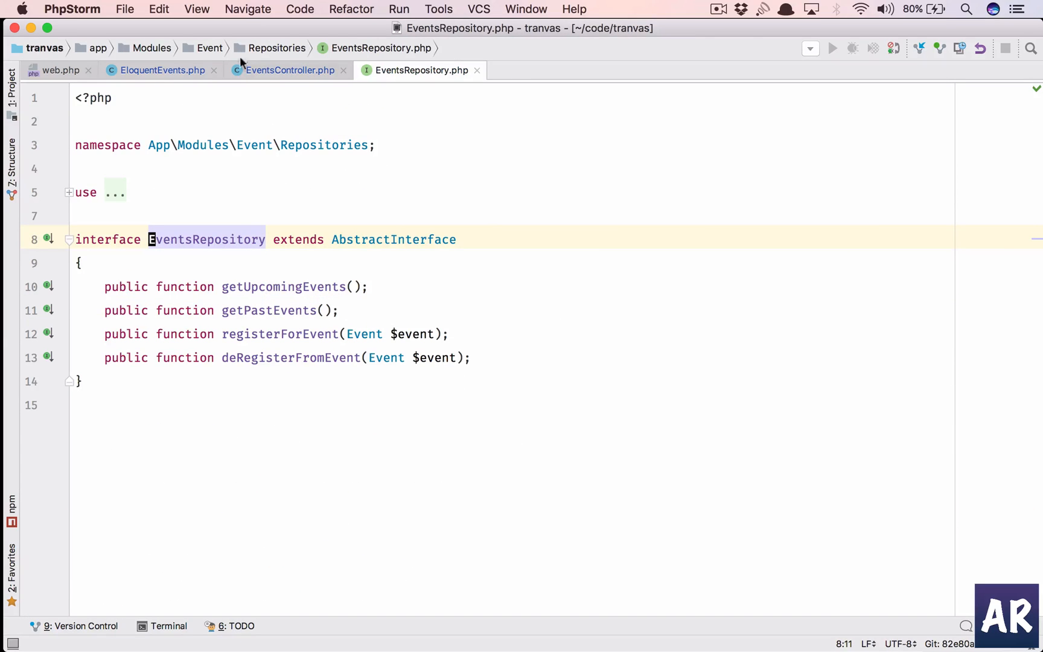
Step: Add 'public function eventsNearMe();' to the EventsRepository interface and close that file
click(161, 70)
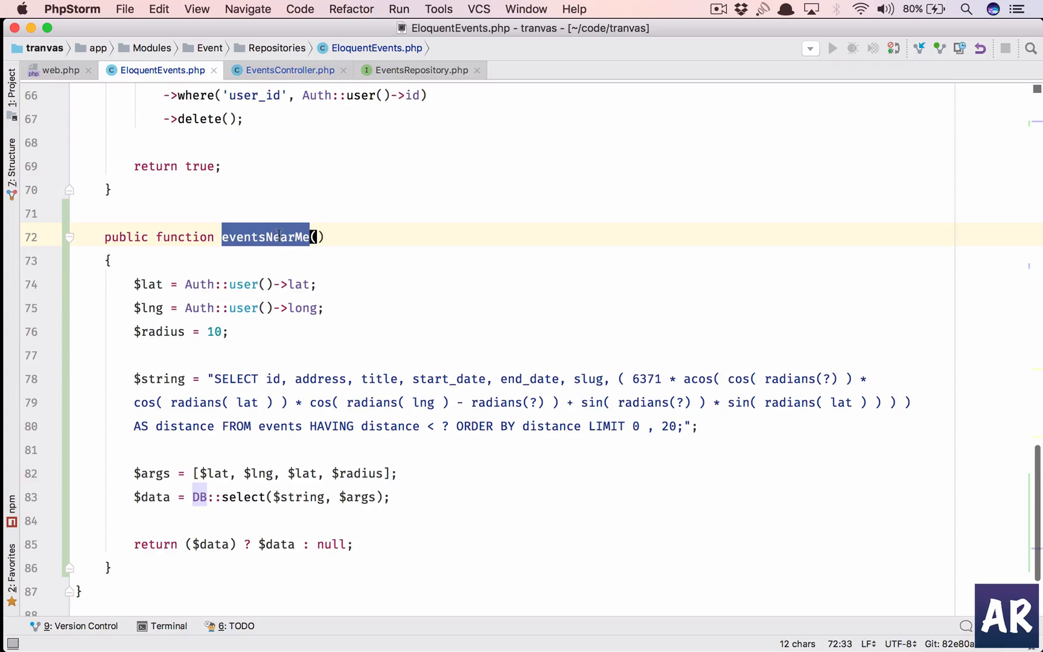
click(420, 70)
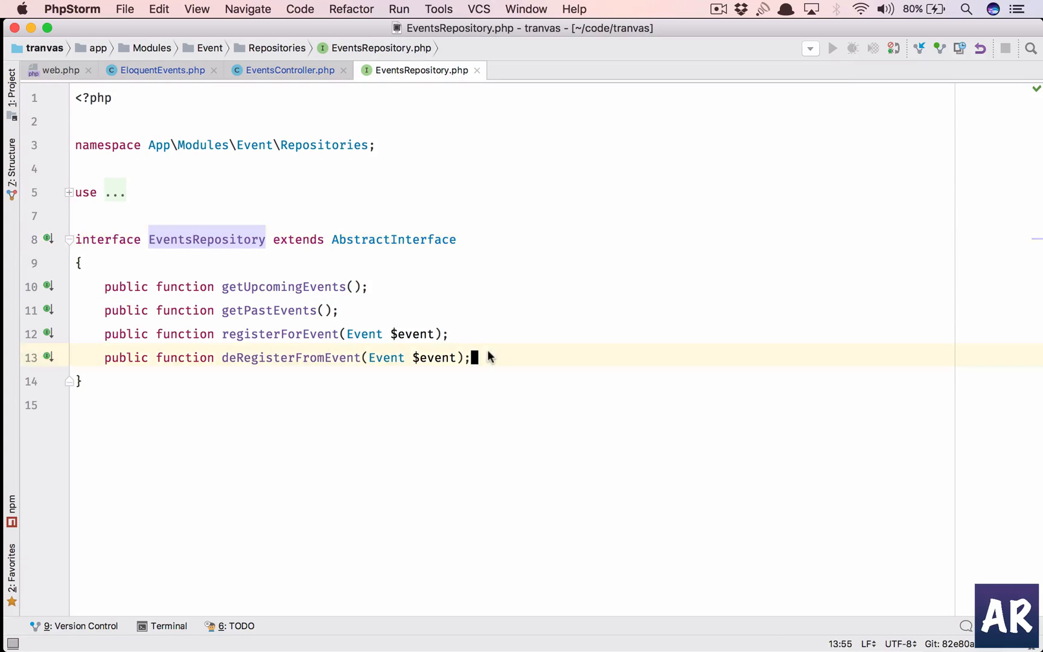
text(public function)
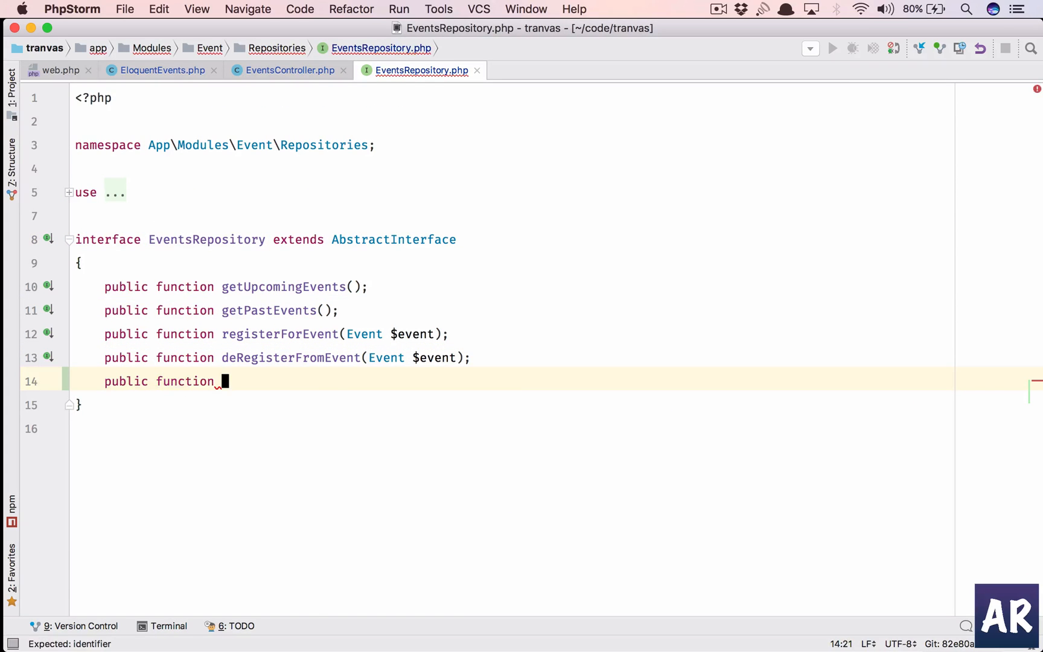
text(eventsNearMe();)
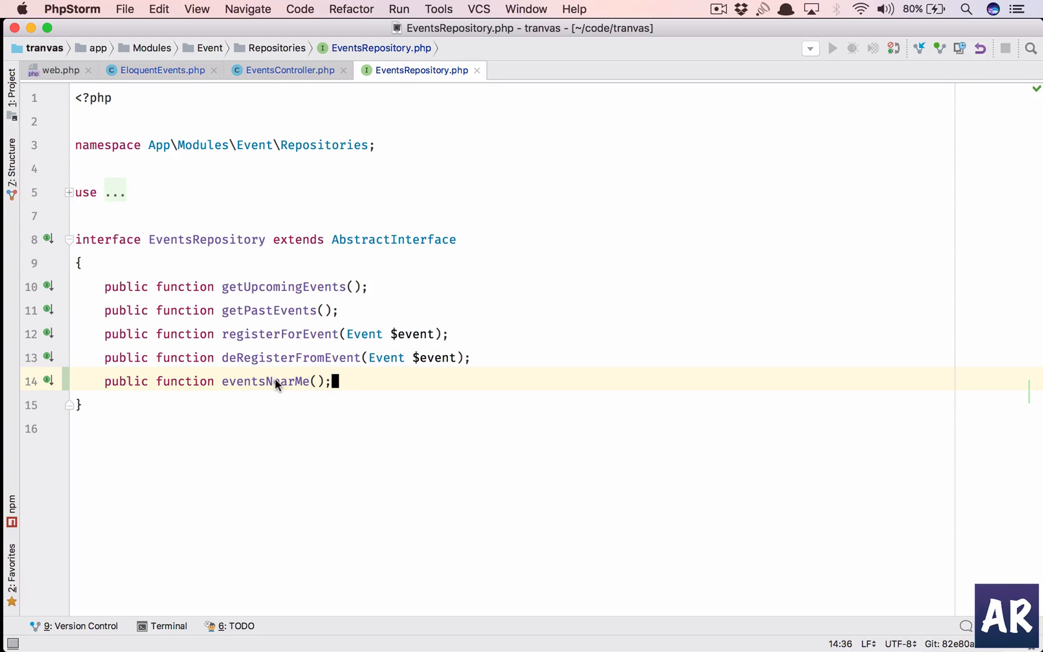
click(162, 70)
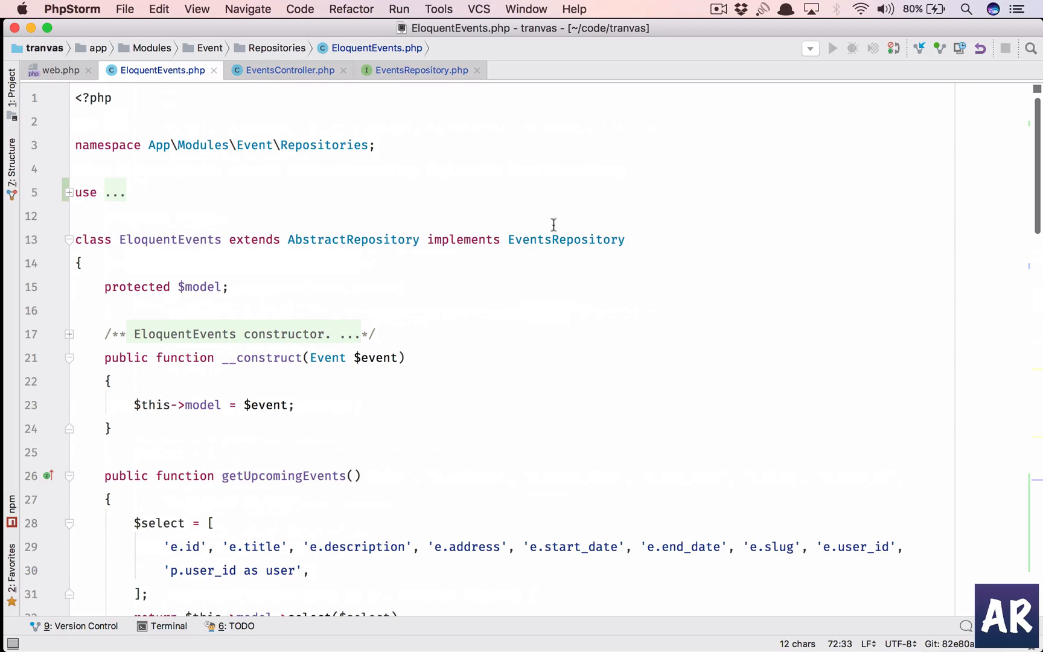
mouse_move(408, 453)
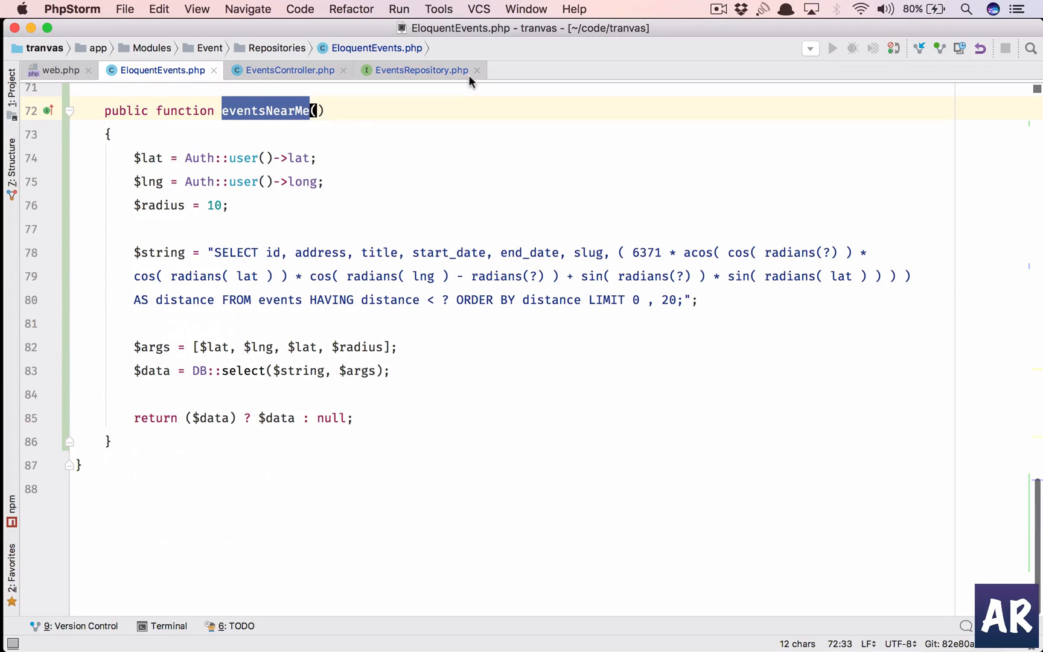
click(289, 70)
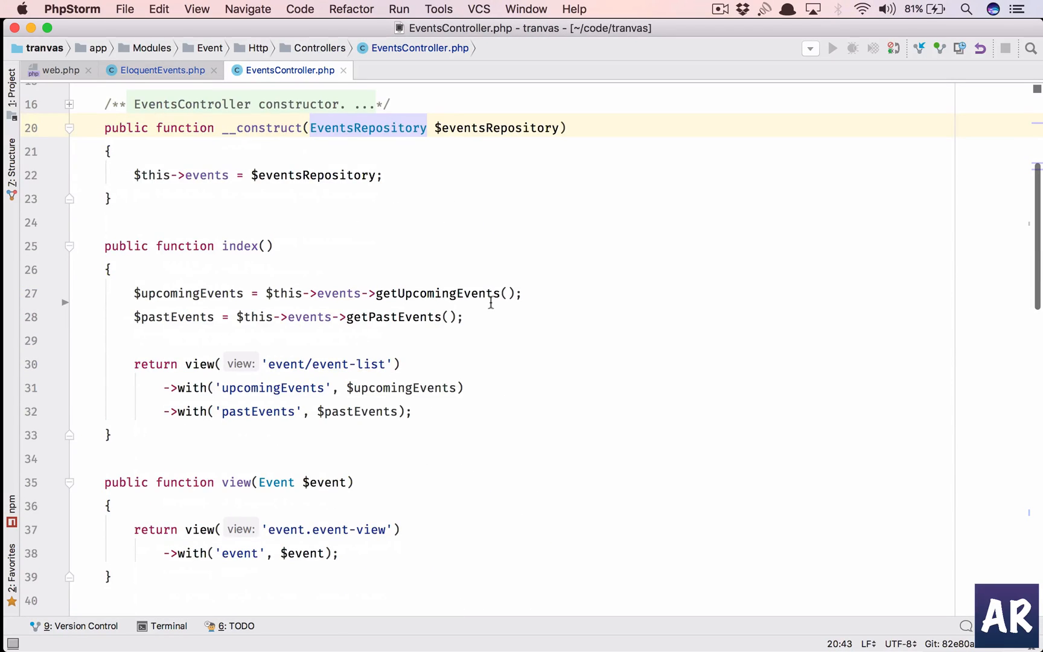
Step: Assign $eventsNearMe = $this->events->eventsNearMe() in EventsController index()
text($eve)
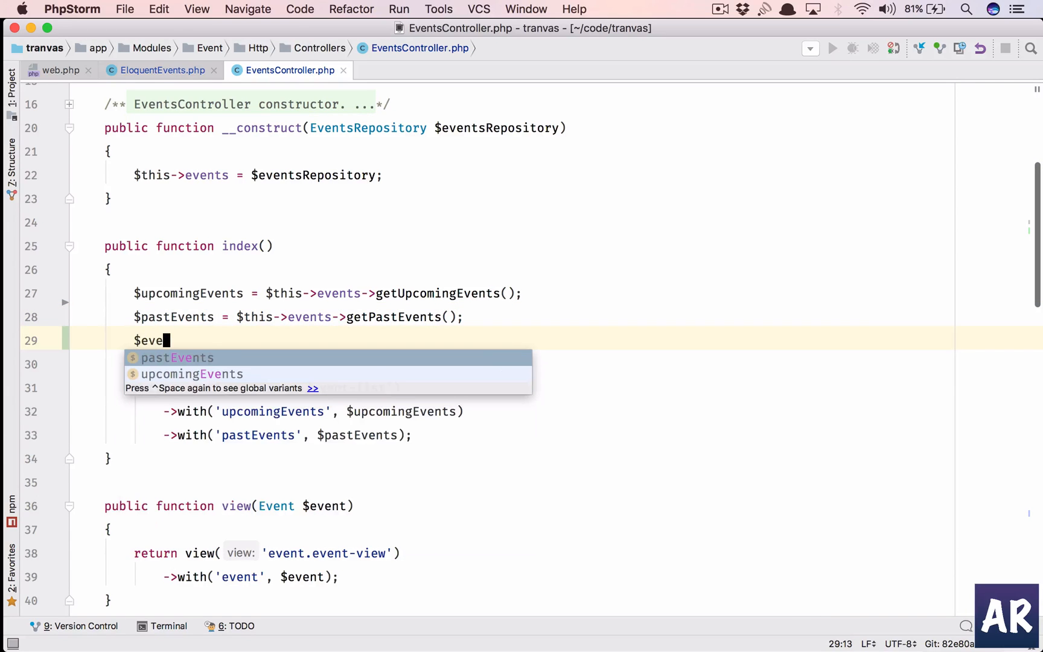
text(ntsNear)
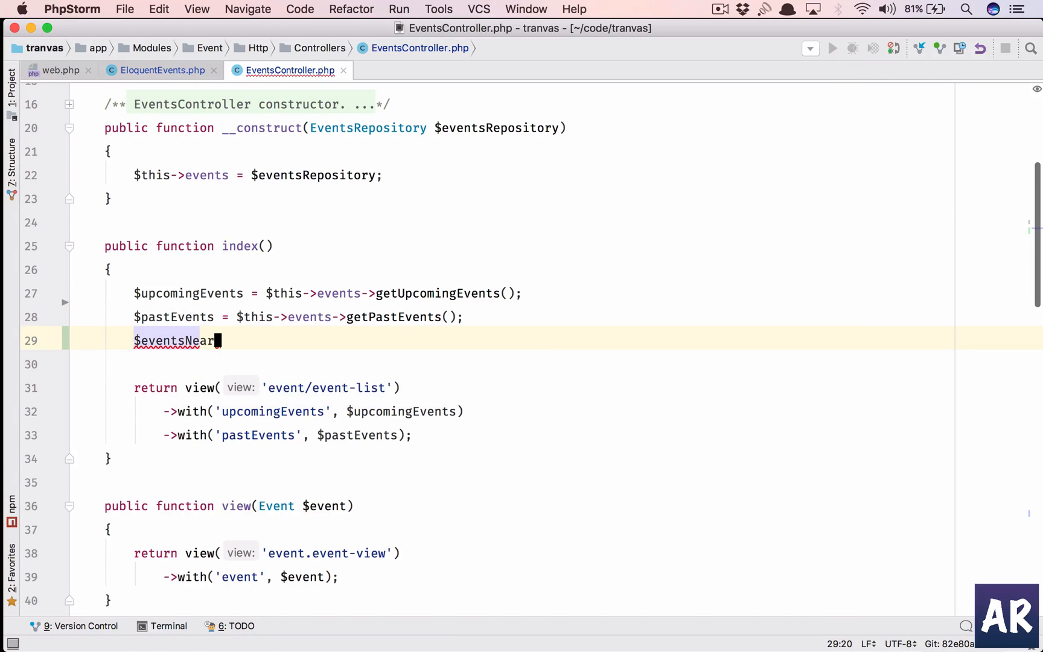
text(Me = $this->events->eventsNearMe();)
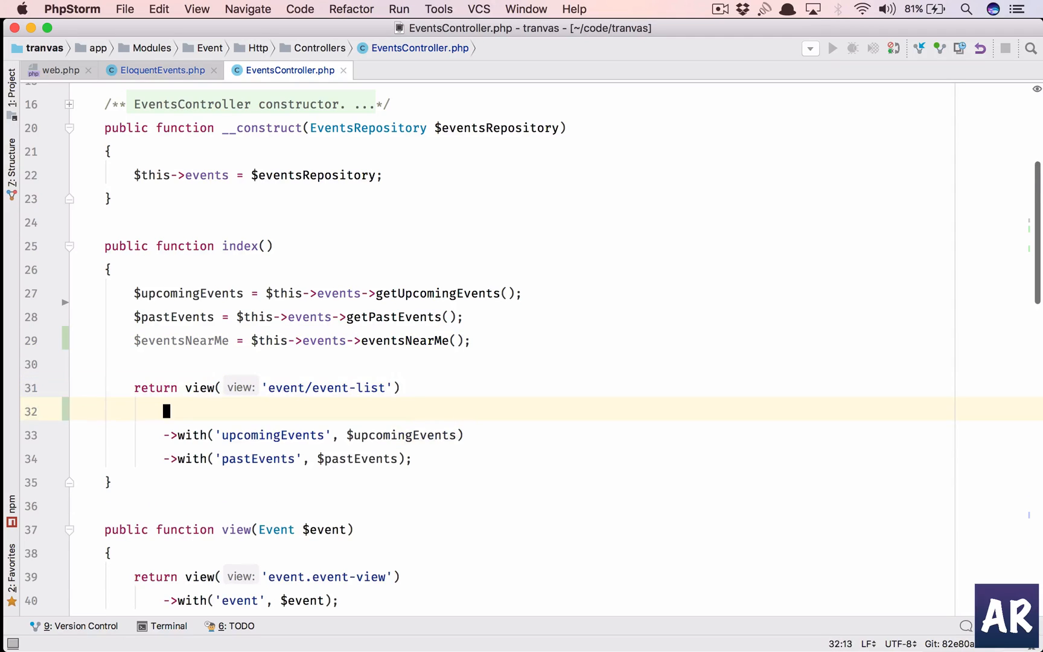
Step: Pass it to the view via ->with('eventsNearMe', $eventsNearMe) and locate event-list.blade.php
text(->with()
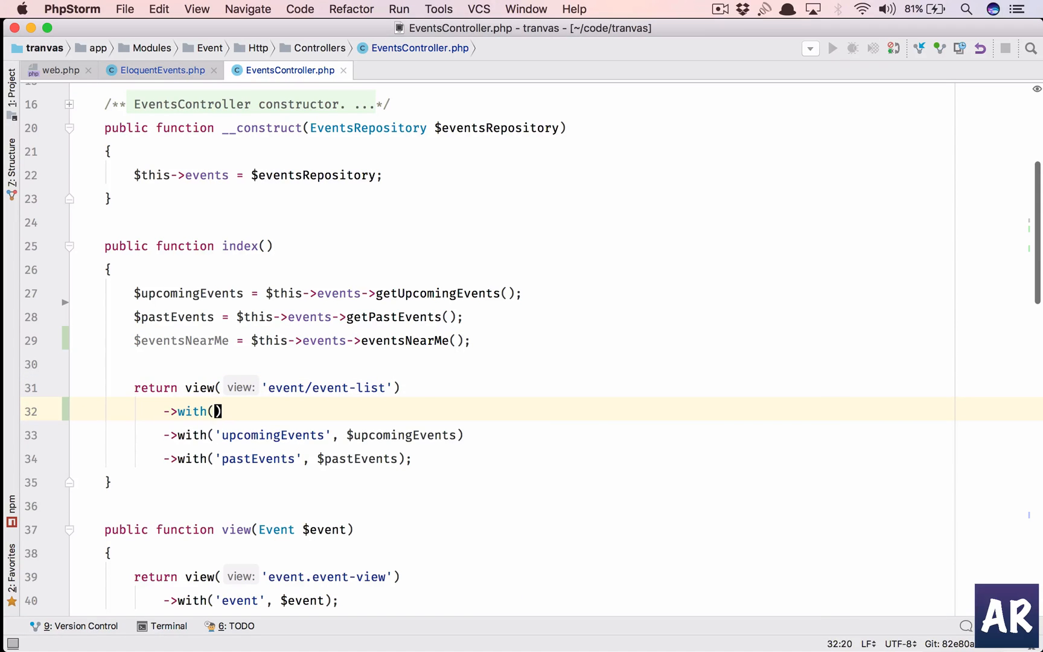
text('')
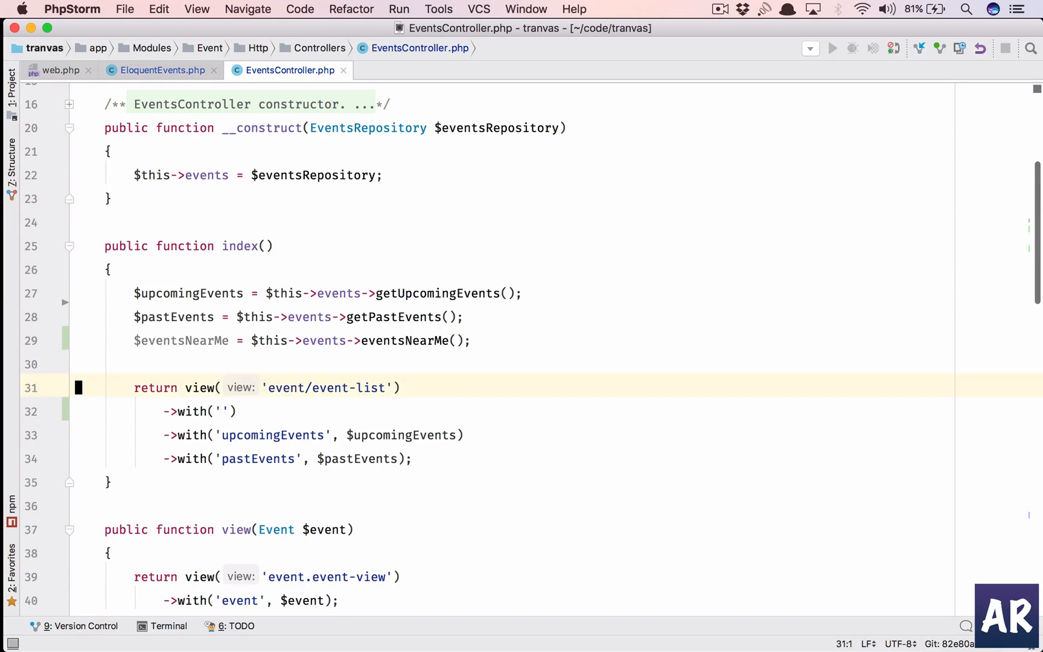
double_click(185, 341)
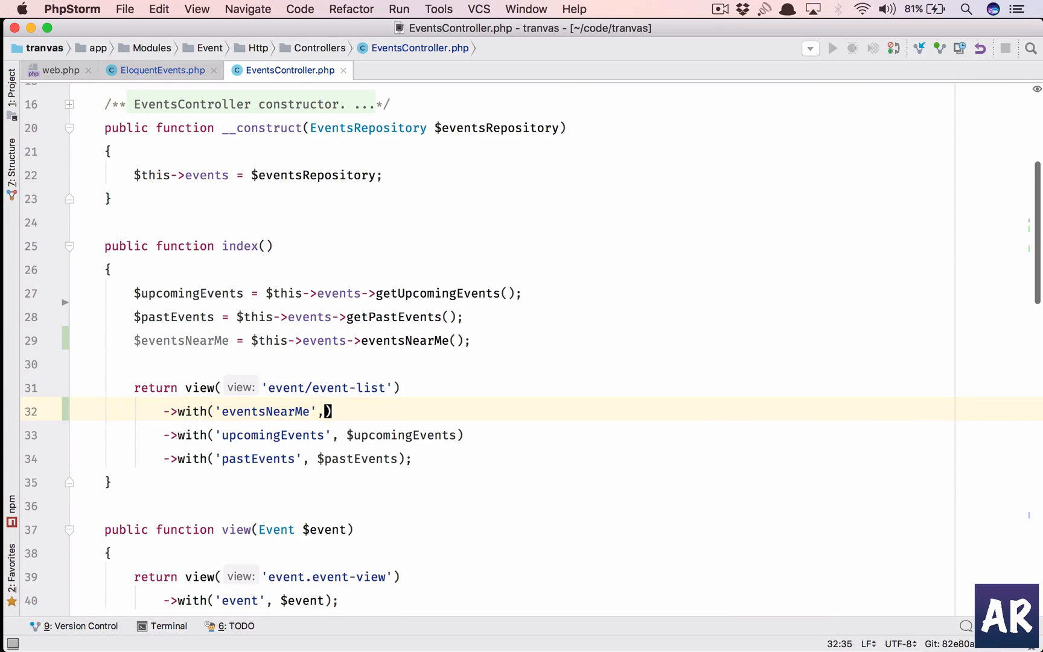
text($eventsNearMe)
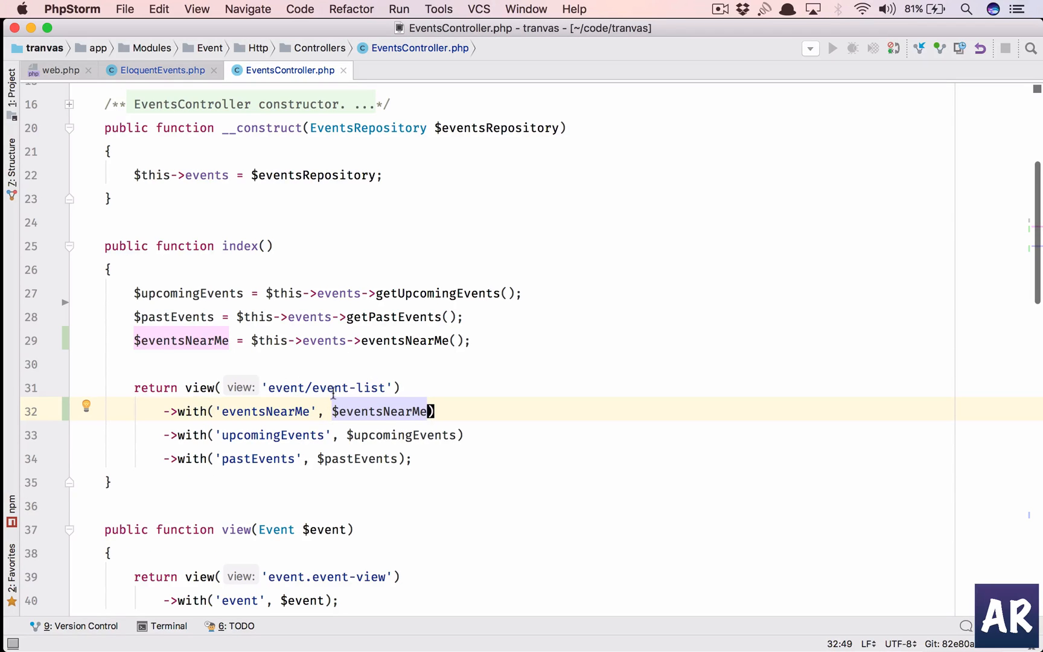
text(event-li)
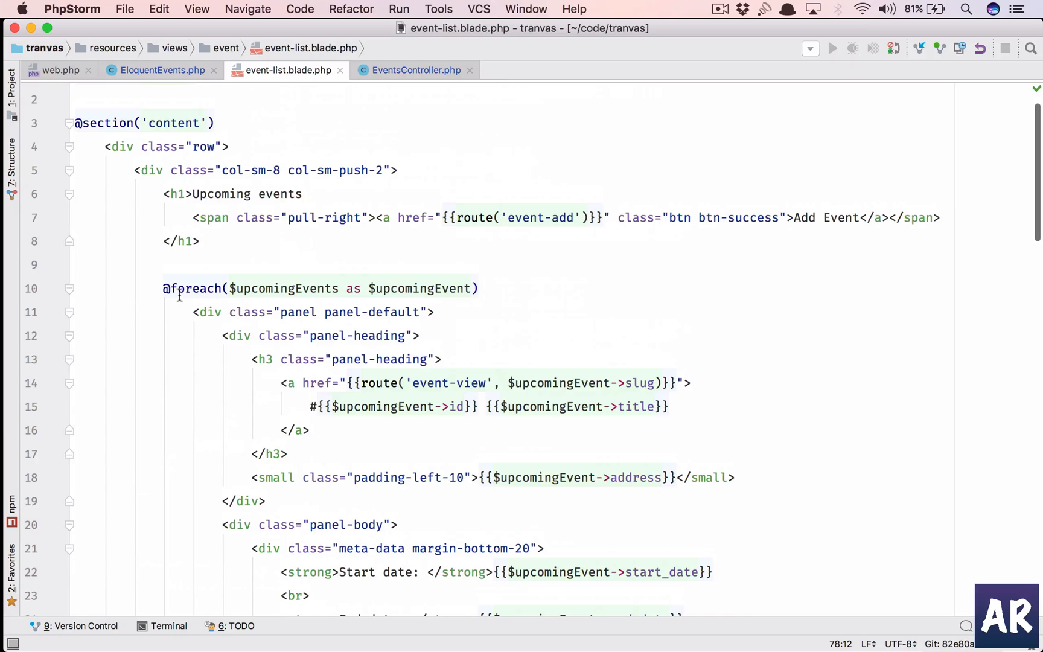
Step: Remove col-sm-push-2 from the upcoming events column and fold the col-sm-8 block
click(272, 170)
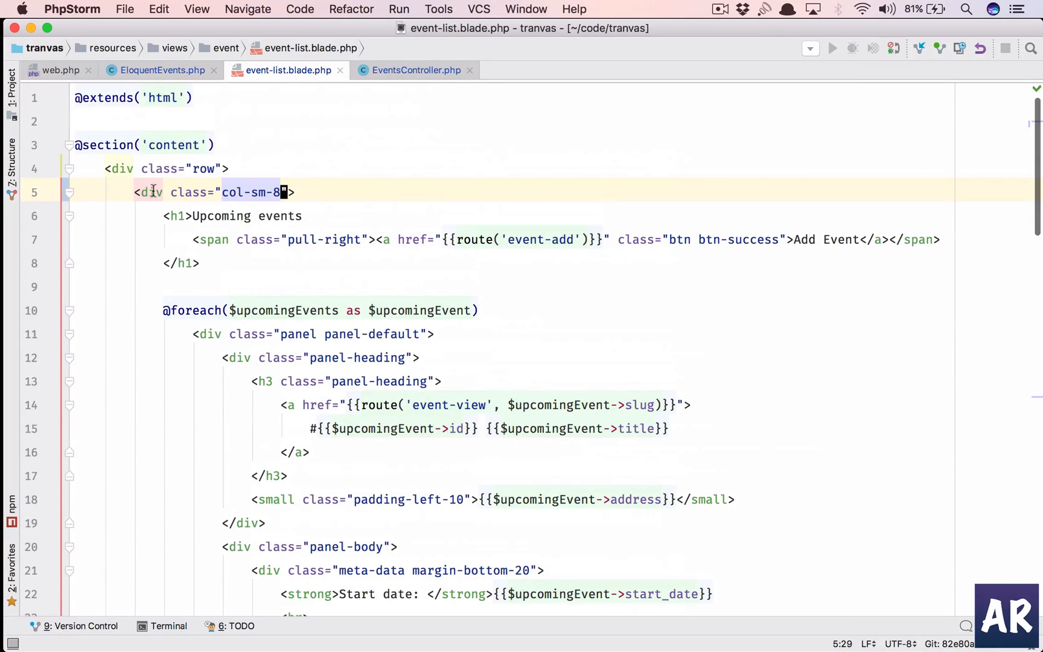
click(68, 192)
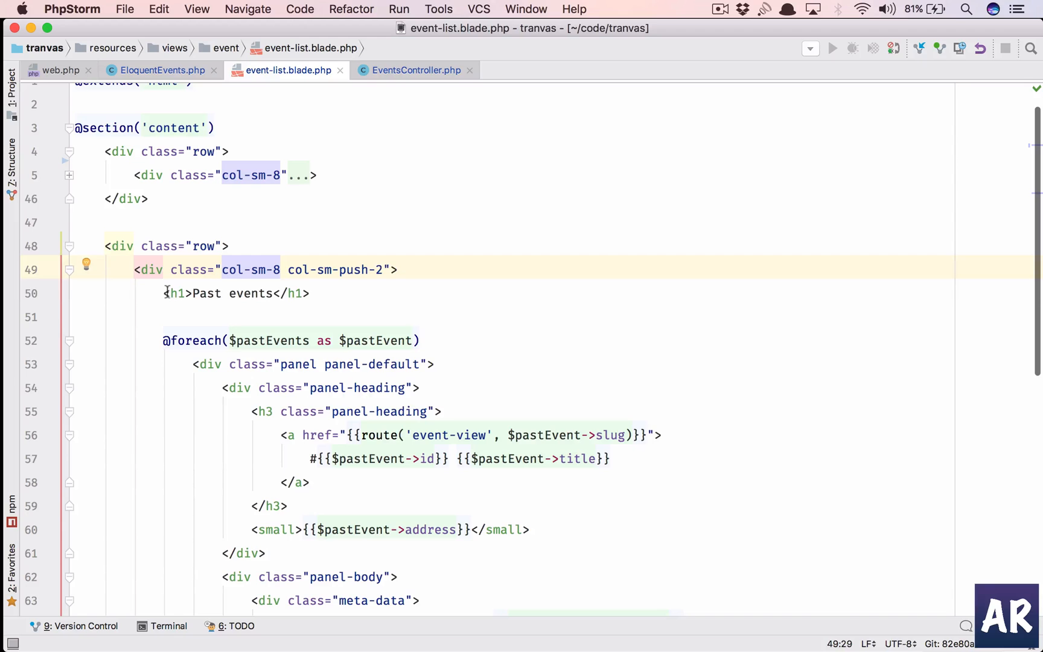
scroll(down, 3)
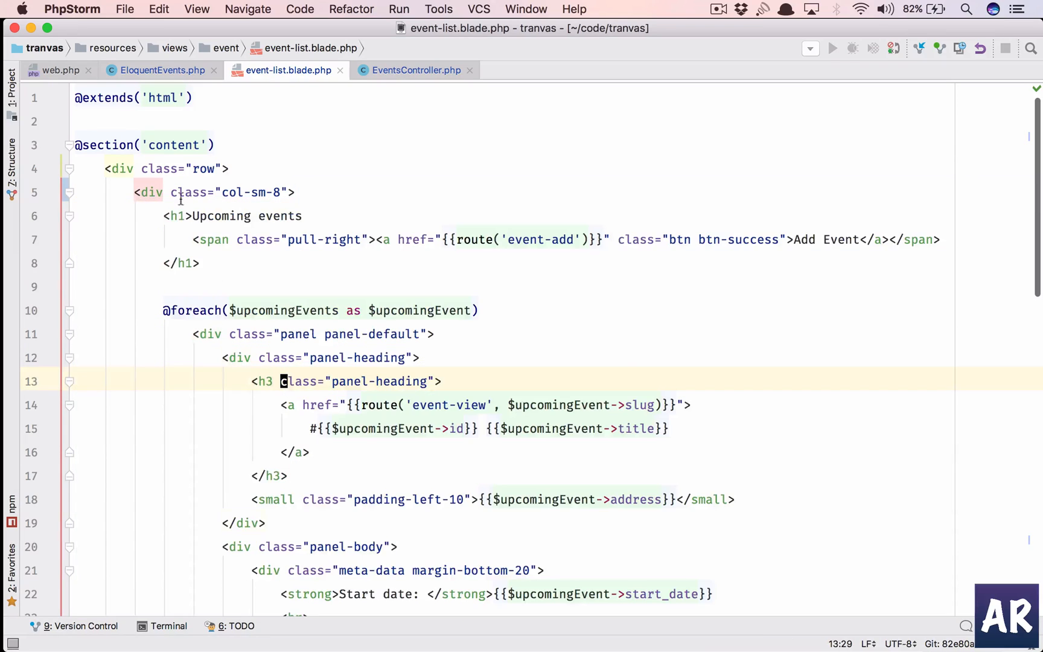
scroll(down, 3)
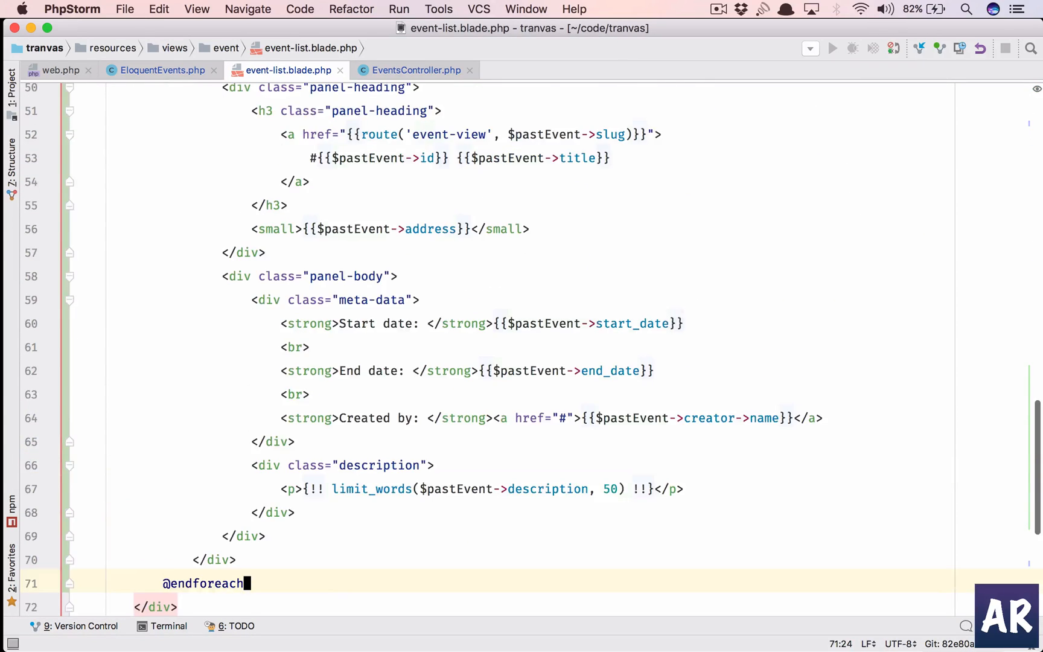
scroll(down, 3)
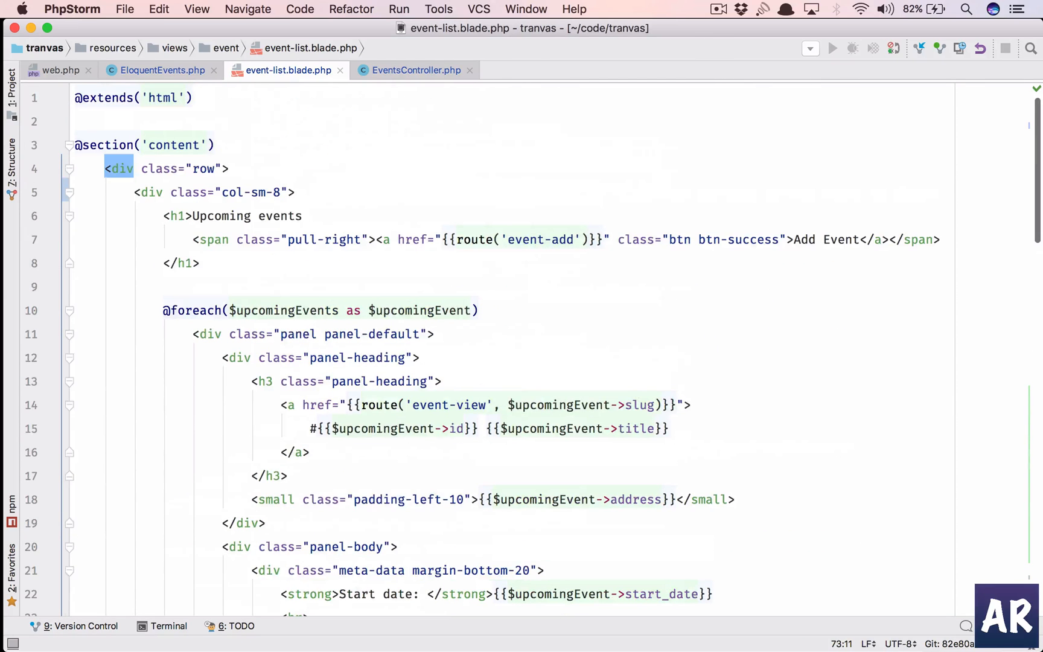
click(152, 192)
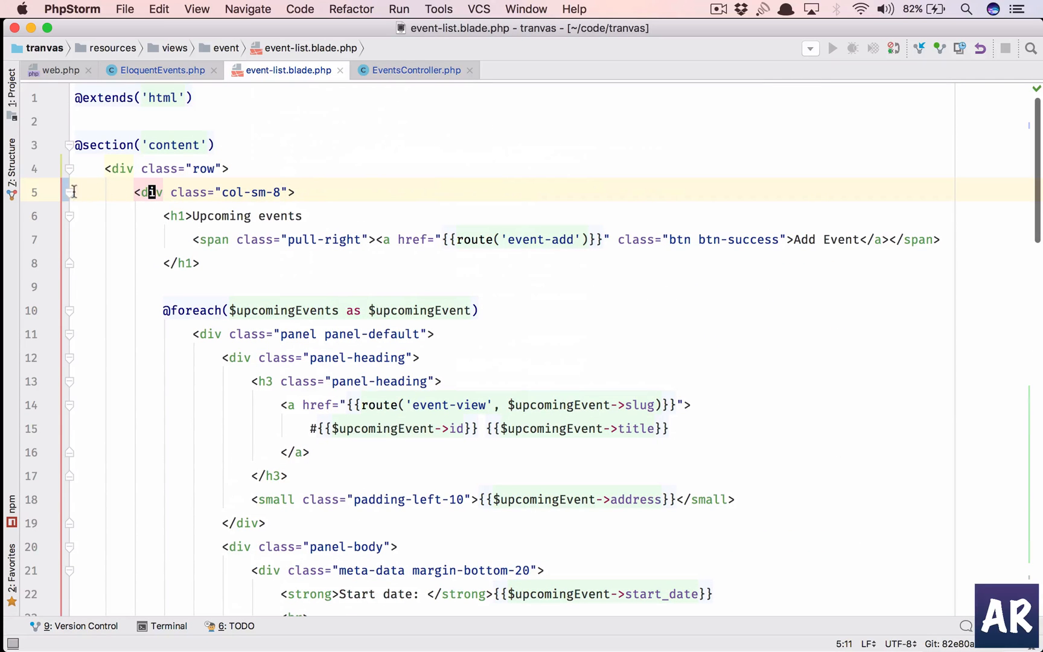
click(68, 192)
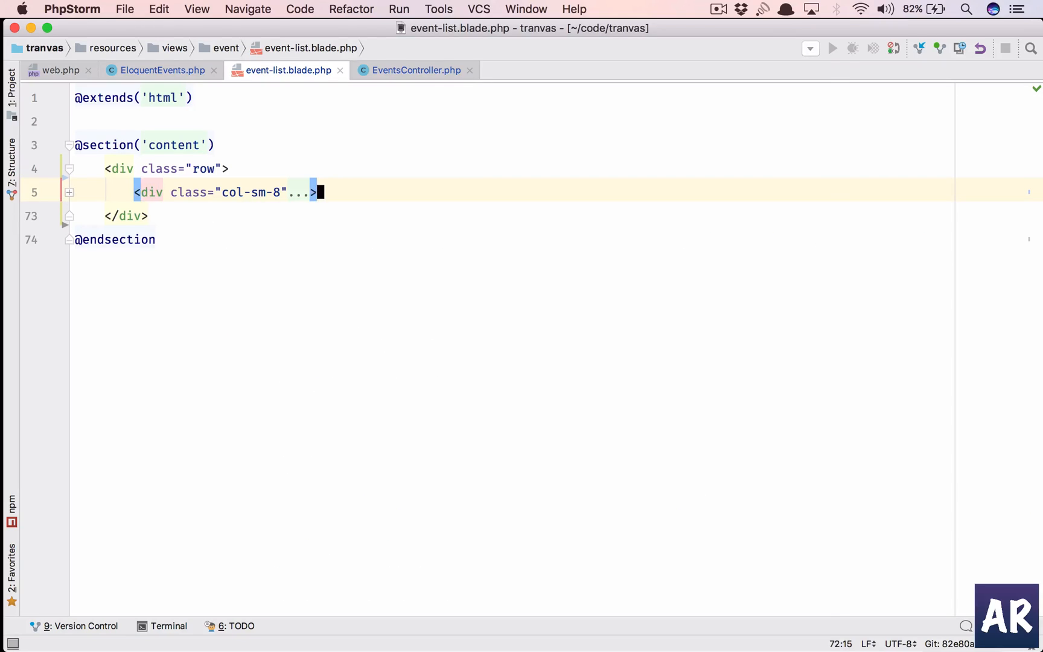
text(div.col)
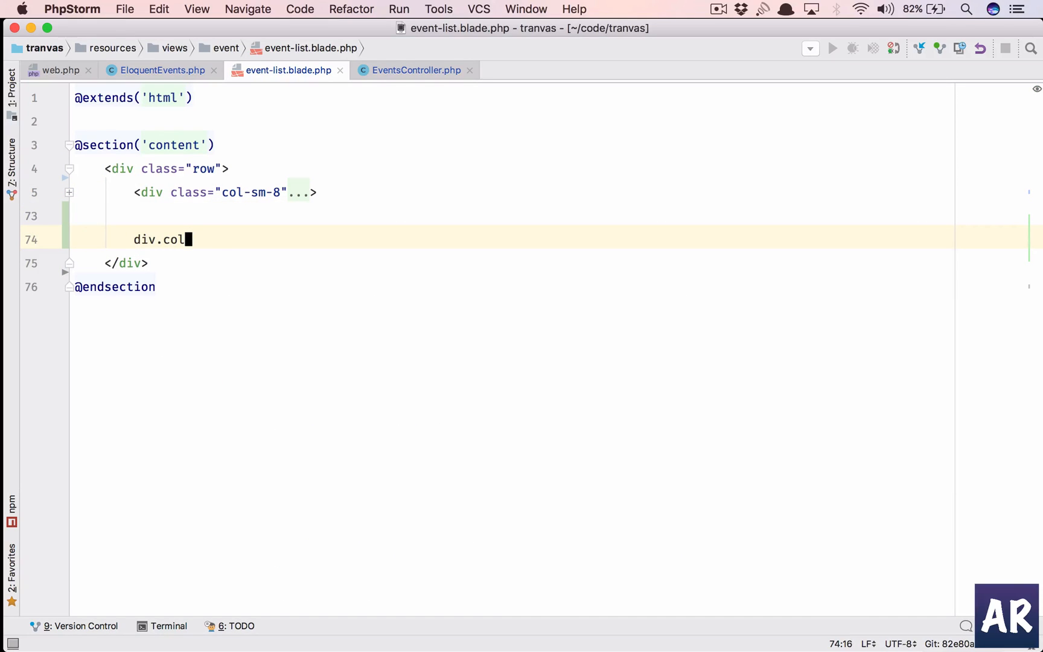
key(Tab)
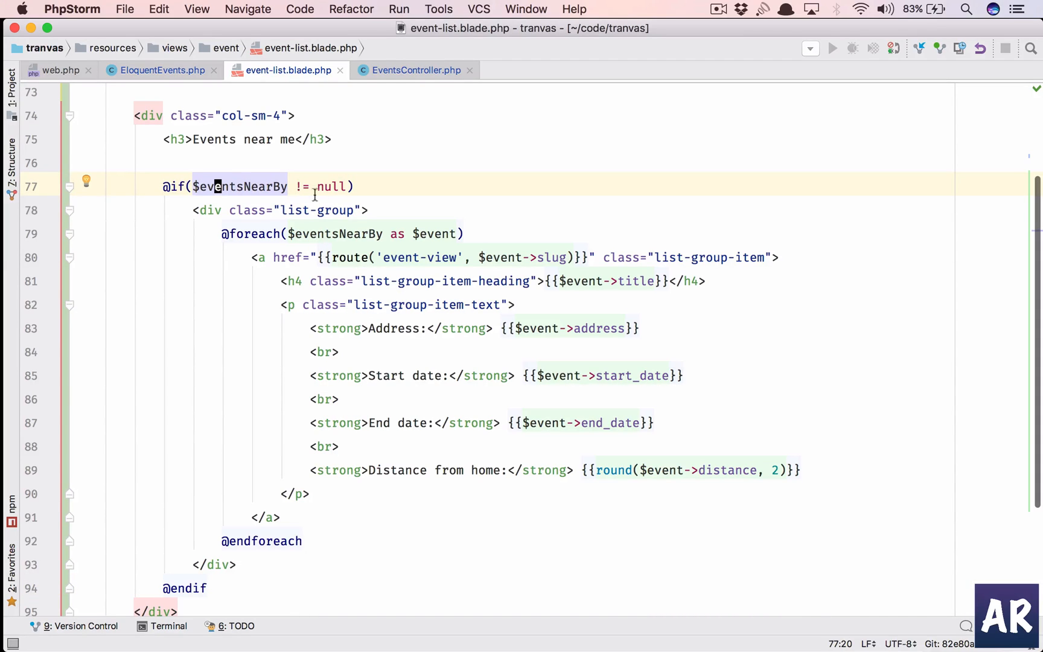
mouse_move(279, 253)
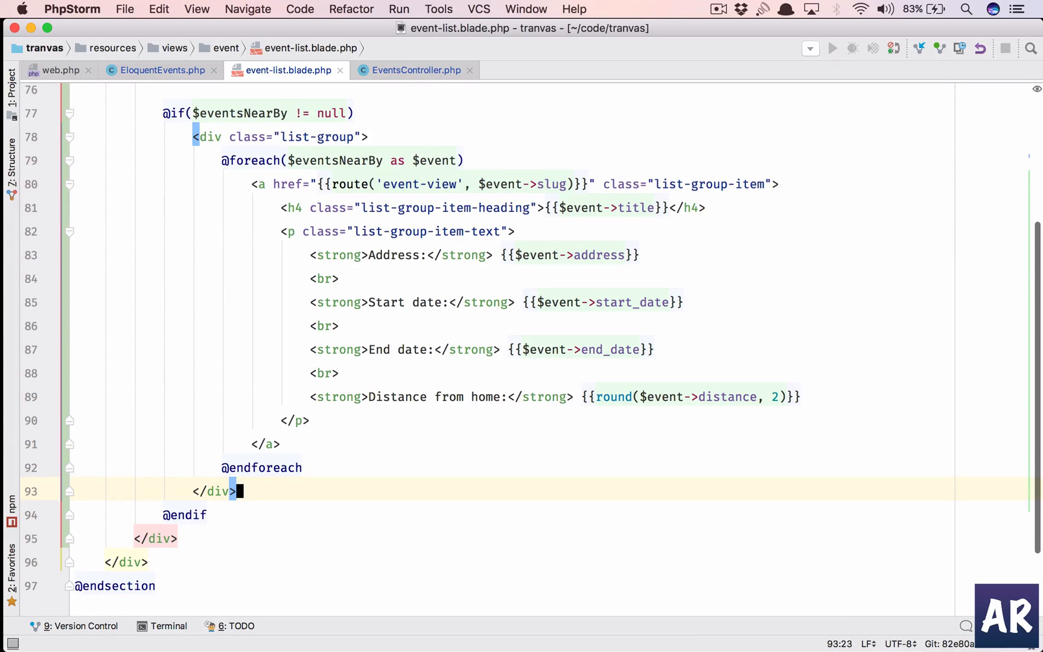
text(@els)
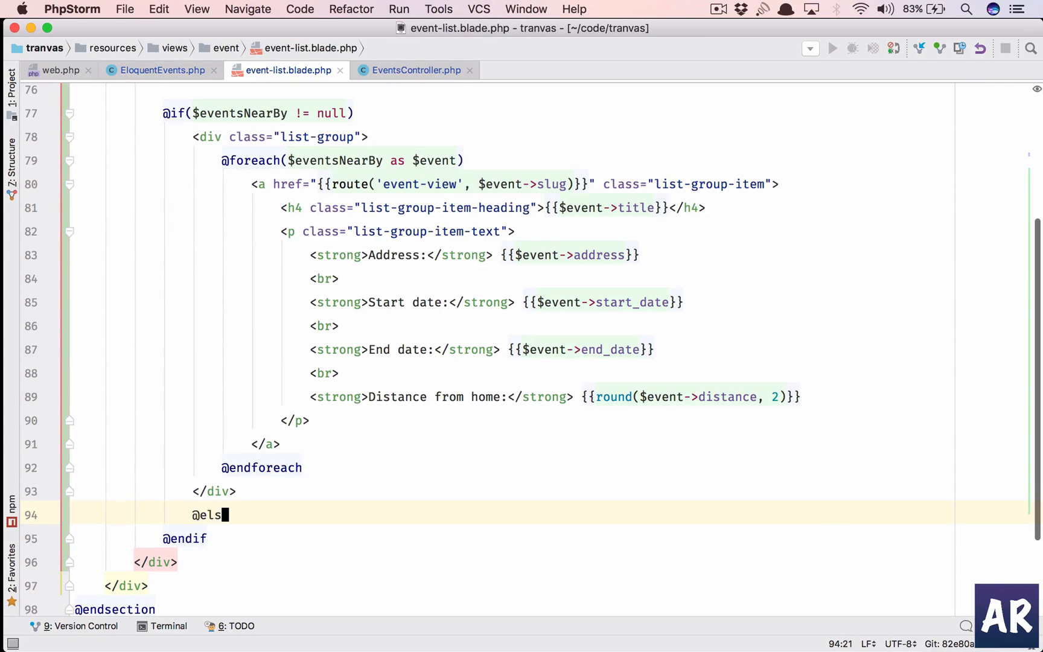
text(e)
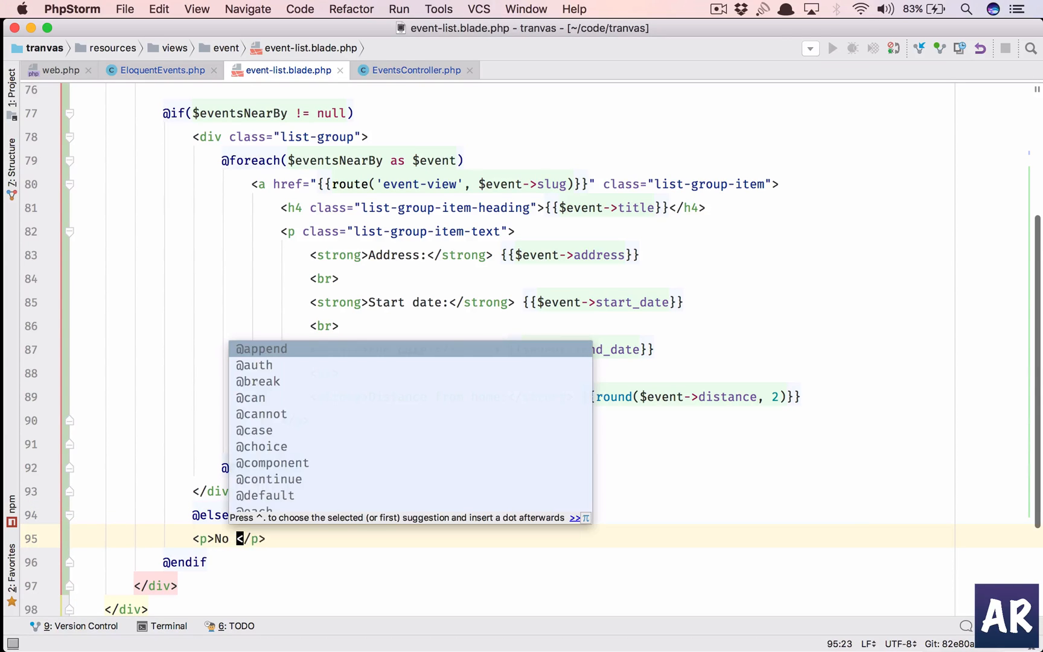
Step: Write the 'No events near you.' fallback message and return to EventsController
text(events n)
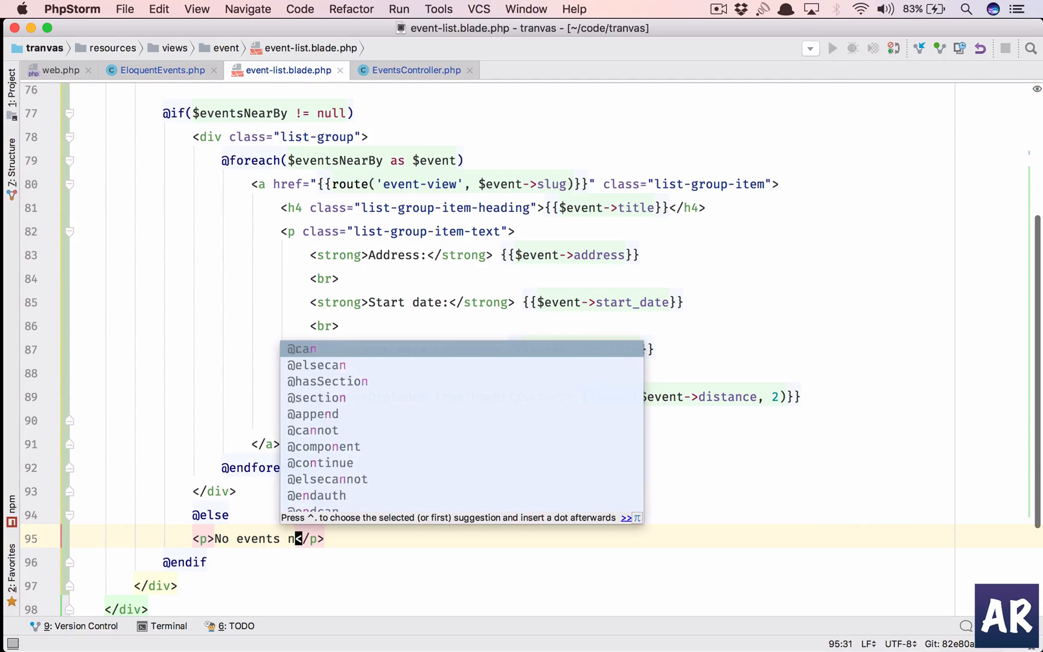
text(ear you.)
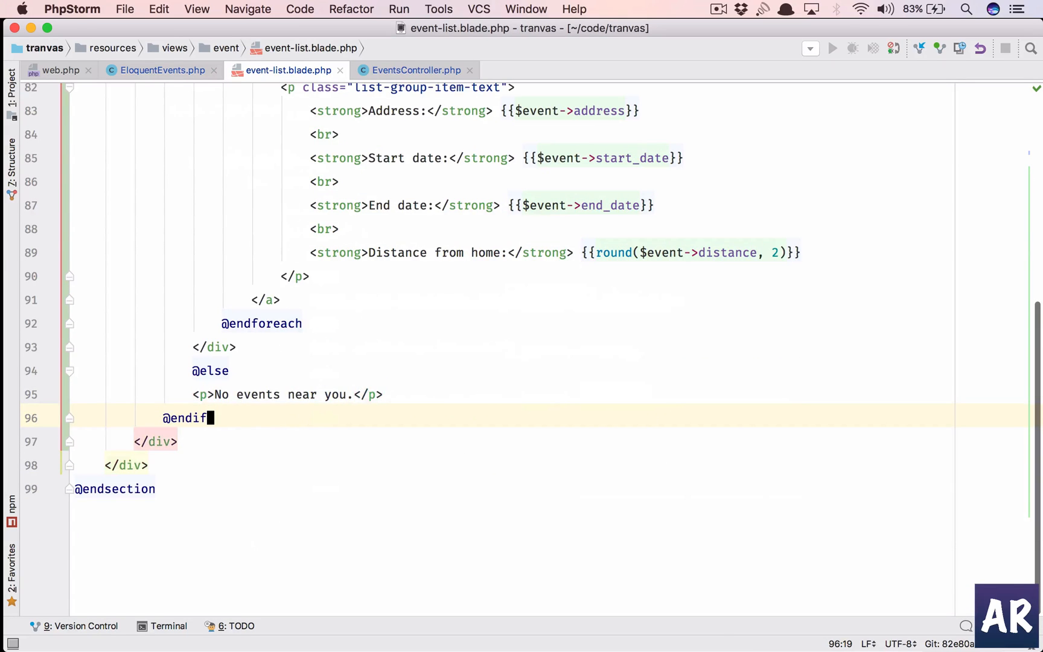
key(cmd+a)
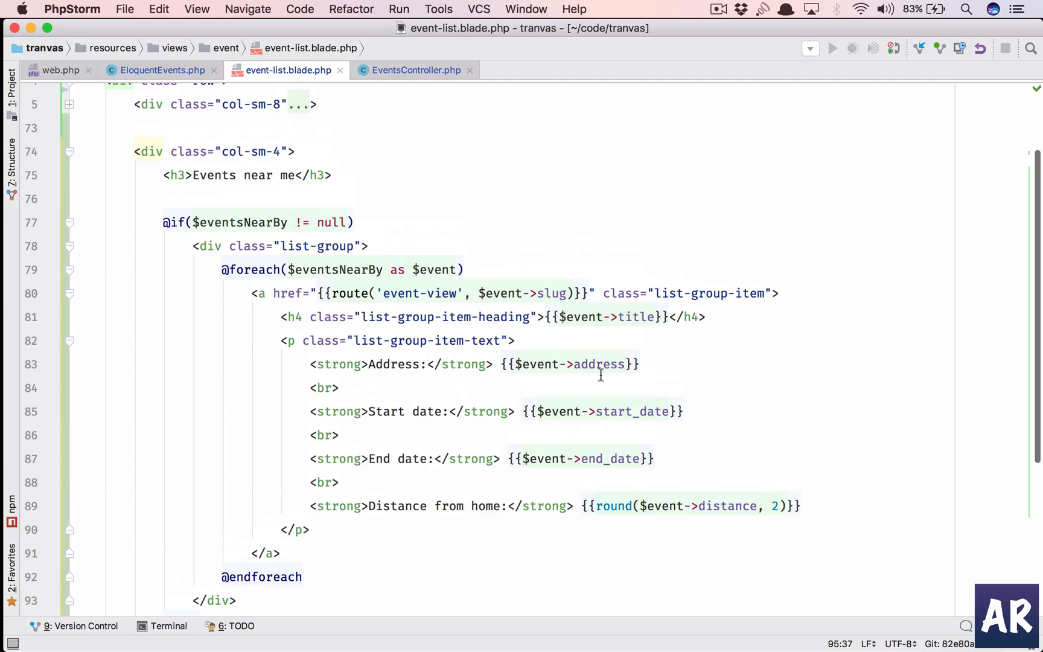
mouse_move(602, 335)
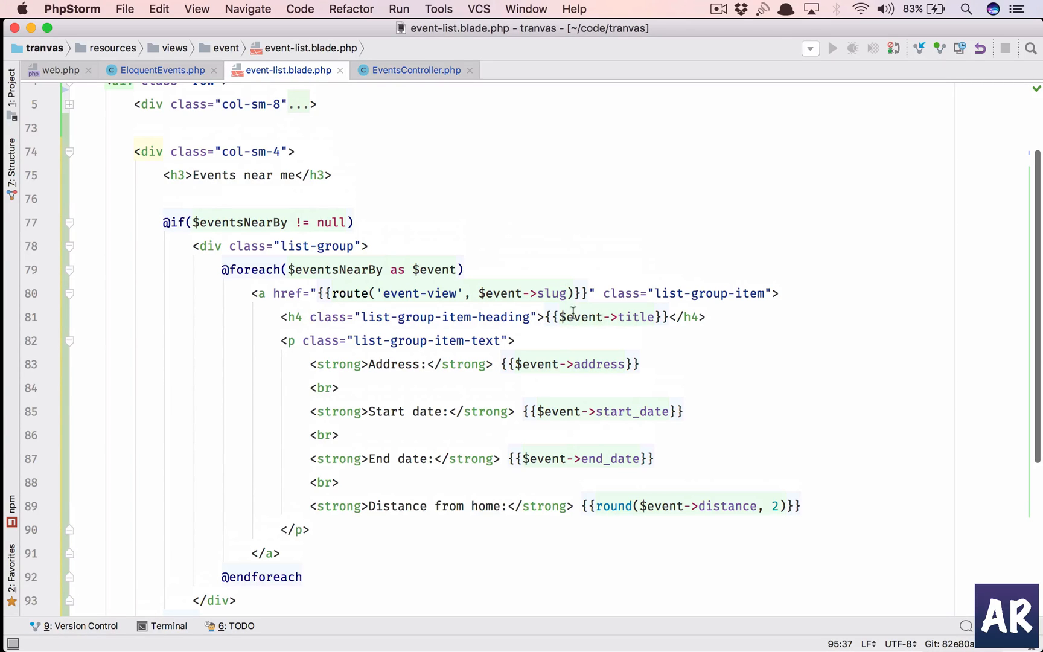
mouse_move(633, 440)
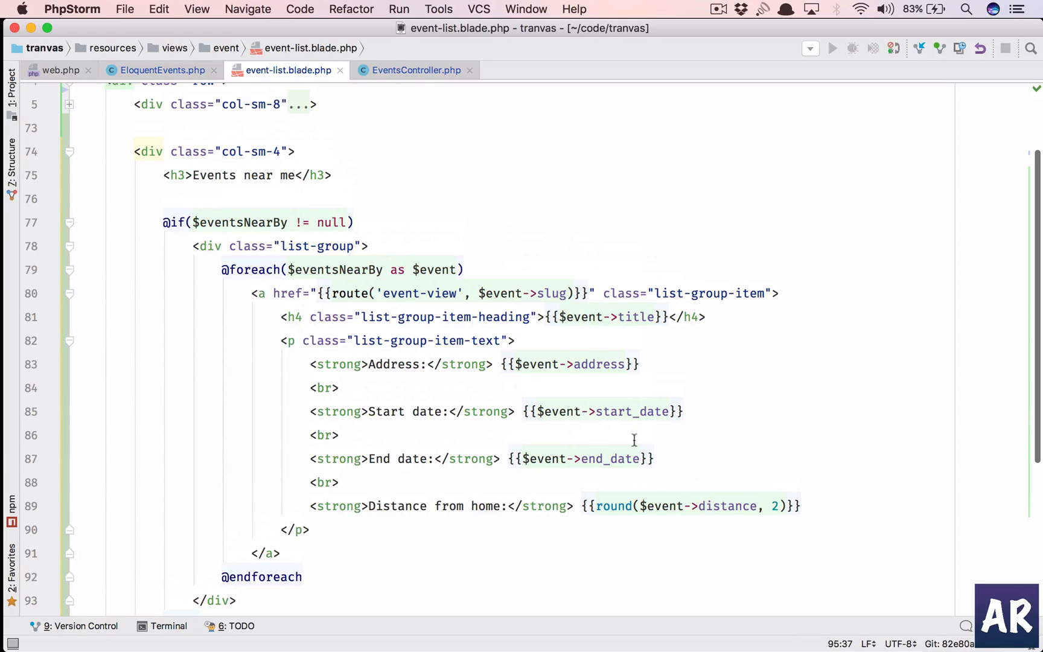
click(738, 505)
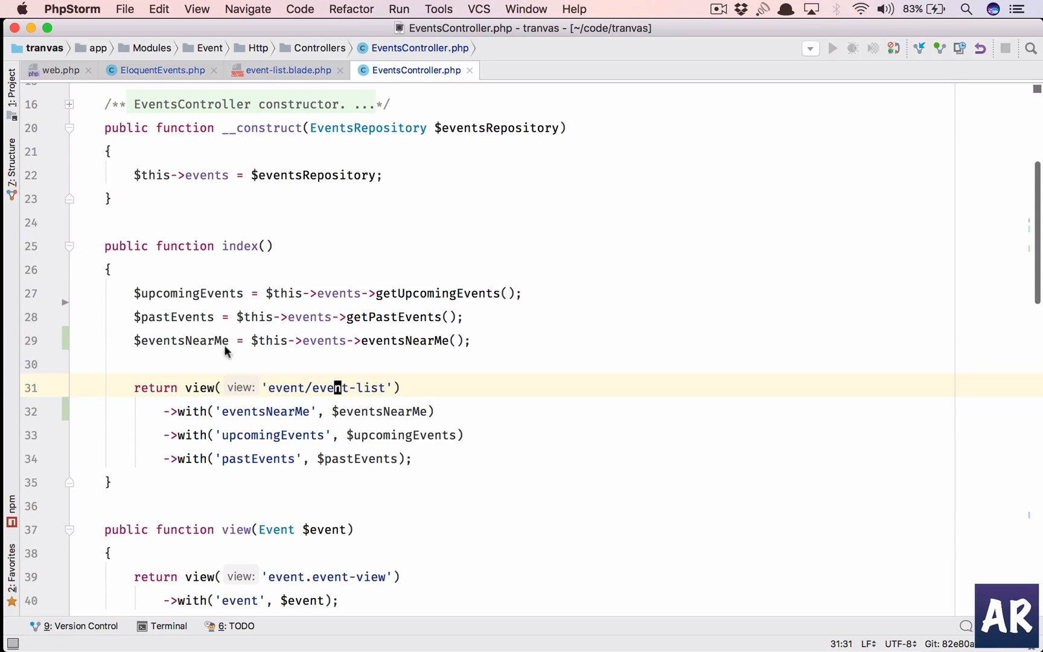
Step: Check the eventsNearMe variable EventsController passes so the blade view uses the same name
click(289, 70)
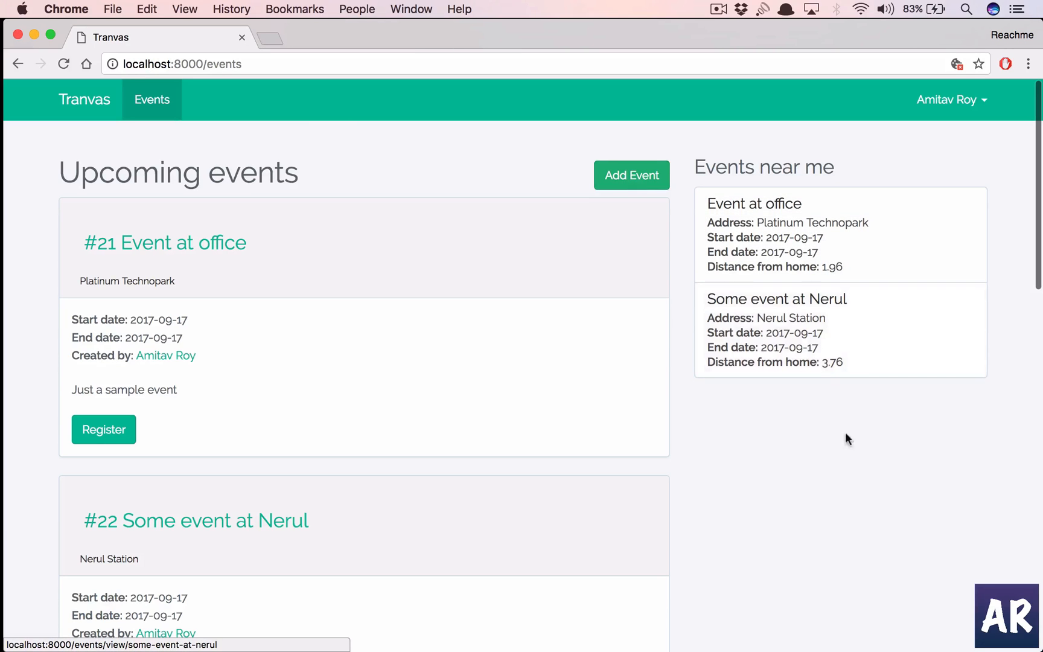
Step: Scroll through the events page showing the Events near me sidebar with two events and distances
scroll(down, 3)
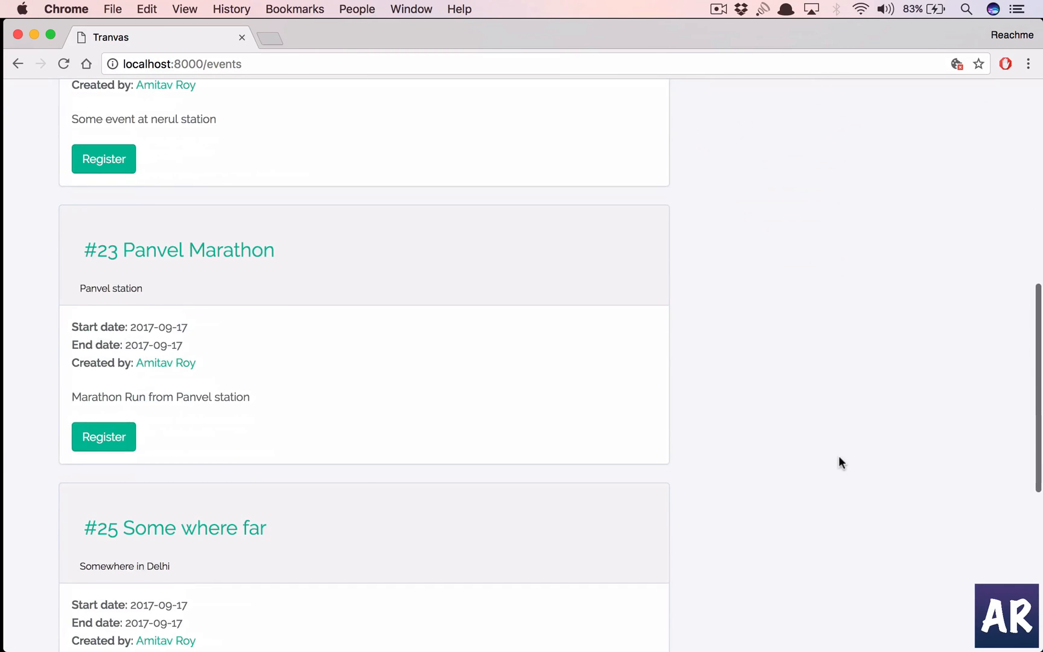
mouse_move(219, 379)
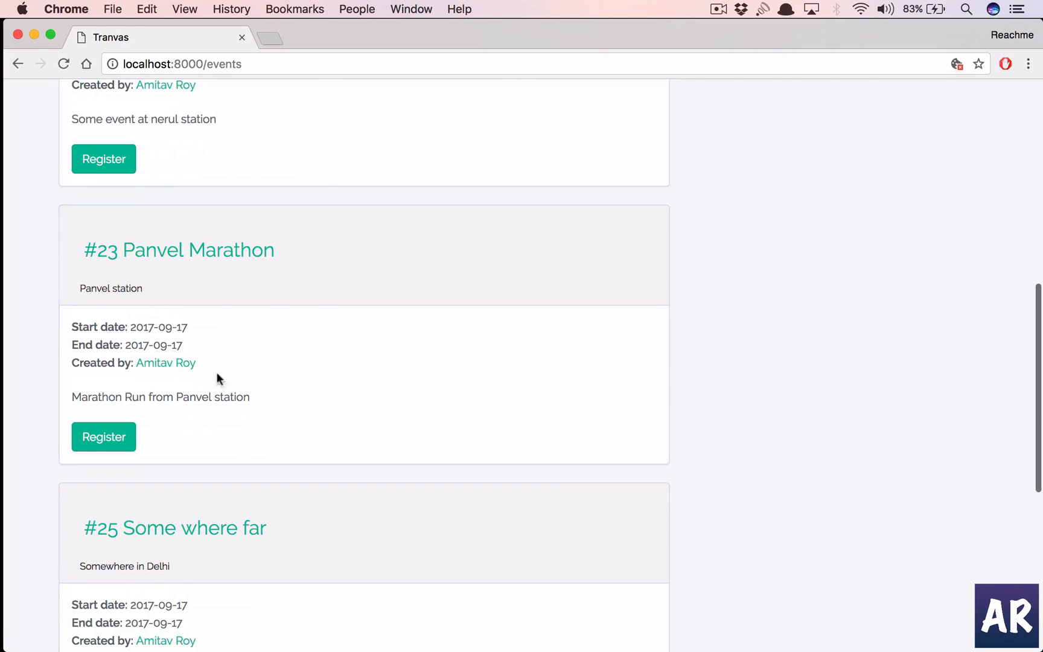
scroll(down, 3)
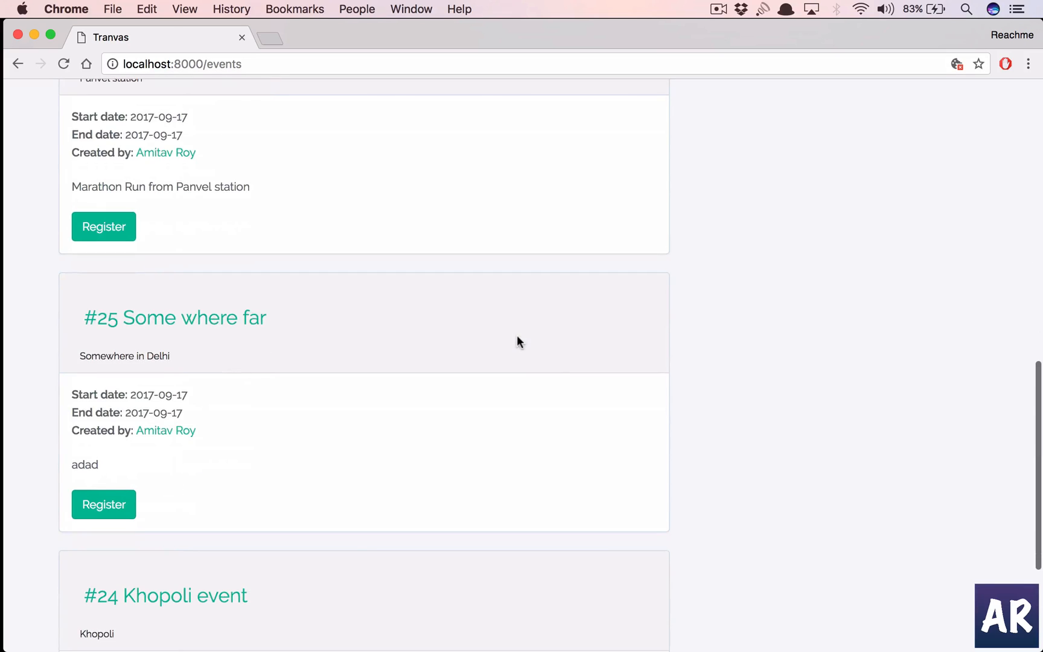
scroll(down, 3)
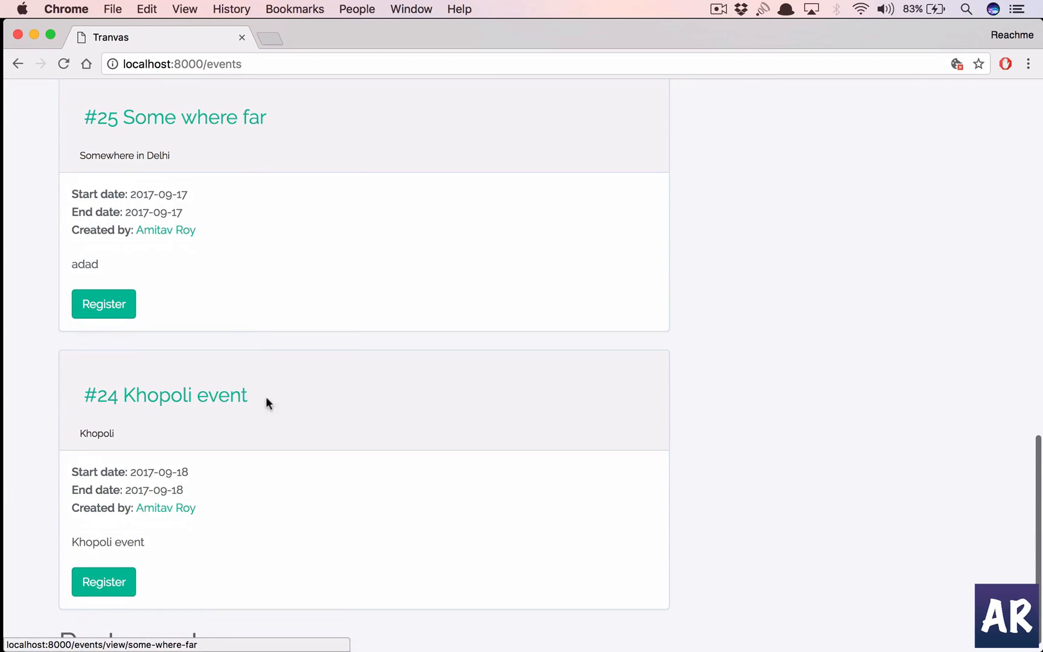
scroll(down, 3)
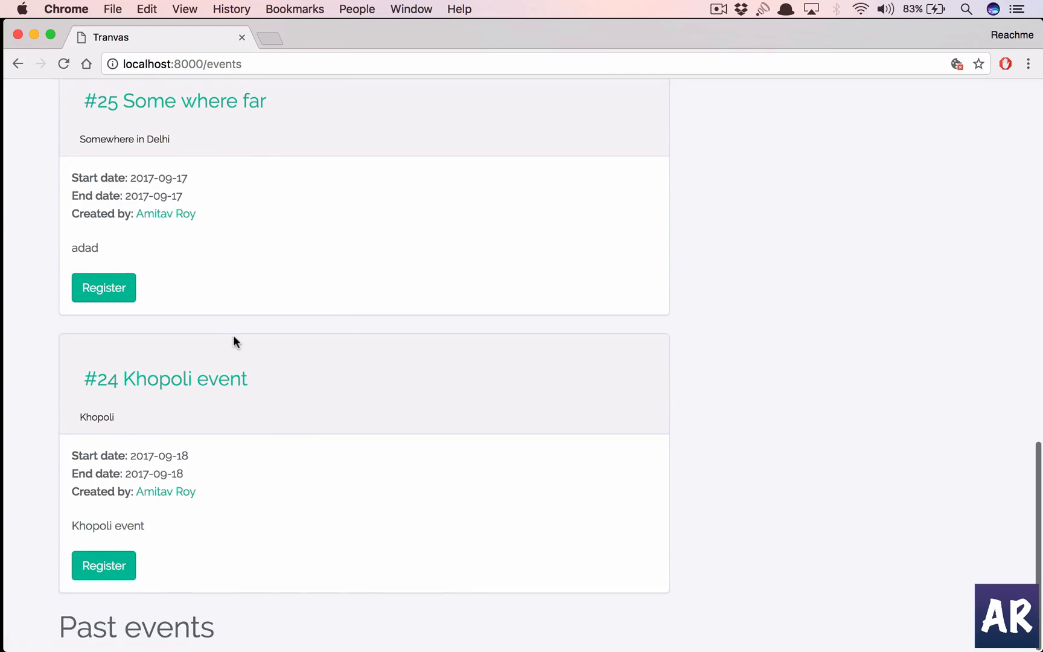
scroll(up, 3)
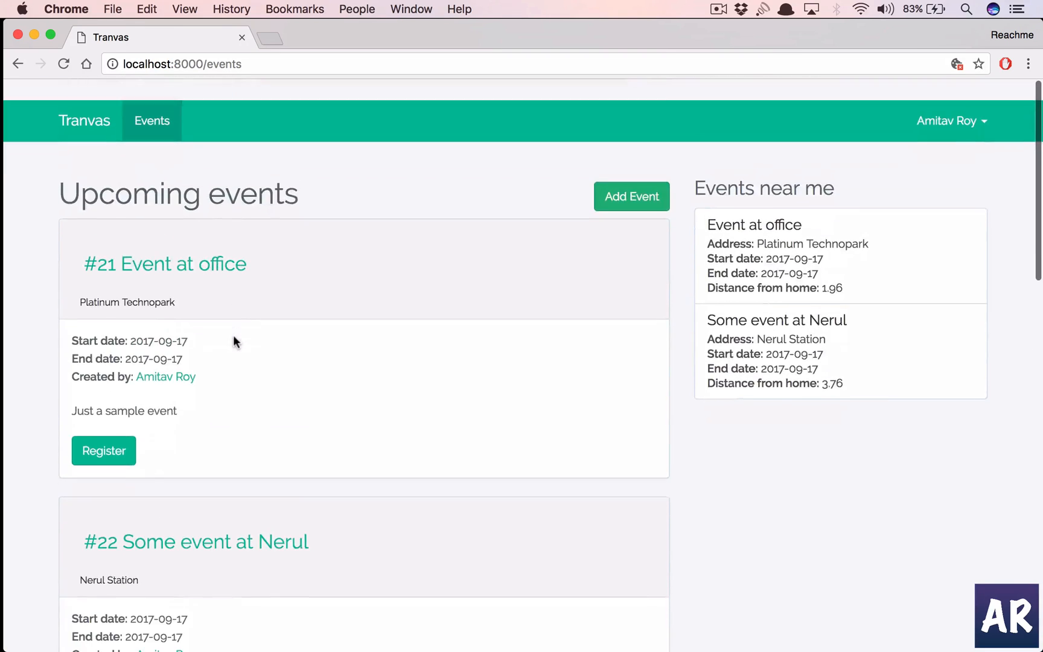
scroll(down, 3)
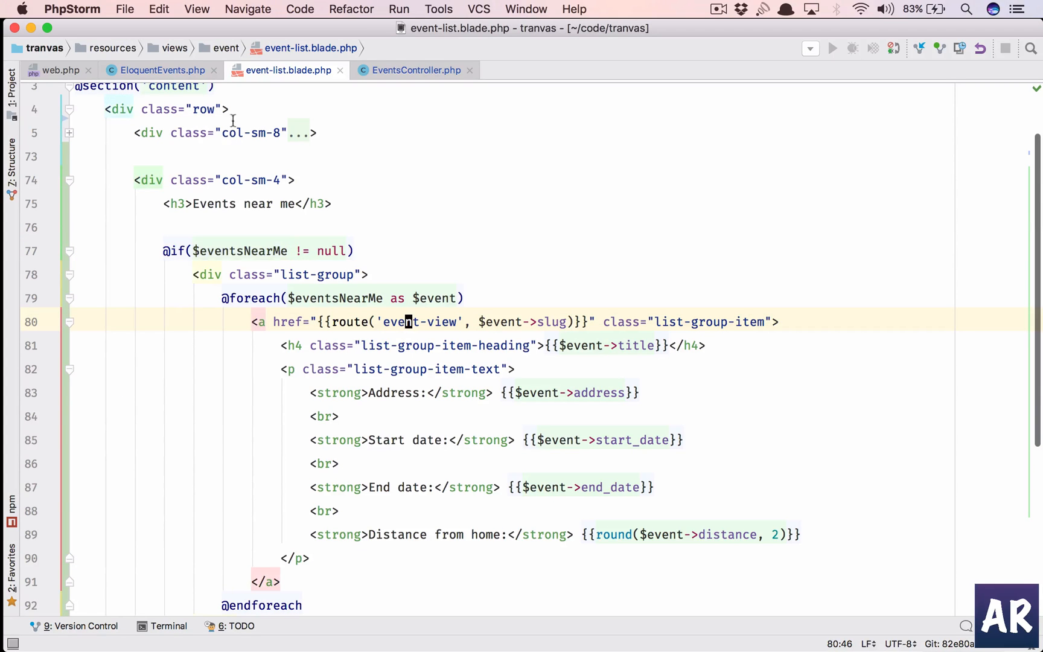
Step: Switch to EloquentEvents.php to review the eventsNearMe radius-based distance query
click(160, 70)
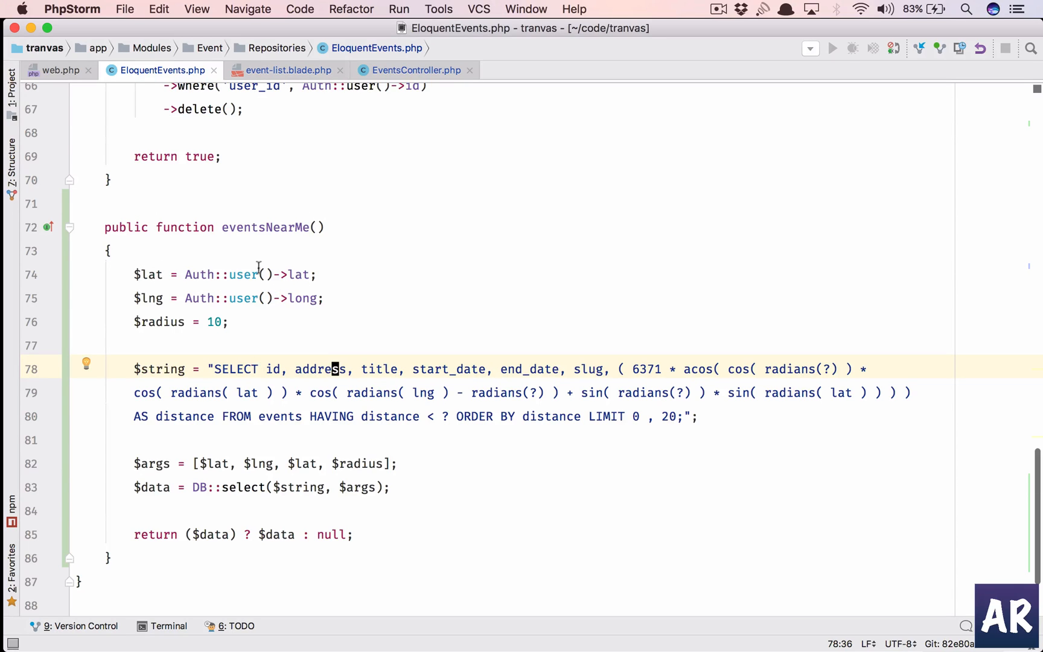
mouse_move(338, 343)
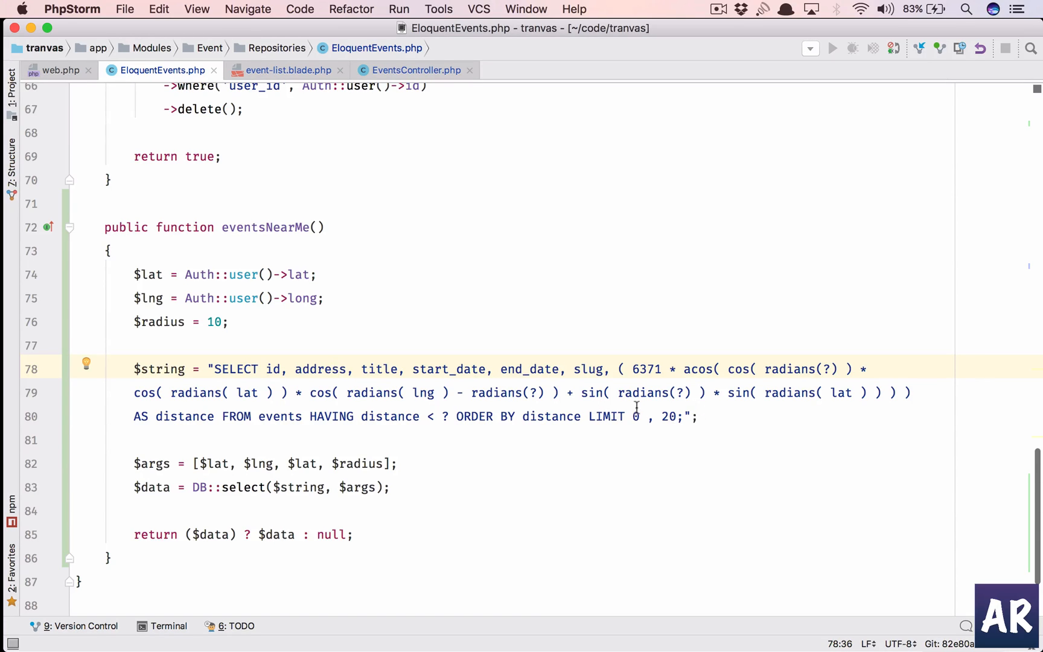
mouse_move(286, 455)
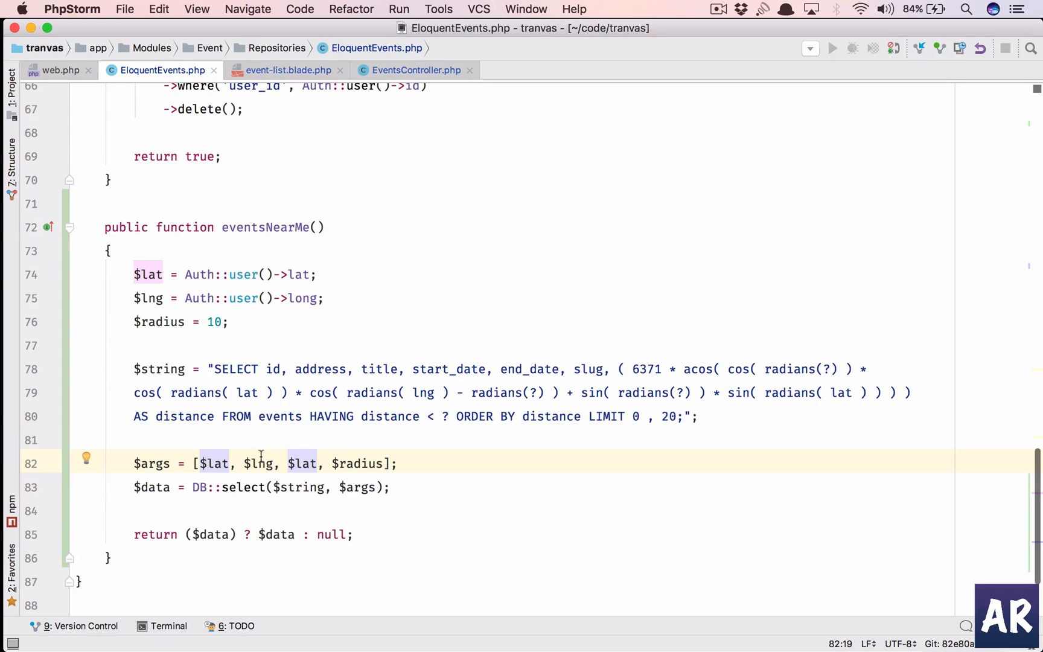
mouse_move(246, 415)
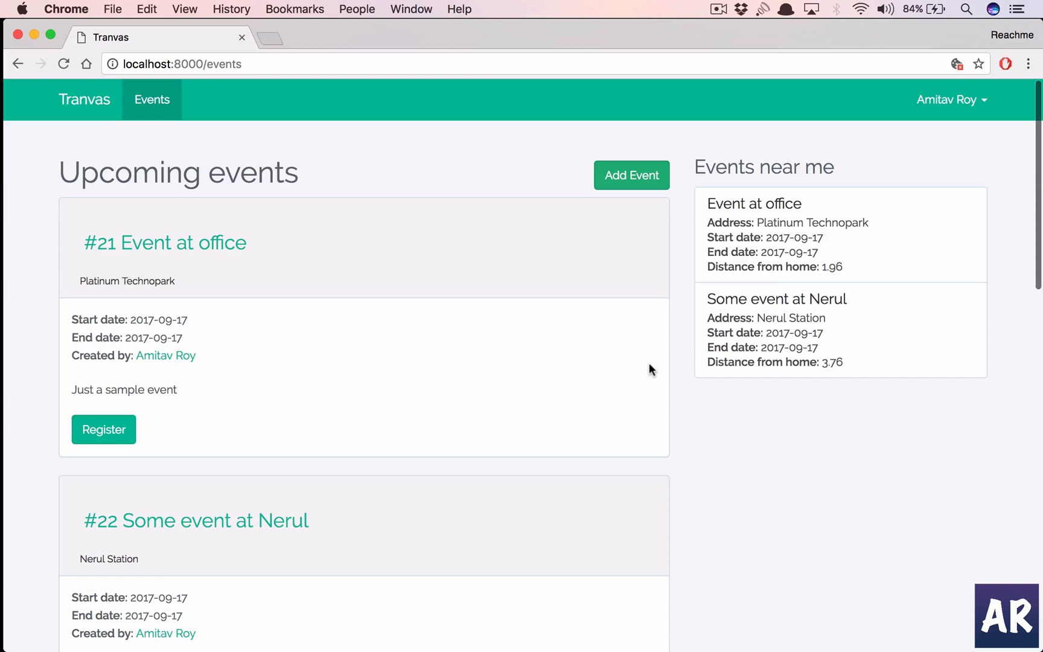
Step: Revisit the Google store locator guide and highlight the 6371 km and 3959 miles Haversine constants
click(532, 37)
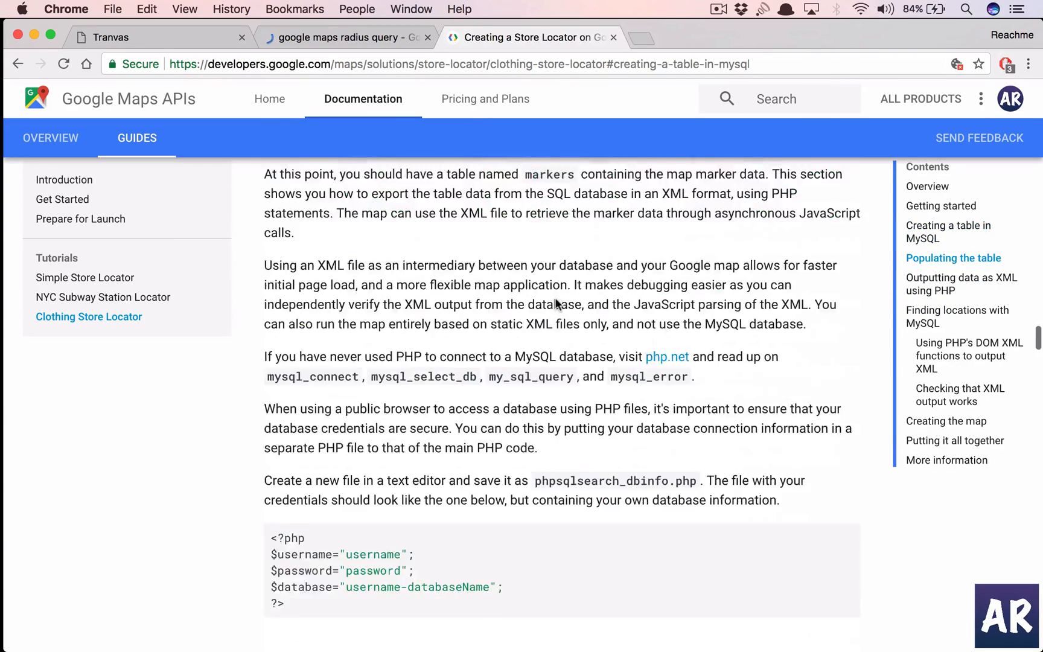
scroll(down, 3)
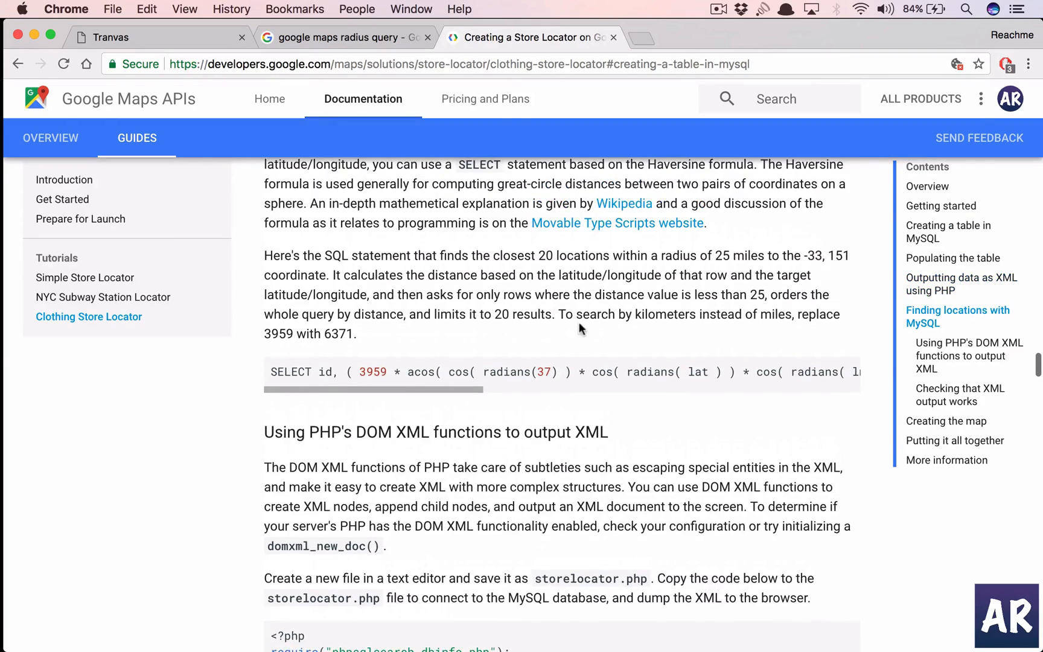
mouse_move(286, 299)
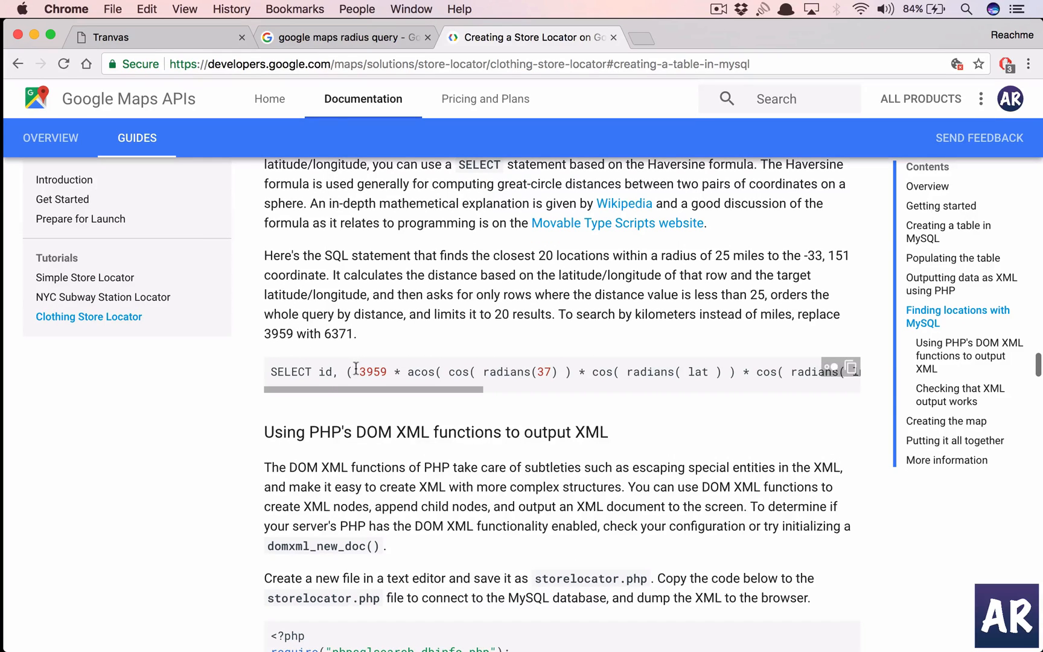
double_click(339, 333)
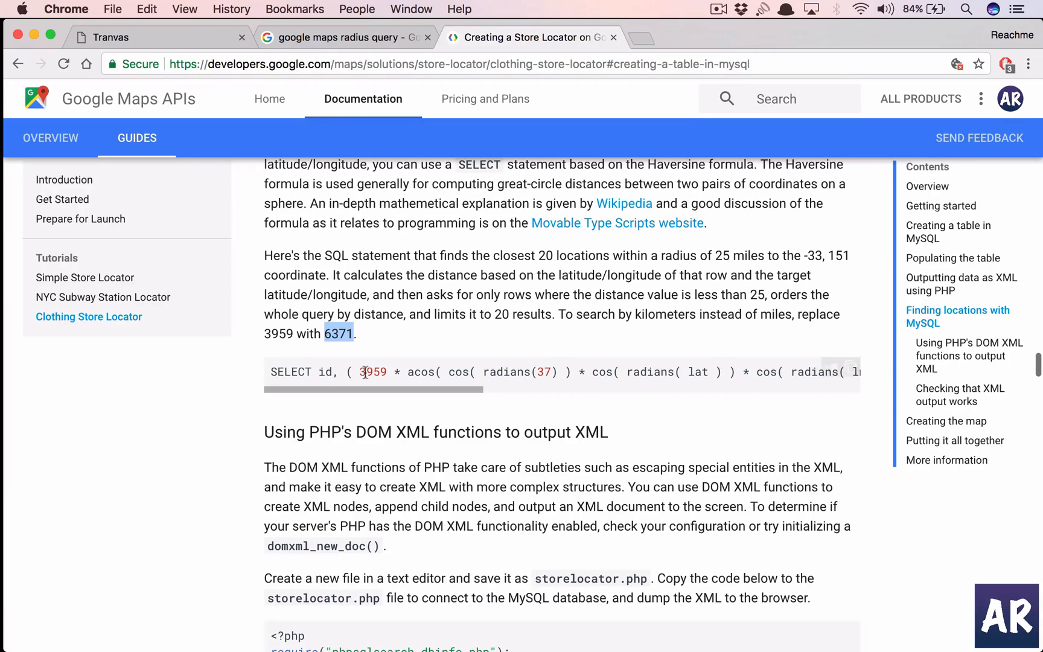
double_click(373, 372)
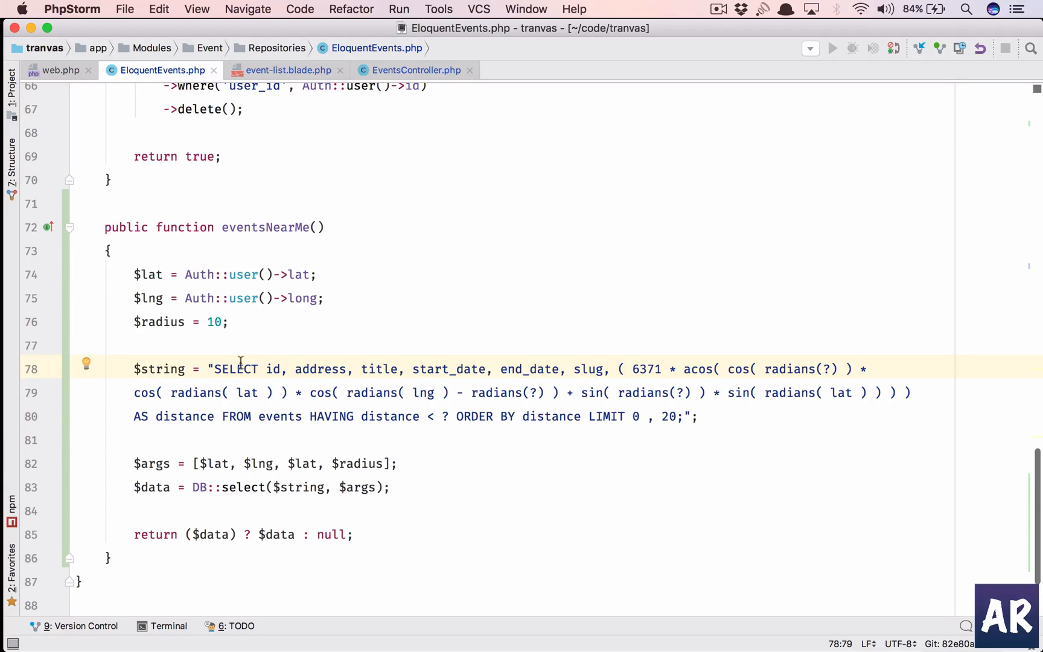
Step: Highlight the 6371 earth-radius constant and the eventsNearMe function name in EloquentEvents.php
double_click(645, 369)
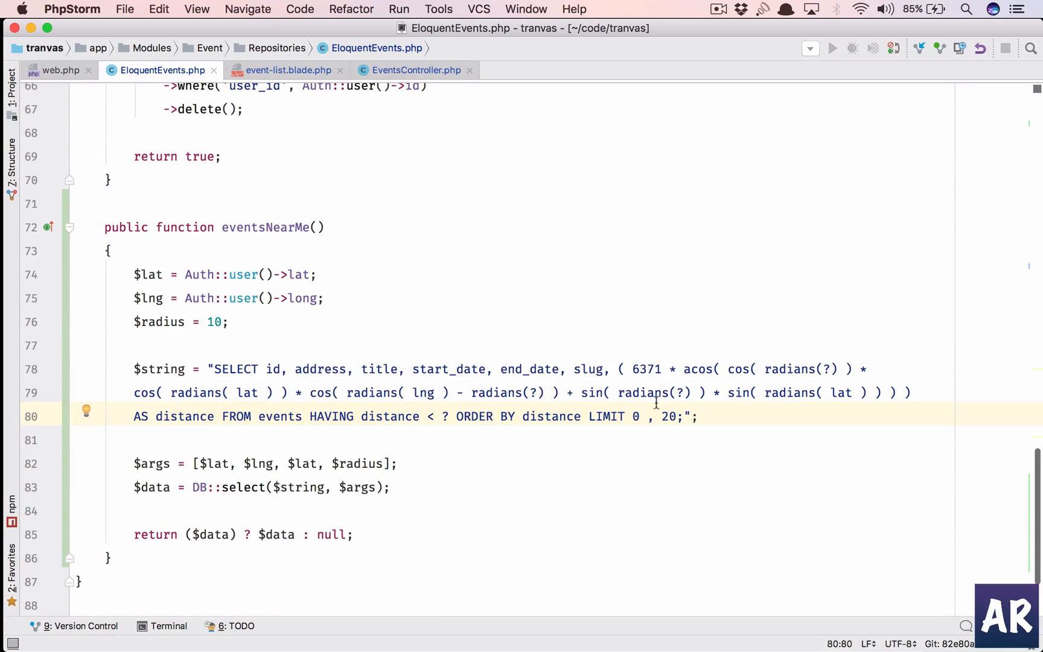
scroll(down, 3)
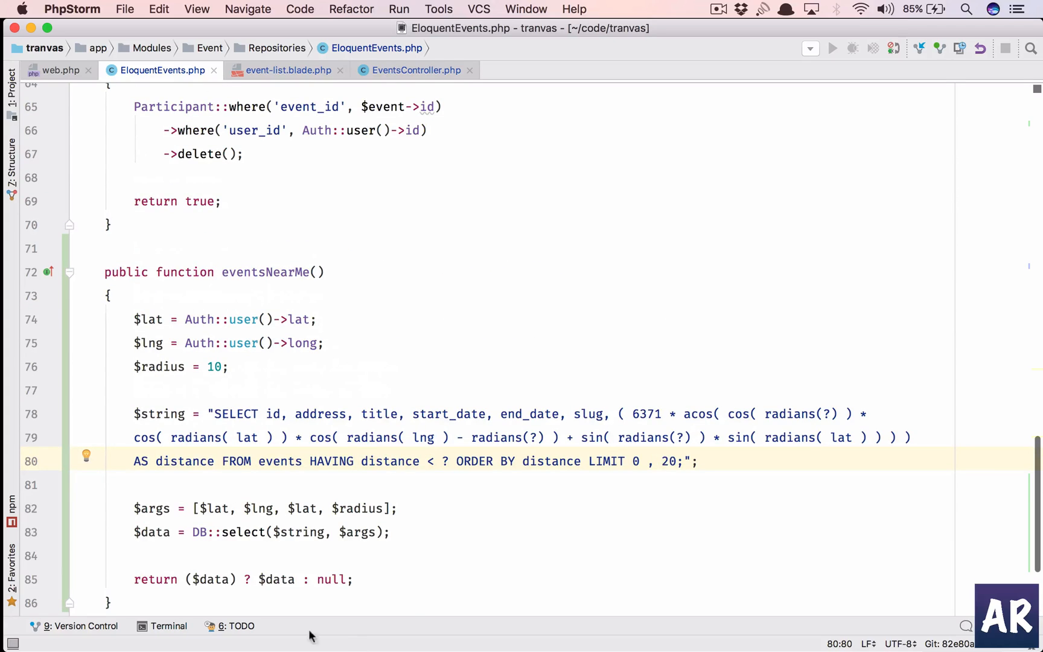
double_click(265, 271)
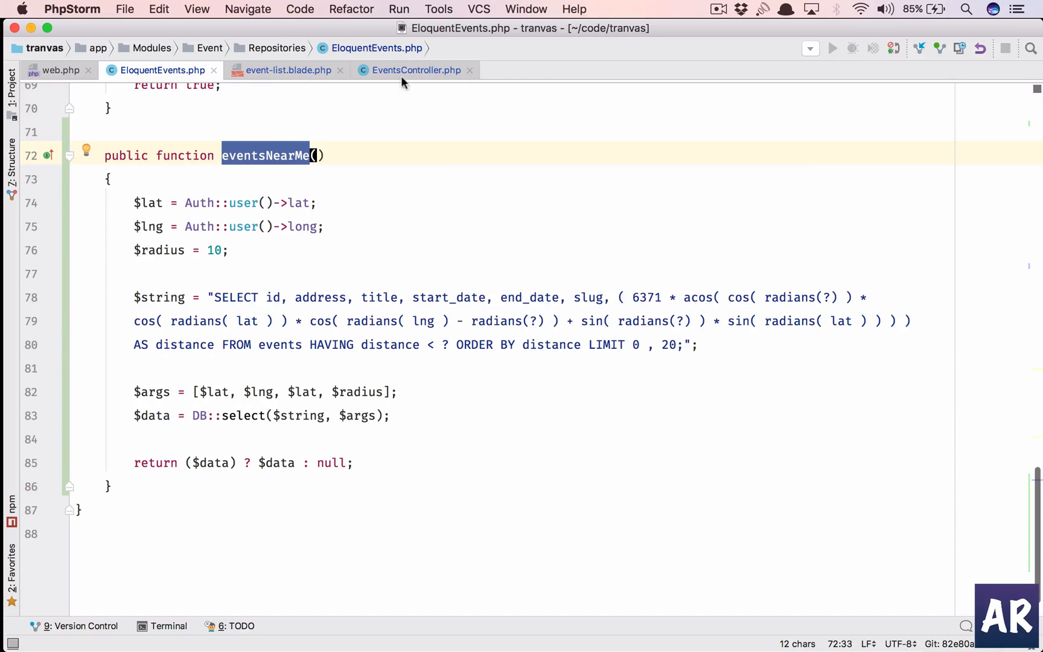
Step: Follow eventsNearMe through EventsController's index into the event-list template's Events near me loop
click(419, 70)
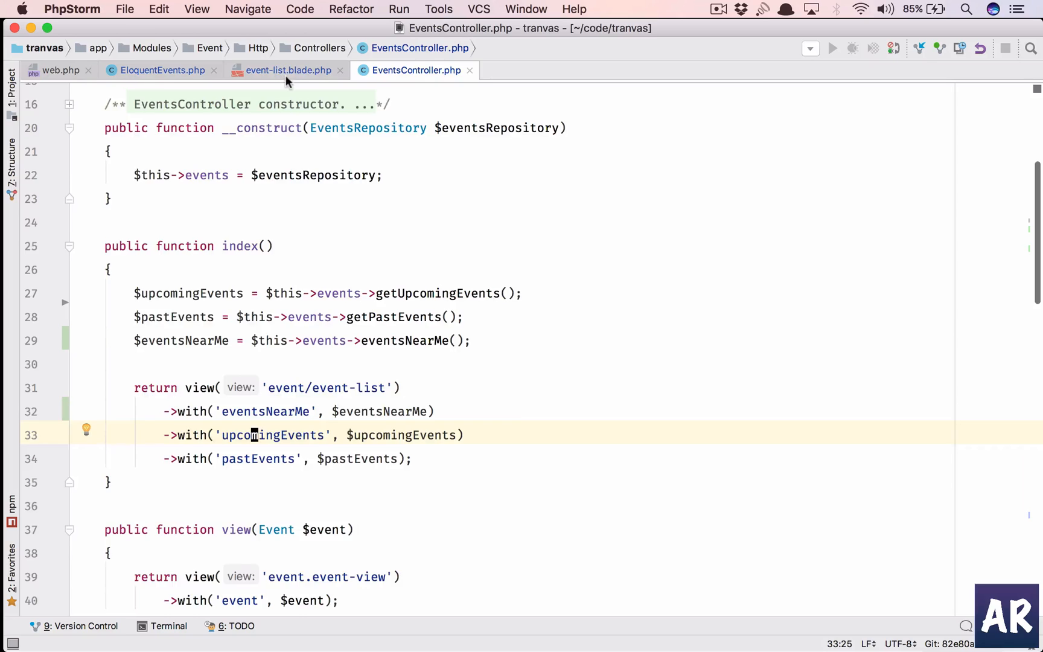
click(288, 70)
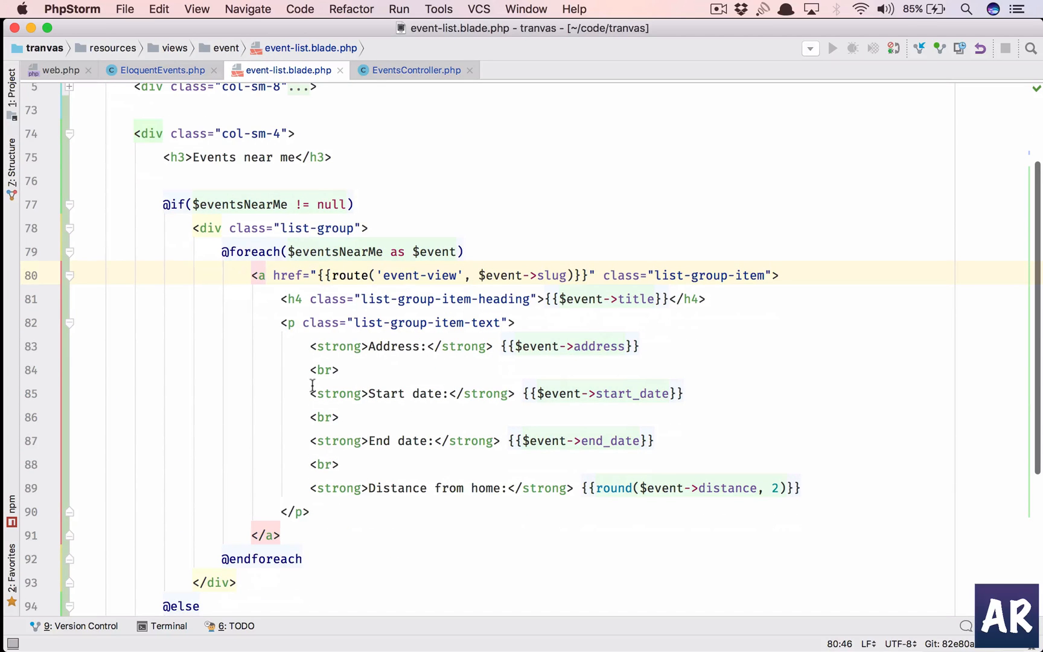